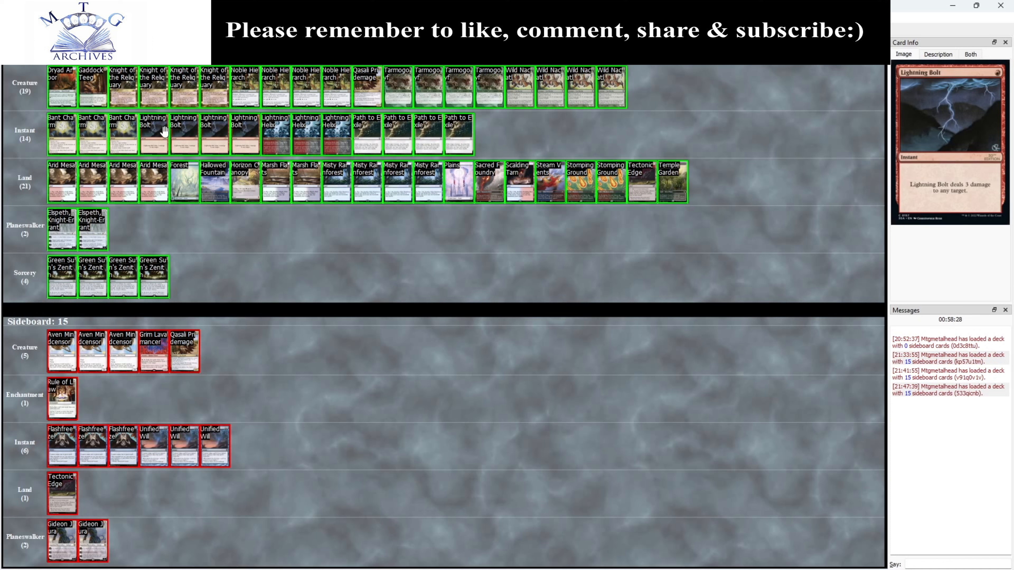
{"action": "mouse_move", "coordinate": [153, 130]}
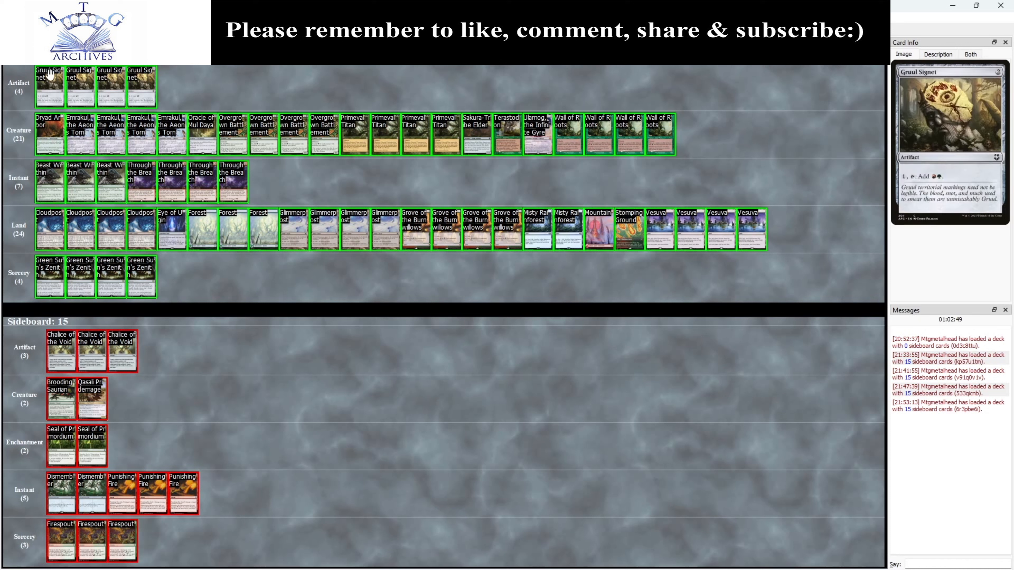
{"action": "mouse_move", "coordinate": [137, 84]}
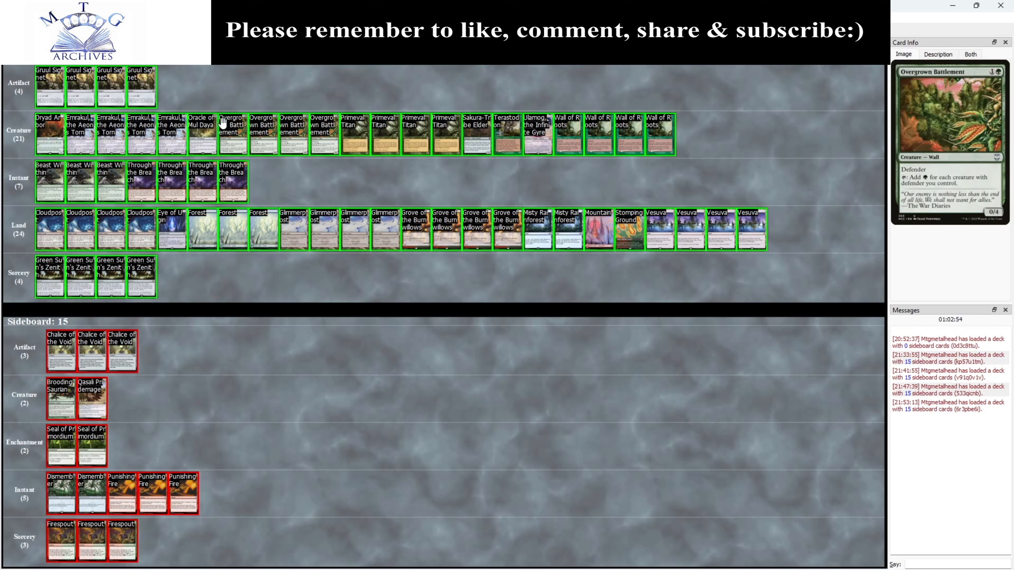
{"action": "mouse_move", "coordinate": [234, 137]}
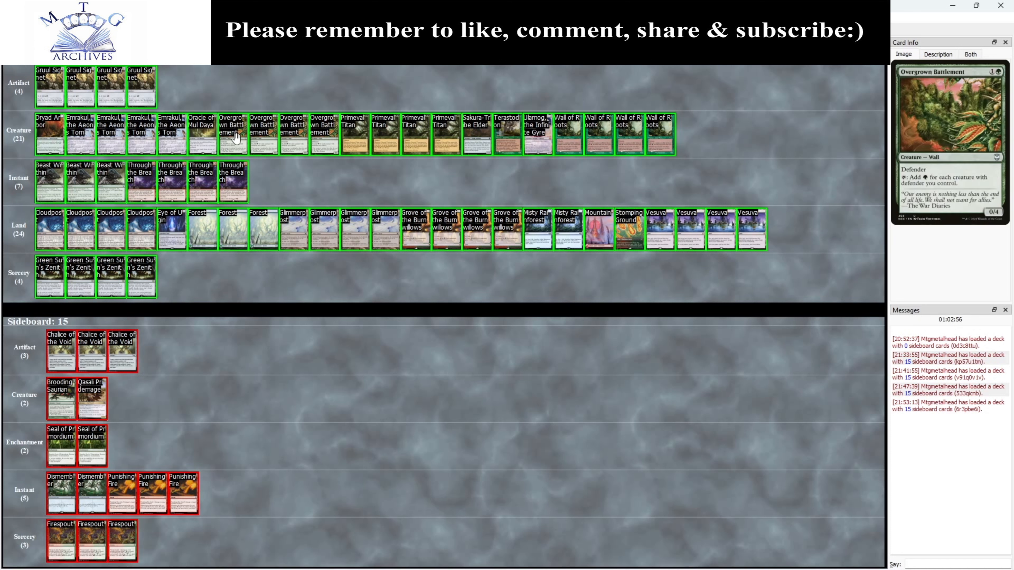
{"action": "mouse_move", "coordinate": [658, 152]}
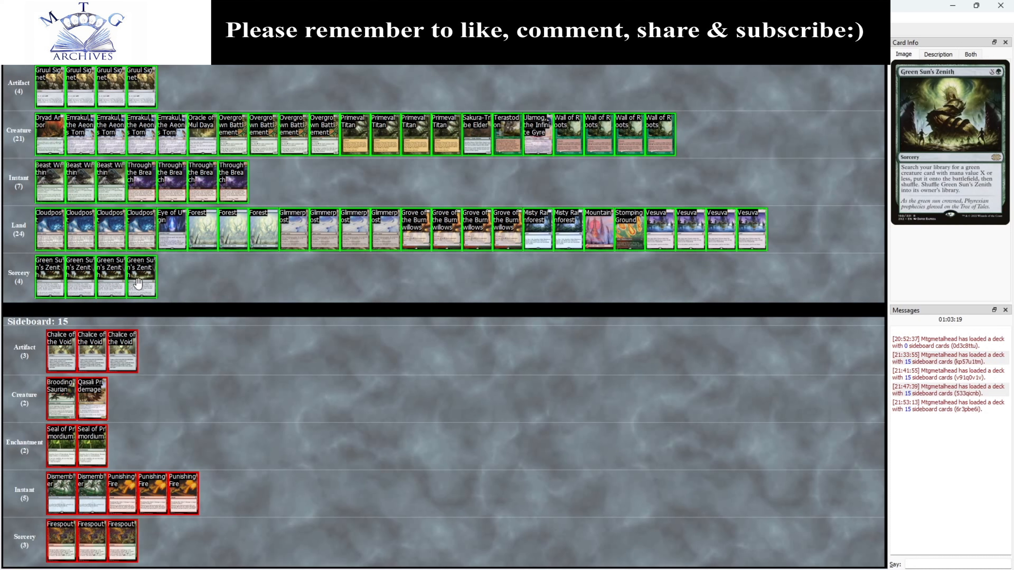
{"action": "mouse_move", "coordinate": [174, 258]}
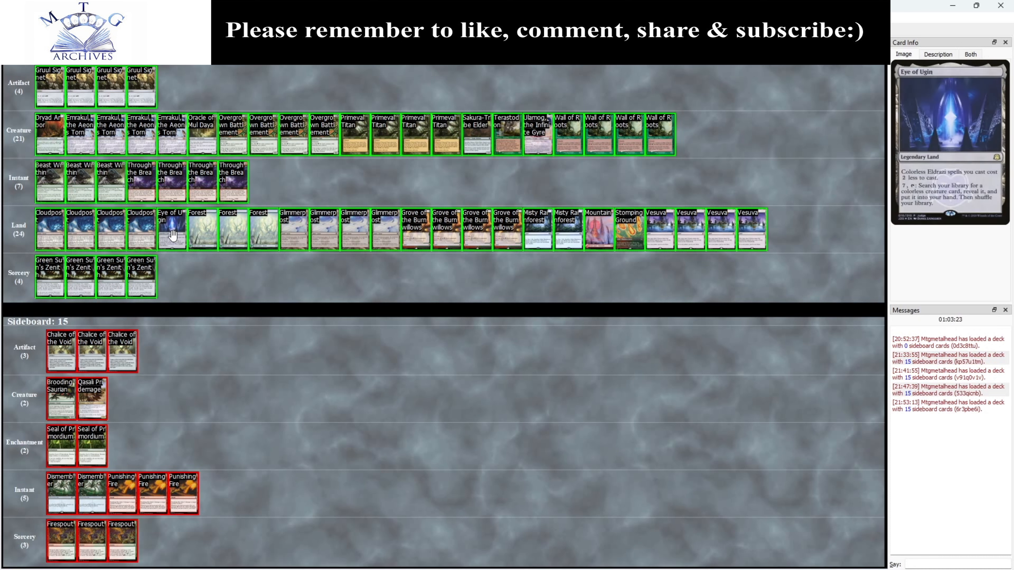
{"action": "mouse_move", "coordinate": [205, 372]}
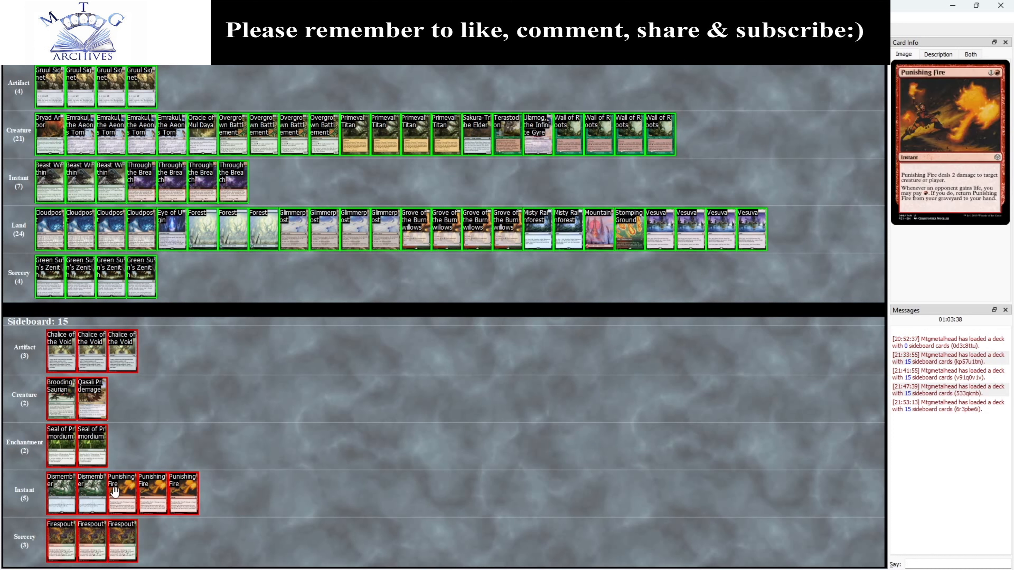
{"action": "mouse_move", "coordinate": [209, 511]}
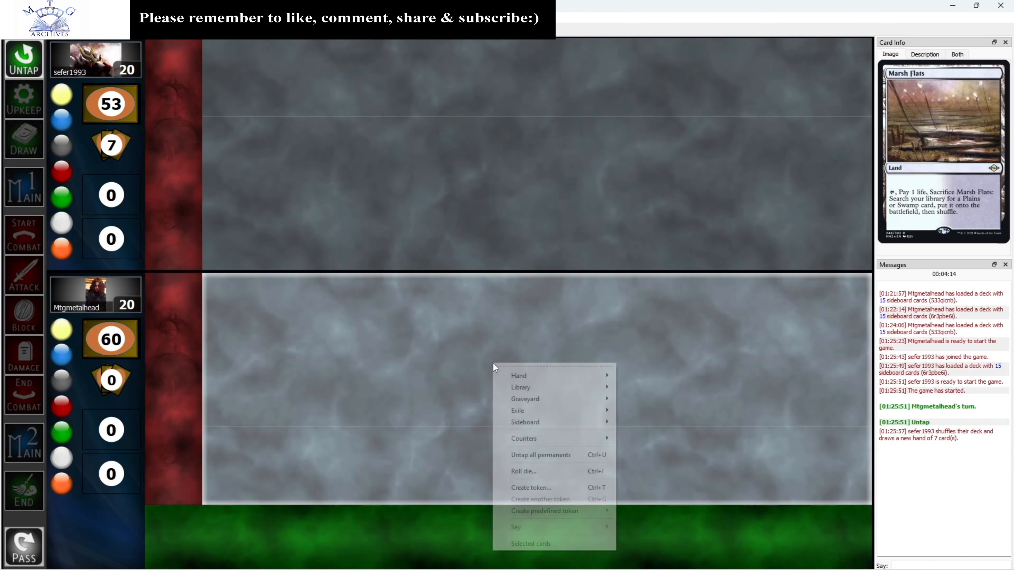
Roll a 20-sided die from the table menu, which comes up 1
{"action": "left_click", "coordinate": [523, 470]}
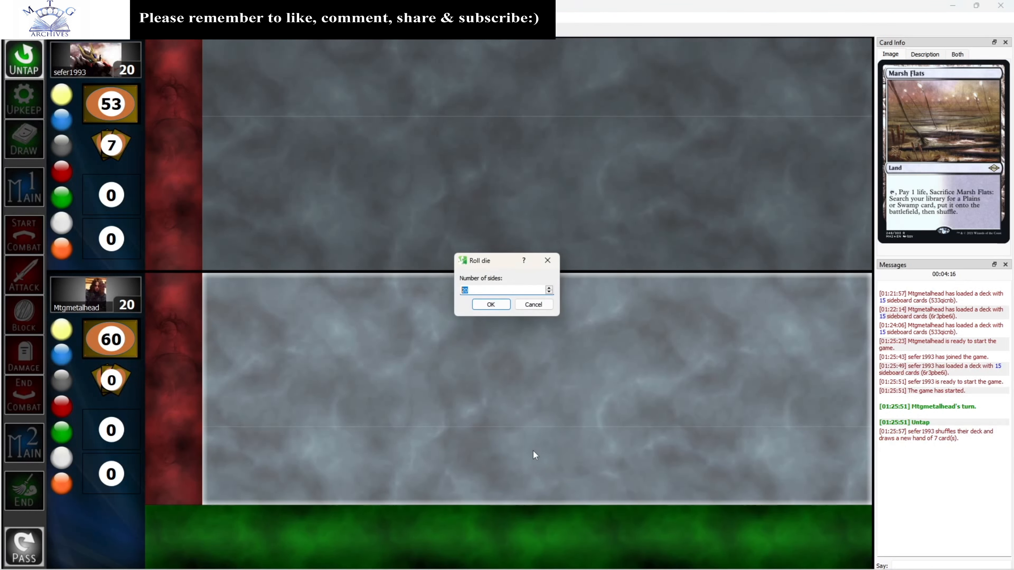
{"action": "mouse_move", "coordinate": [489, 305]}
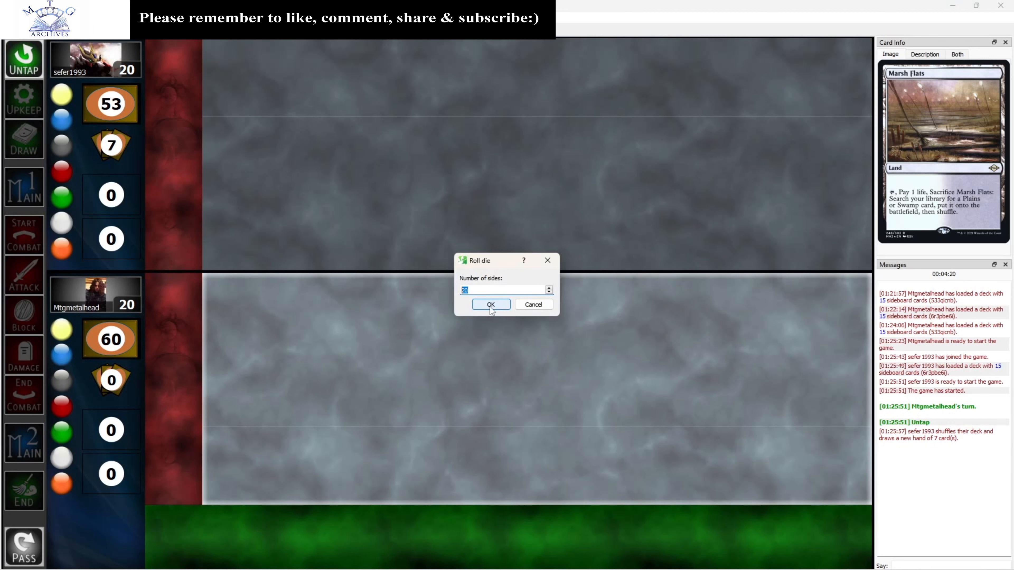
{"action": "left_click", "coordinate": [490, 304]}
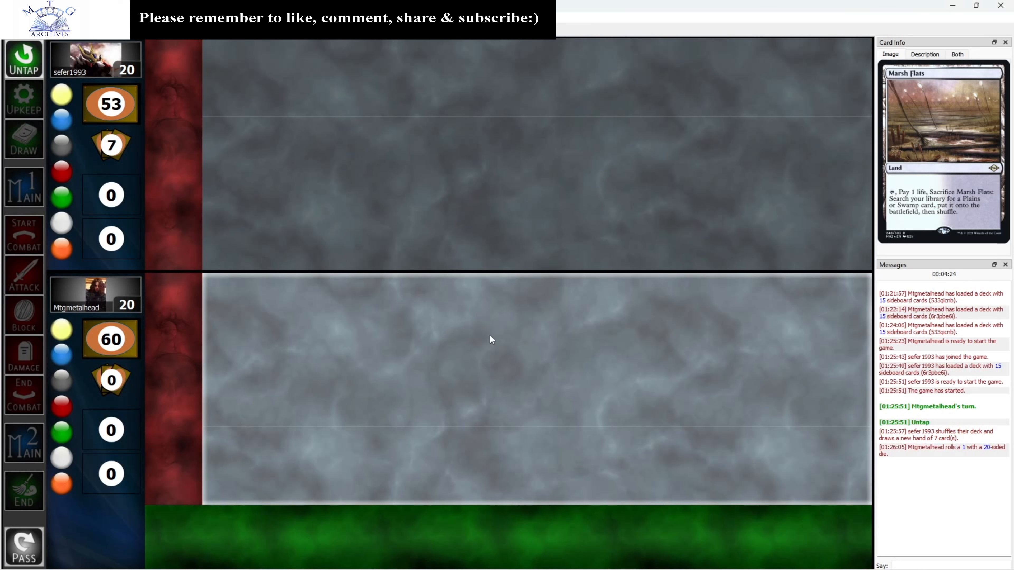
{"action": "mouse_move", "coordinate": [26, 261]}
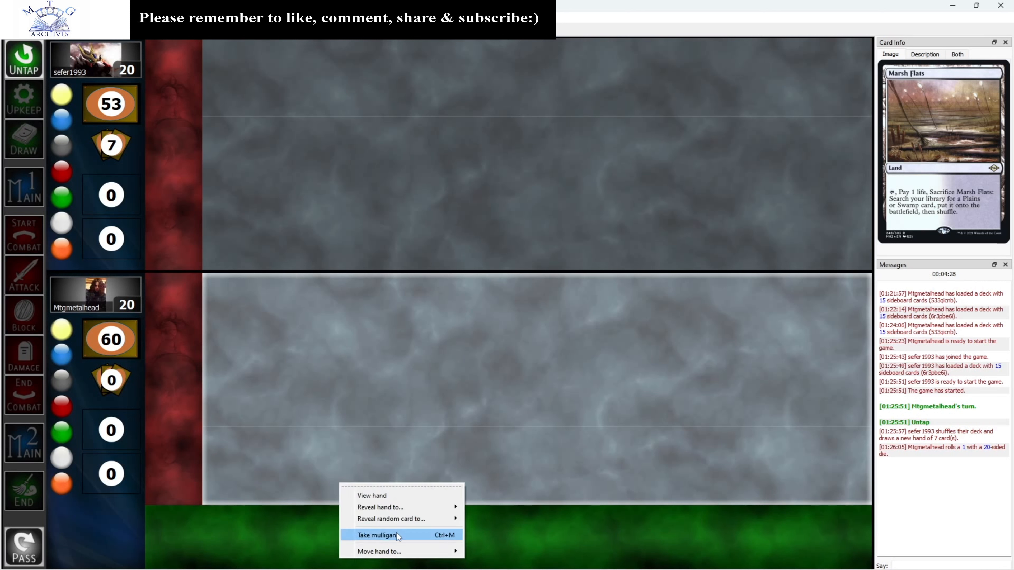
Take a first mulligan and redraw the opening hand to seven cards
{"action": "left_click", "coordinate": [377, 535]}
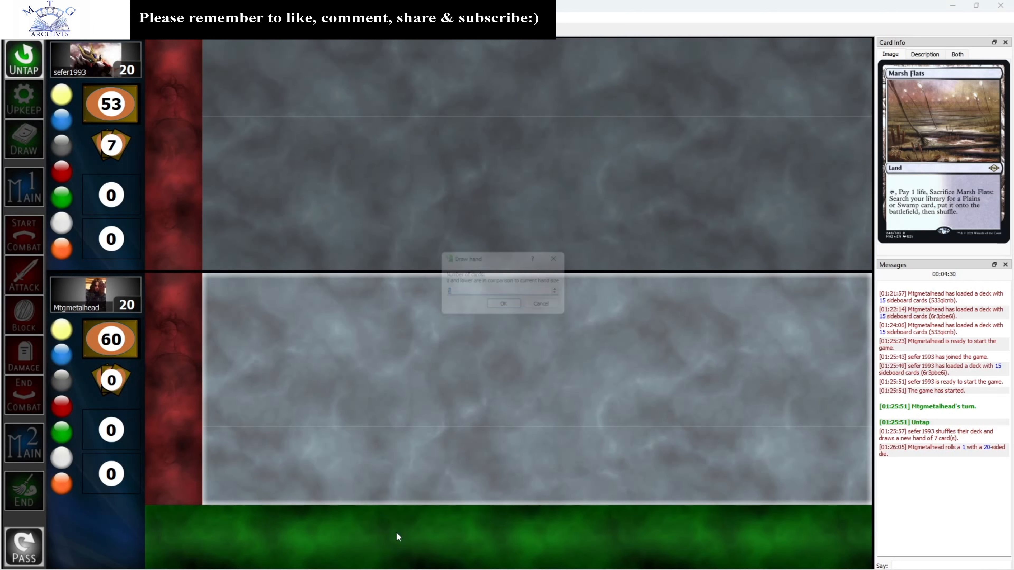
{"action": "left_click", "coordinate": [503, 303]}
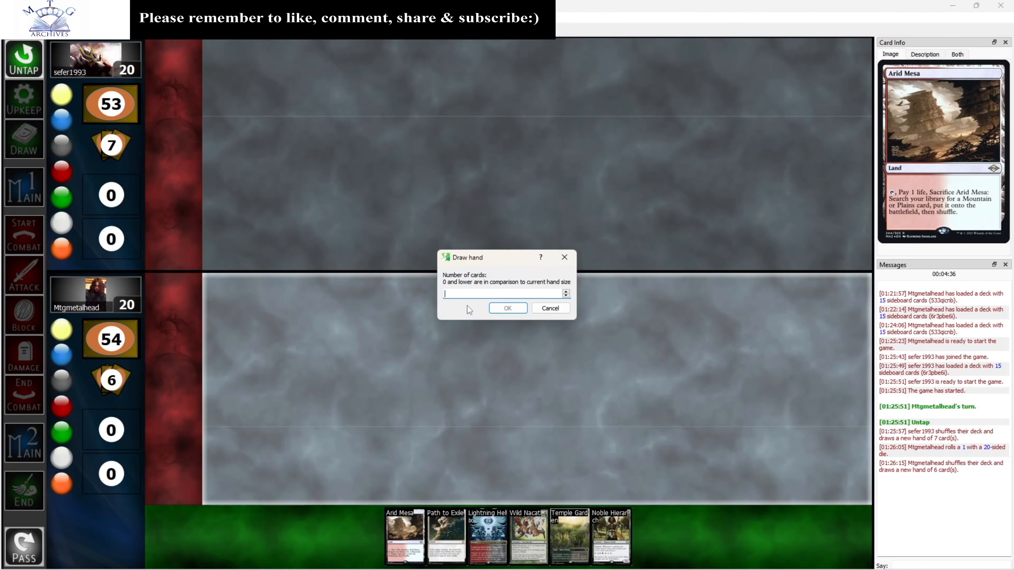
{"action": "left_click", "coordinate": [506, 308]}
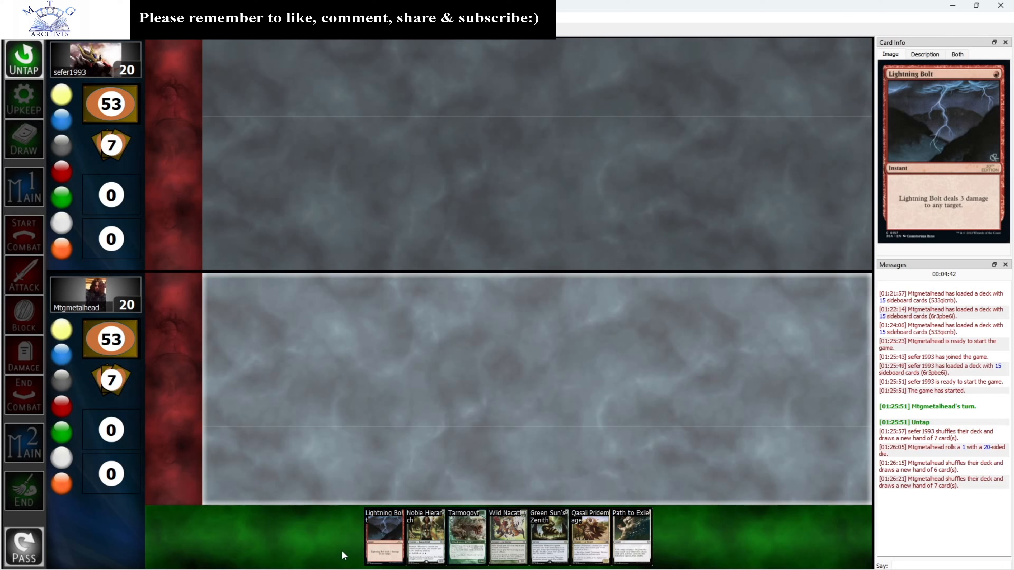
Mulligan again from the hand menu, keeping a six-card opening hand
{"action": "right_click", "coordinate": [343, 554]}
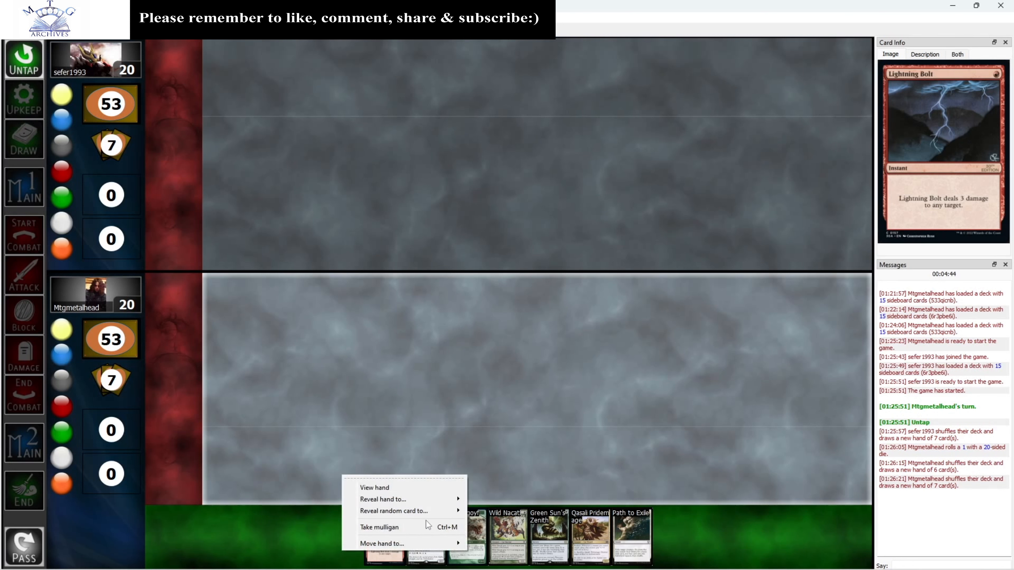
{"action": "left_click", "coordinate": [380, 527]}
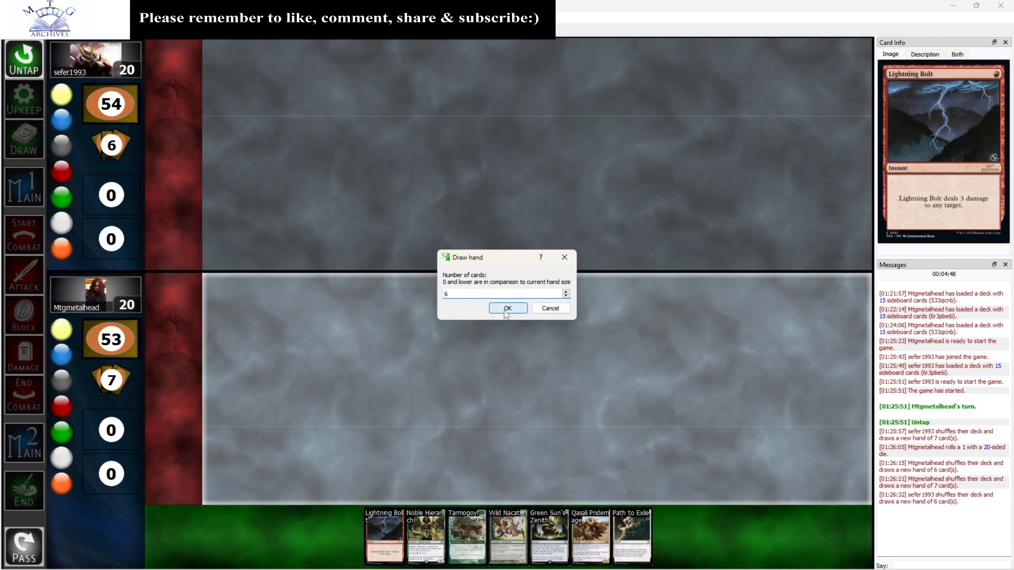
{"action": "left_click", "coordinate": [508, 307]}
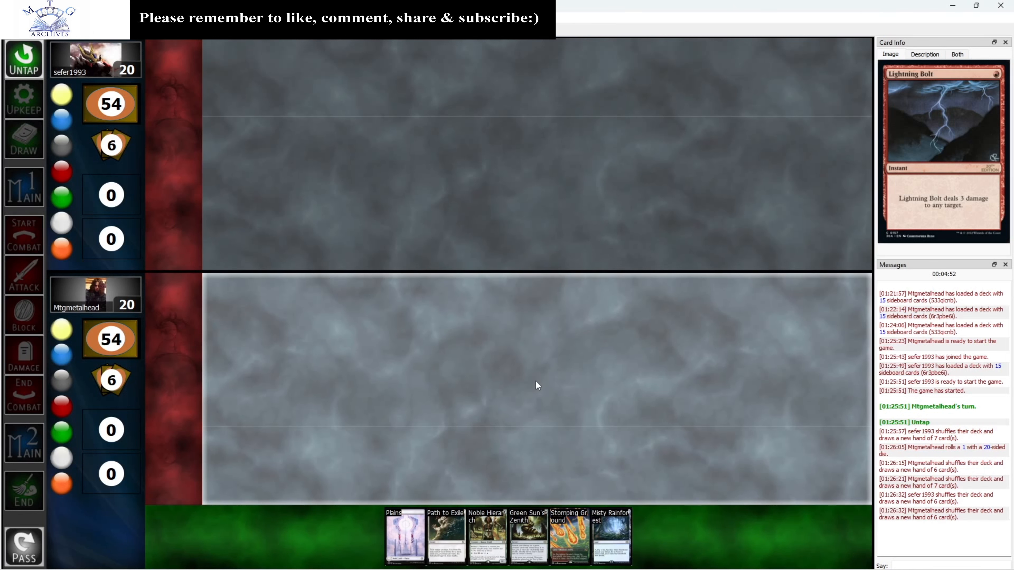
{"action": "mouse_move", "coordinate": [179, 516]}
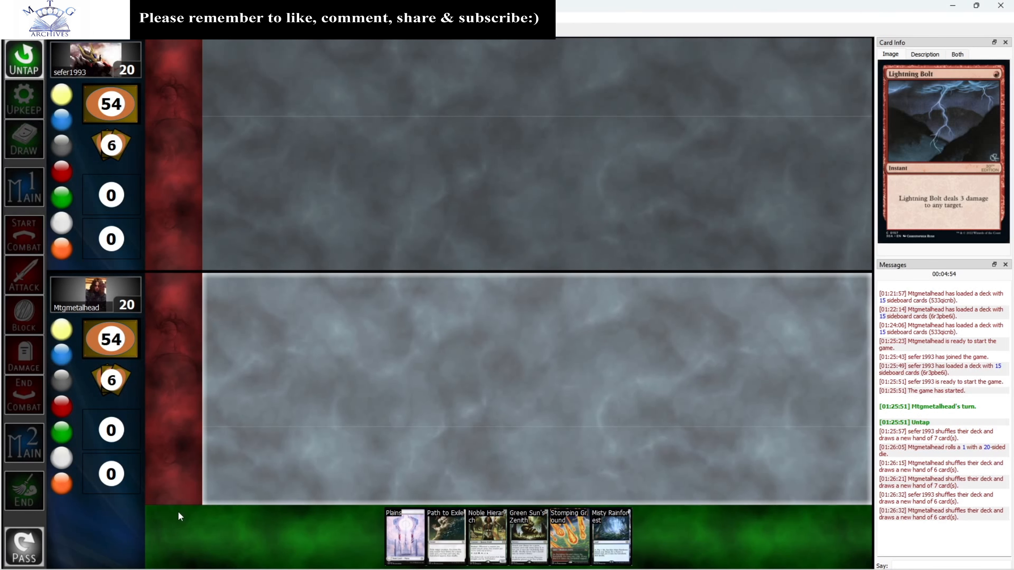
{"action": "mouse_move", "coordinate": [227, 518]}
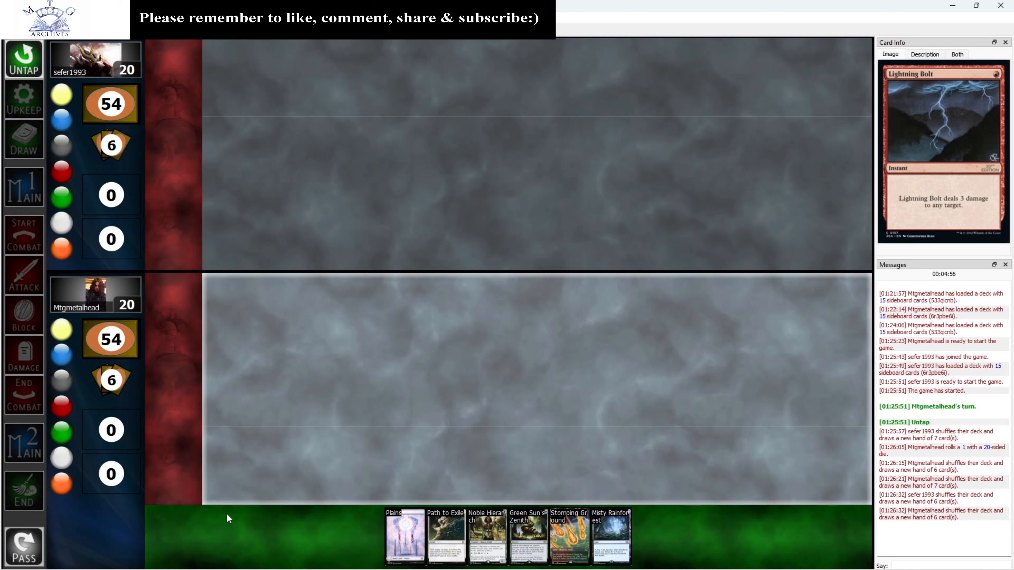
{"action": "mouse_move", "coordinate": [449, 418]}
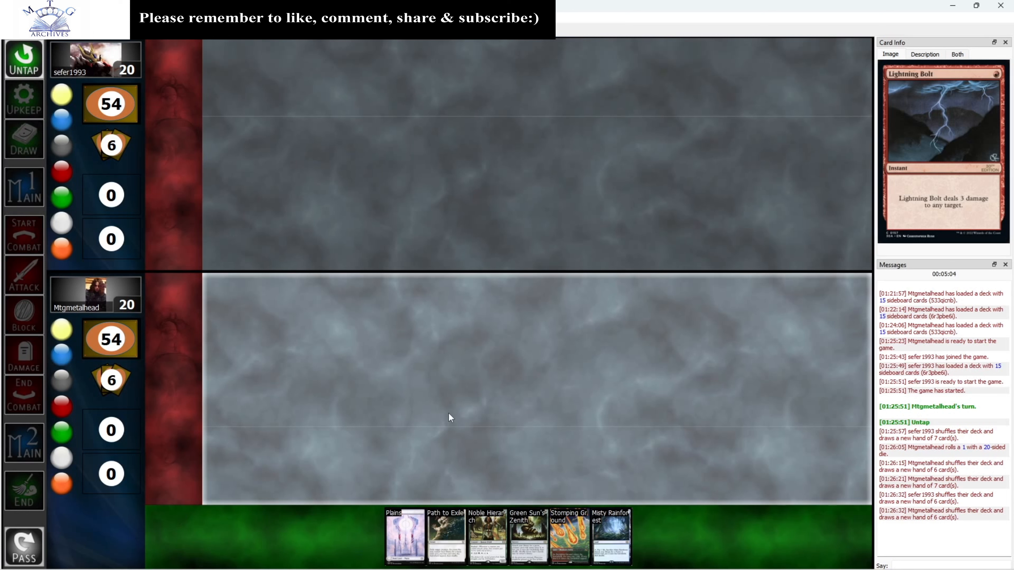
{"action": "mouse_move", "coordinate": [512, 367]}
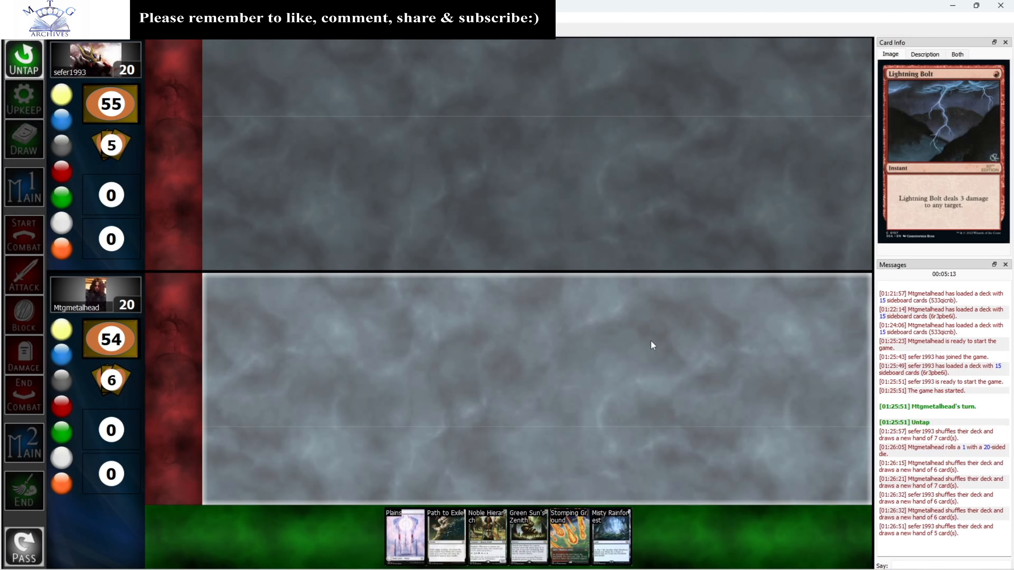
{"action": "mouse_move", "coordinate": [621, 508]}
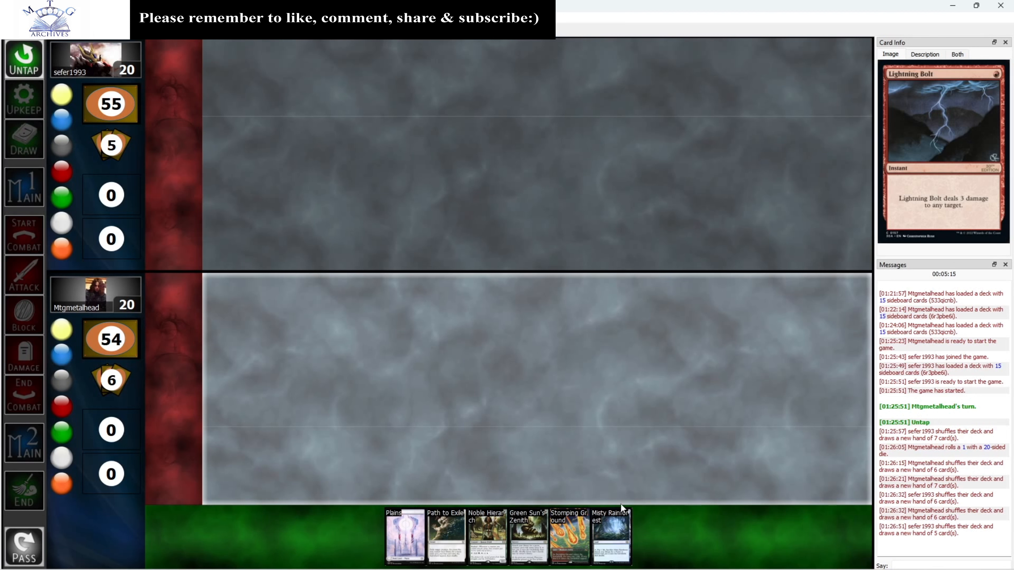
{"action": "mouse_move", "coordinate": [568, 536]}
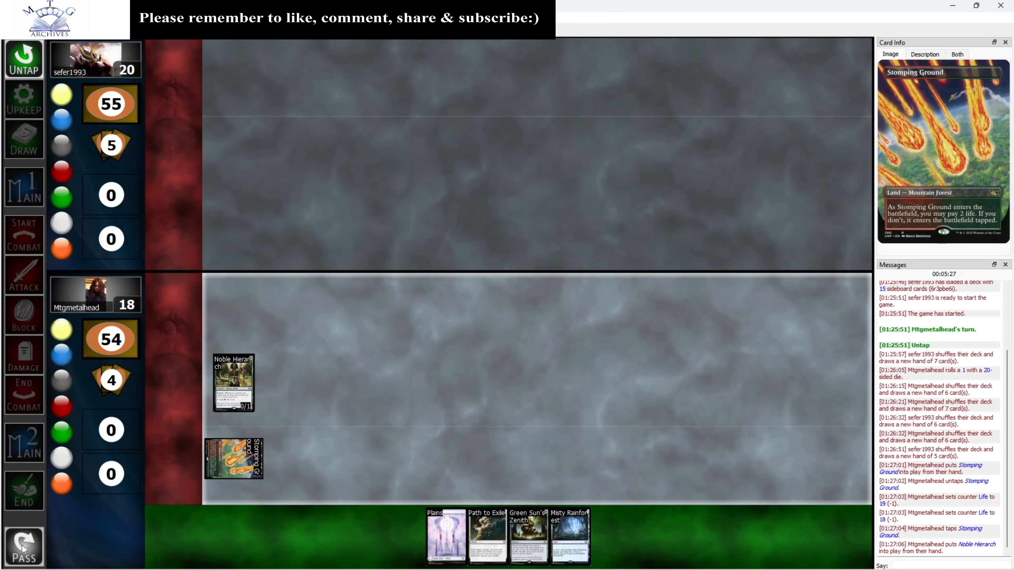
Pass the turn to the opponent after playing Stomping Ground and Noble Hierarch
{"action": "left_click", "coordinate": [23, 546]}
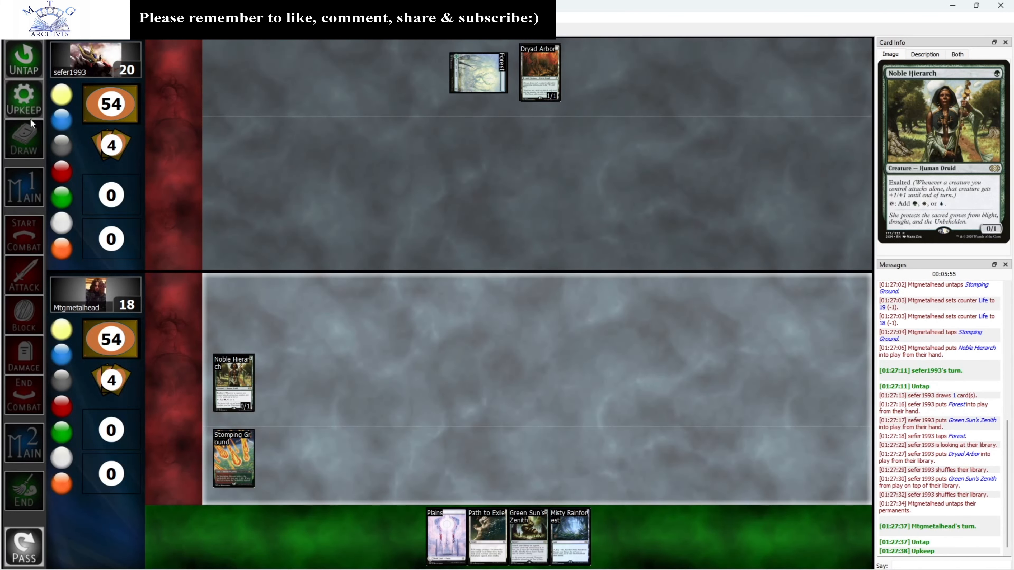
Draw for the turn, move to the main phase and tap Stomping Ground for mana
{"action": "left_click", "coordinate": [24, 141]}
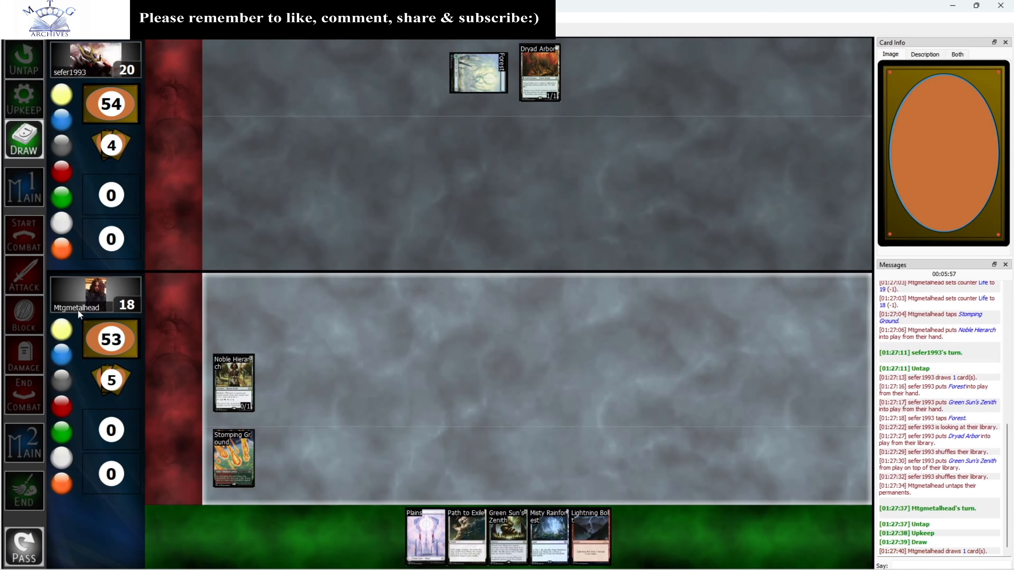
{"action": "left_click", "coordinate": [24, 188]}
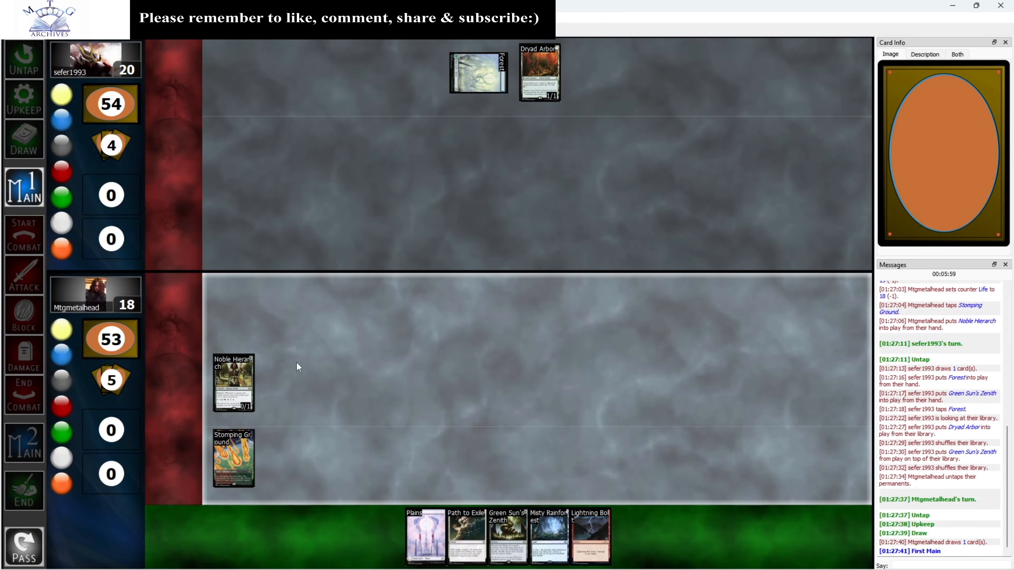
{"action": "mouse_move", "coordinate": [424, 537]}
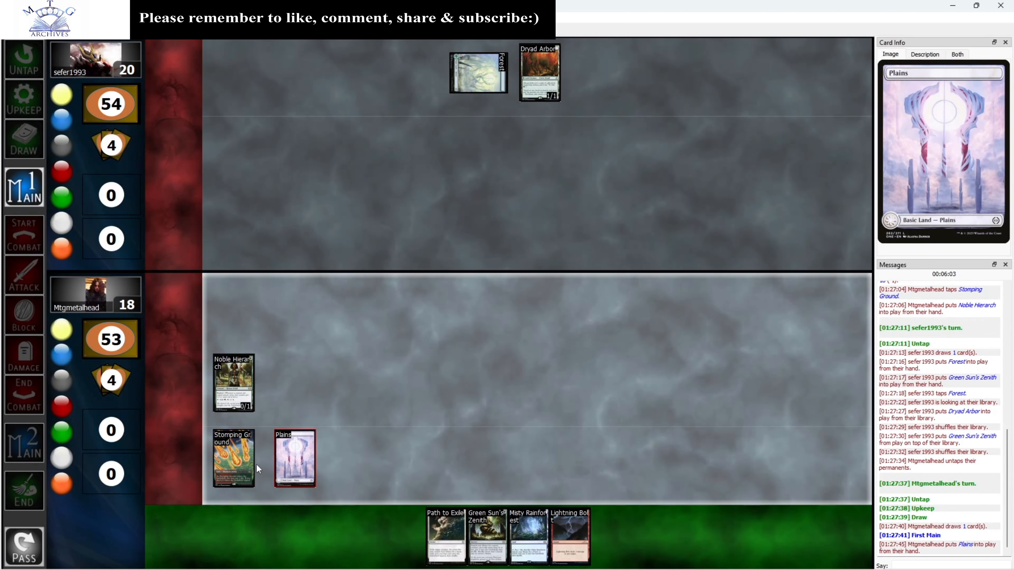
{"action": "left_click", "coordinate": [292, 456]}
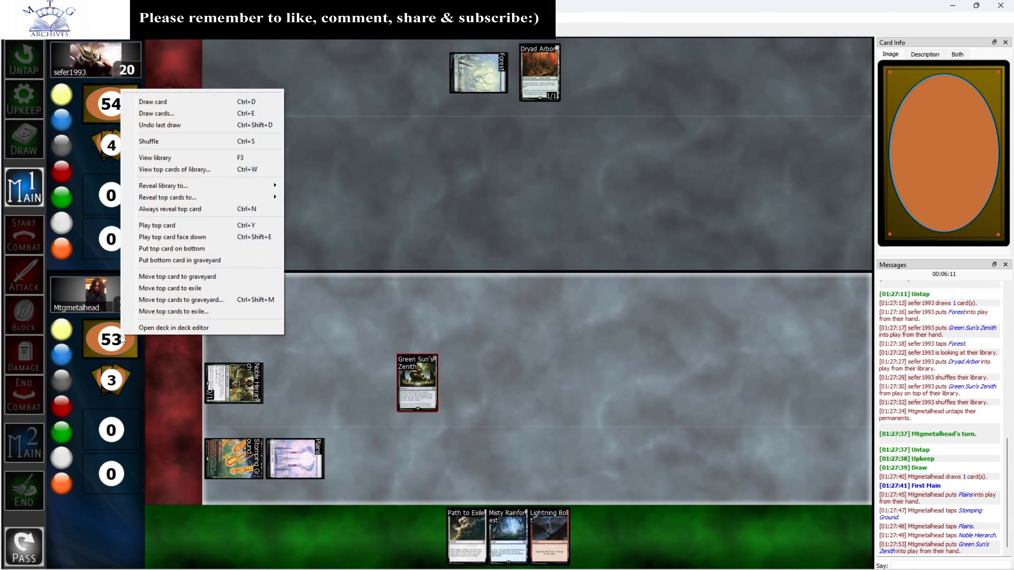
Search the library with Green Sun's Zenith and put Gaddock Teeg onto the battlefield
{"action": "left_click", "coordinate": [156, 157]}
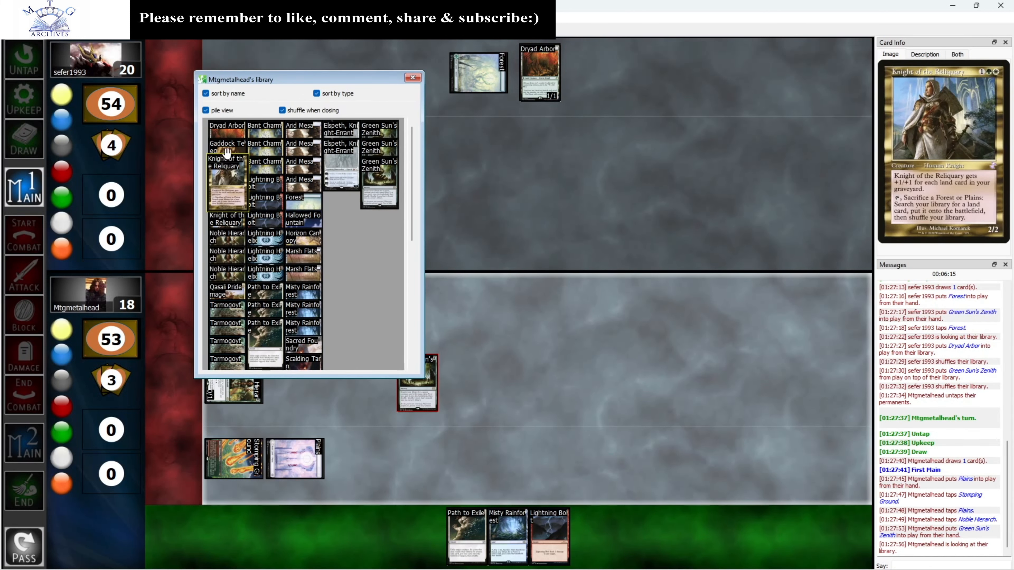
{"action": "left_click", "coordinate": [412, 77]}
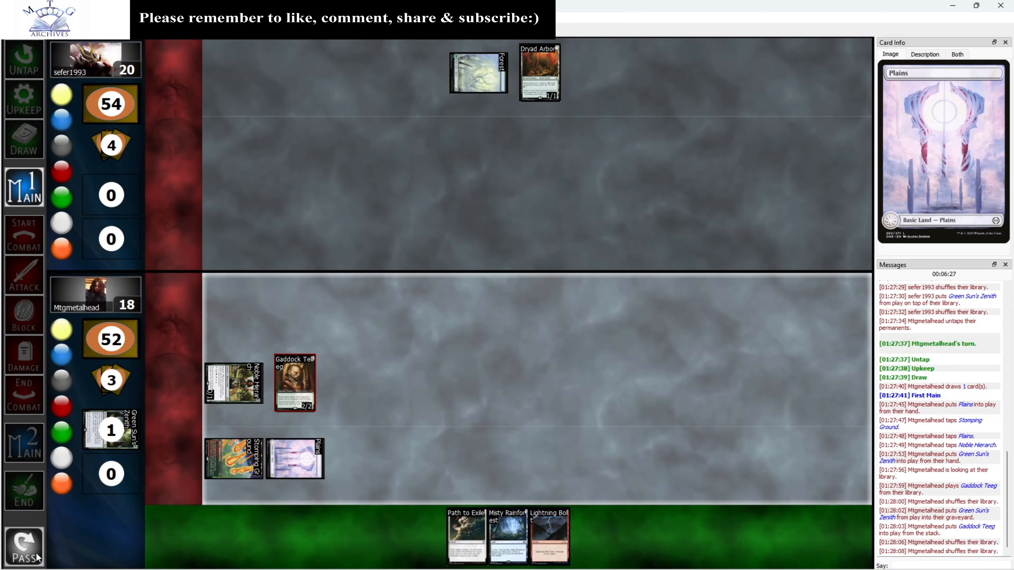
End the turn and let the opponent play Overgrown Battlement and Vesuva
{"action": "left_click", "coordinate": [24, 548]}
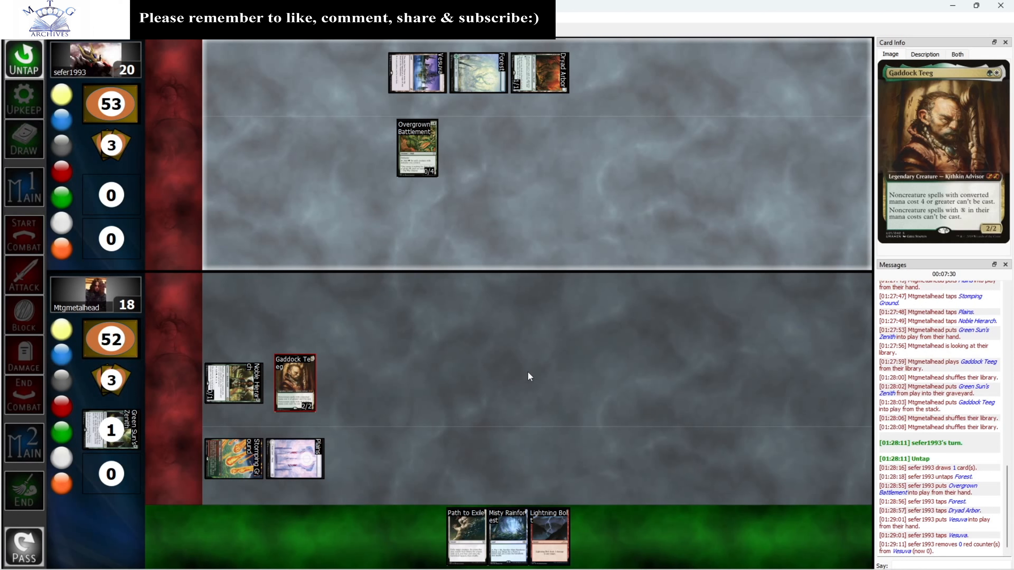
{"action": "left_click", "coordinate": [417, 72]}
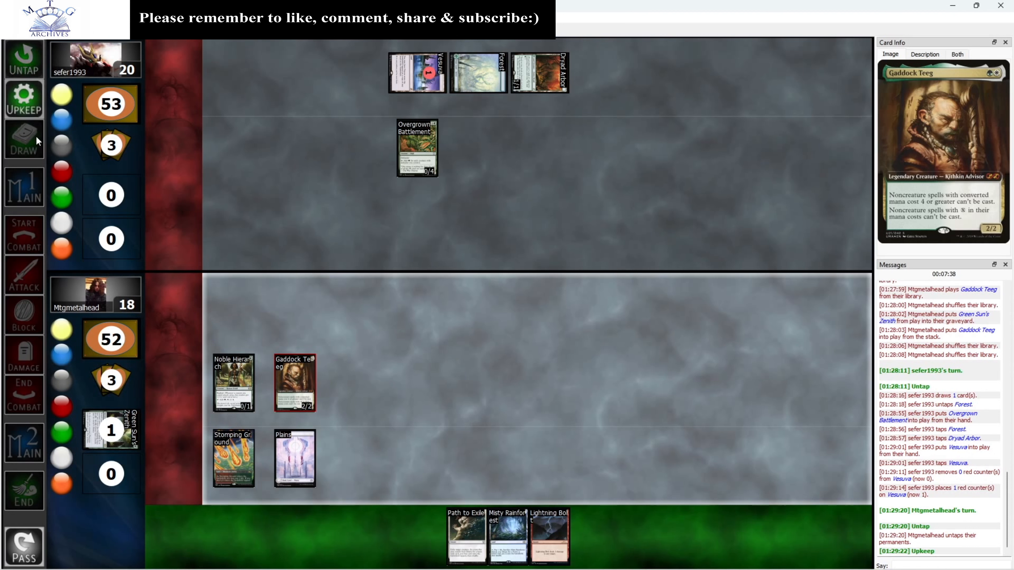
Draw for the turn and tap Gaddock Teeg to attack, dropping the opponent to 17
{"action": "left_click", "coordinate": [23, 140]}
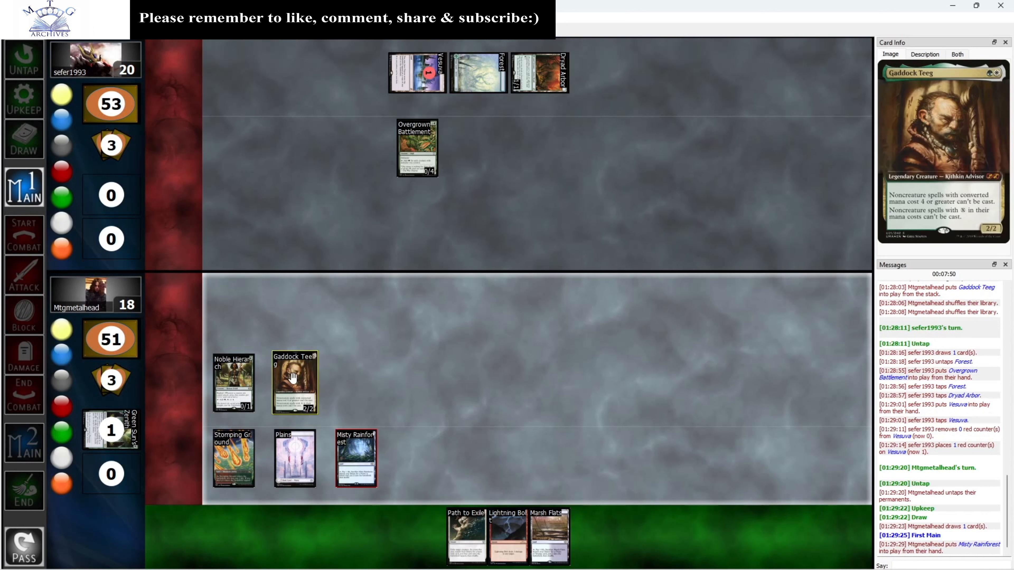
{"action": "left_click", "coordinate": [293, 383]}
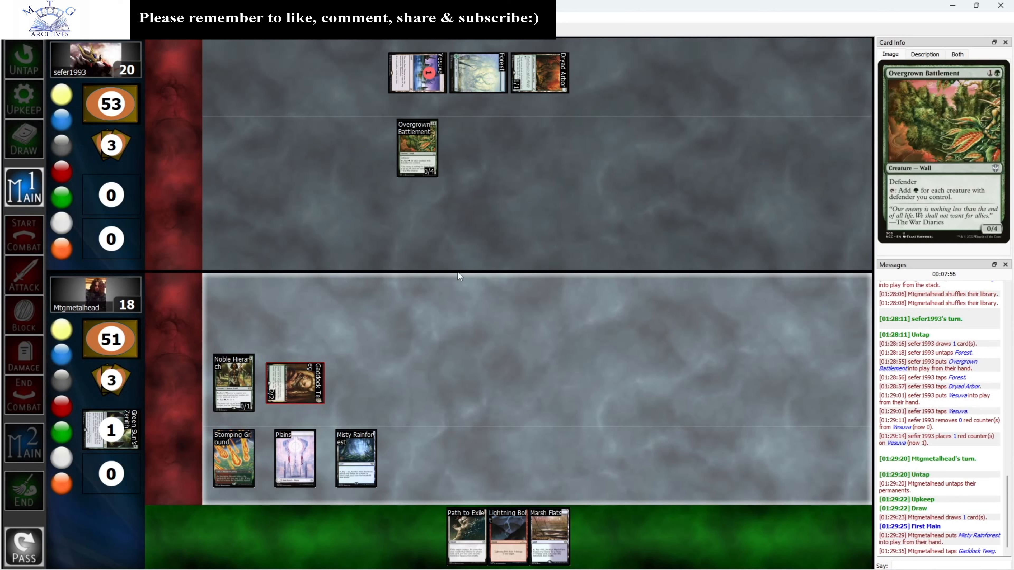
{"action": "mouse_move", "coordinate": [607, 397]}
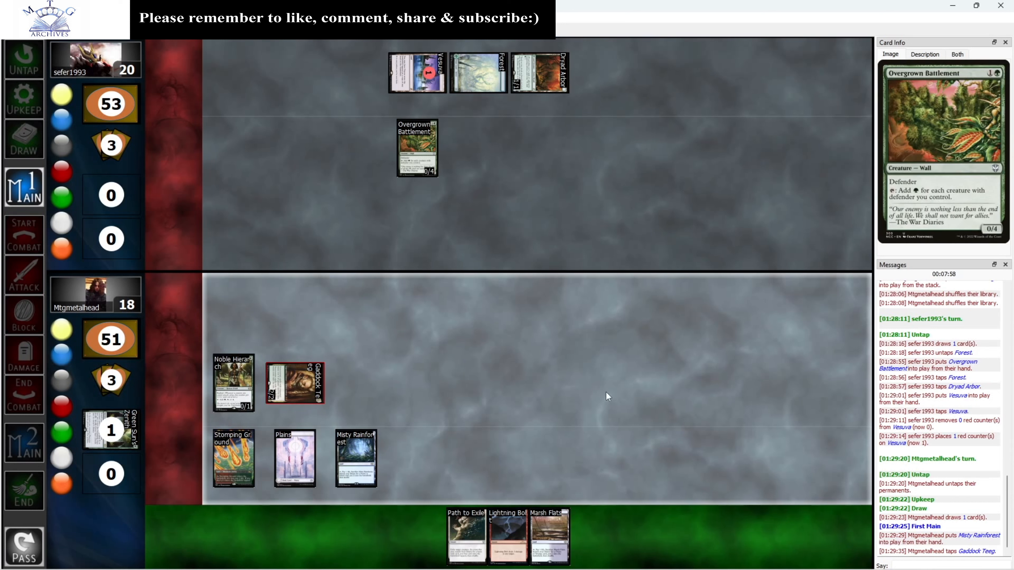
{"action": "mouse_move", "coordinate": [549, 311]}
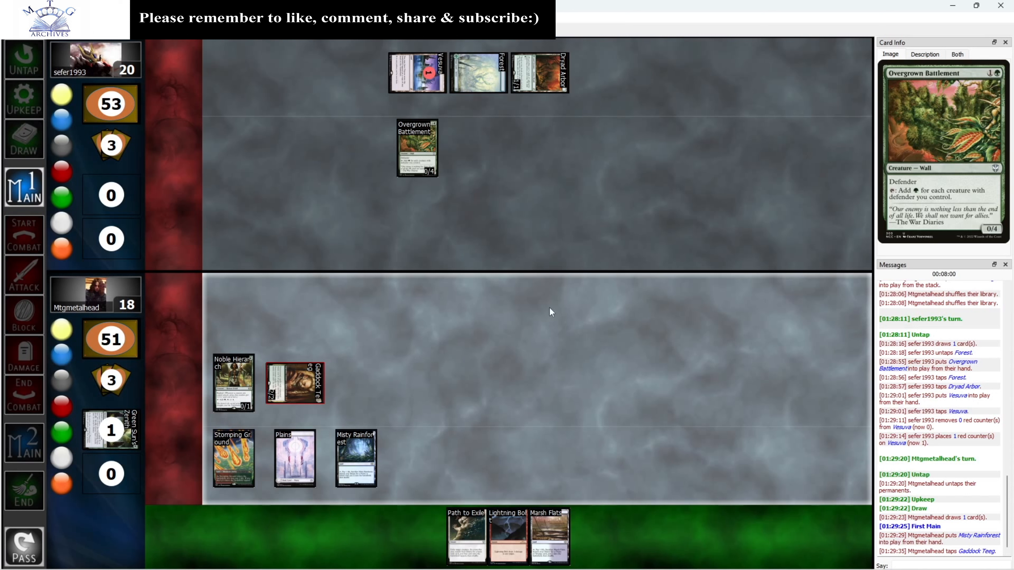
{"action": "mouse_move", "coordinate": [444, 266]}
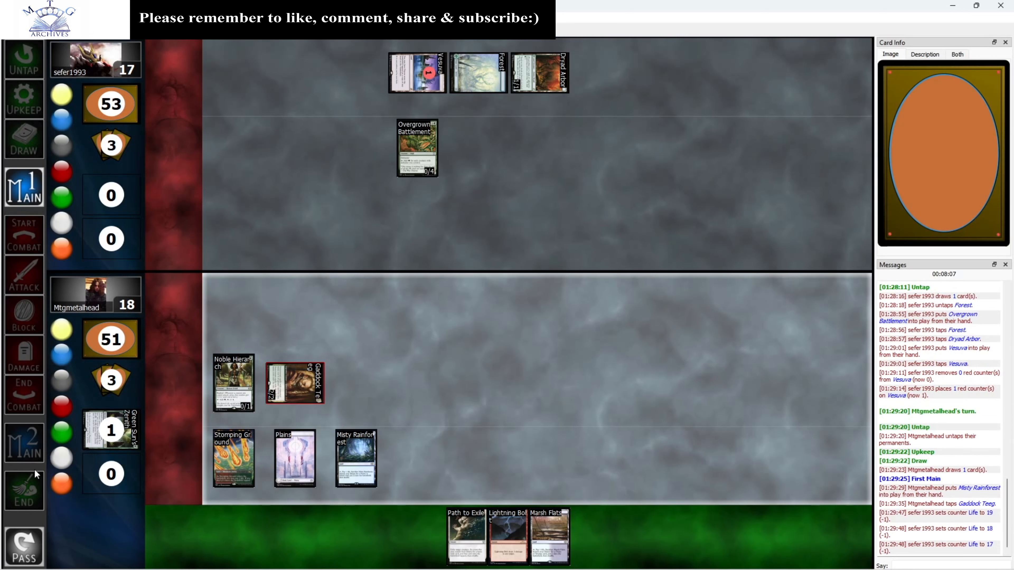
{"action": "mouse_move", "coordinate": [23, 540]}
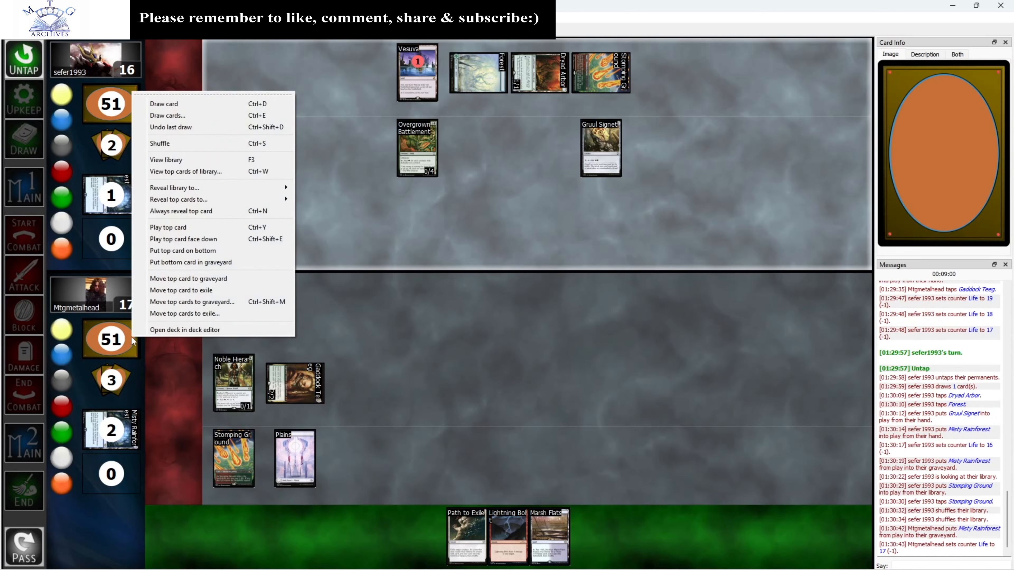
View the library to fetch Hallowed Fountain after sacrificing Misty Rainforest
{"action": "left_click", "coordinate": [165, 160]}
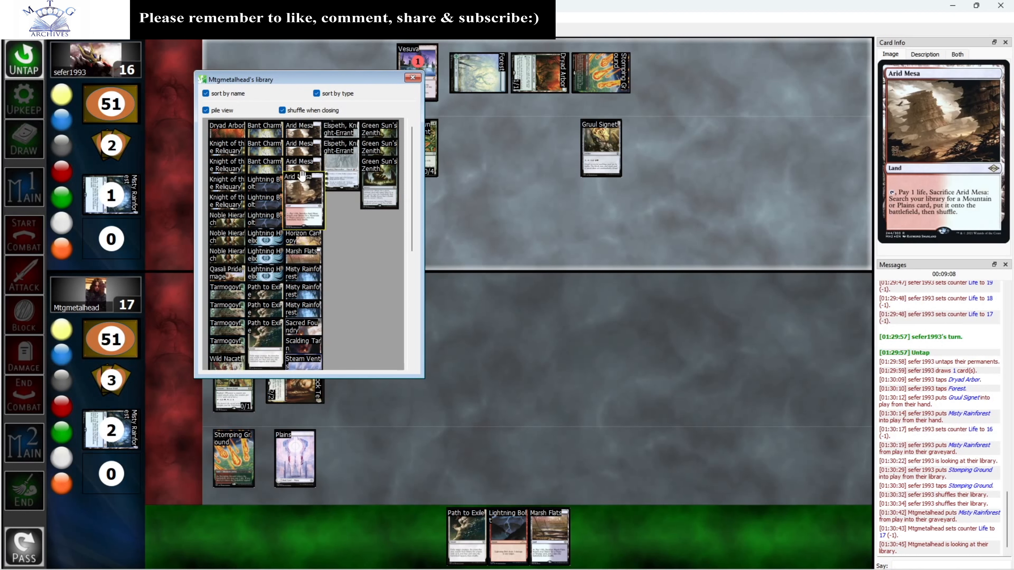
{"action": "mouse_move", "coordinate": [303, 226]}
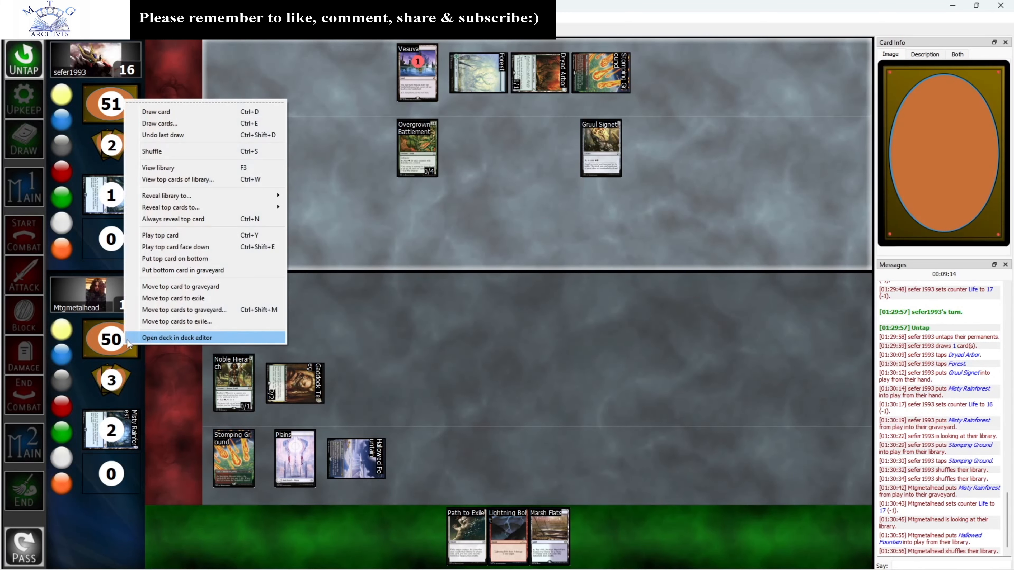
{"action": "mouse_move", "coordinate": [181, 180]}
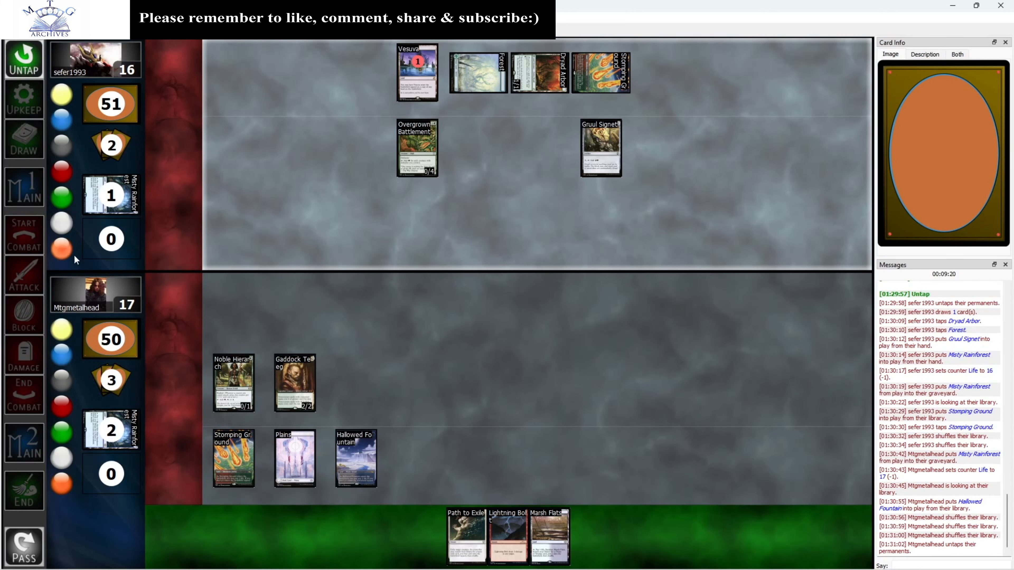
Pass to the opponent's turn, then untap Gaddock Teeg for the new turn with Scalding Tarn
{"action": "left_click", "coordinate": [24, 547]}
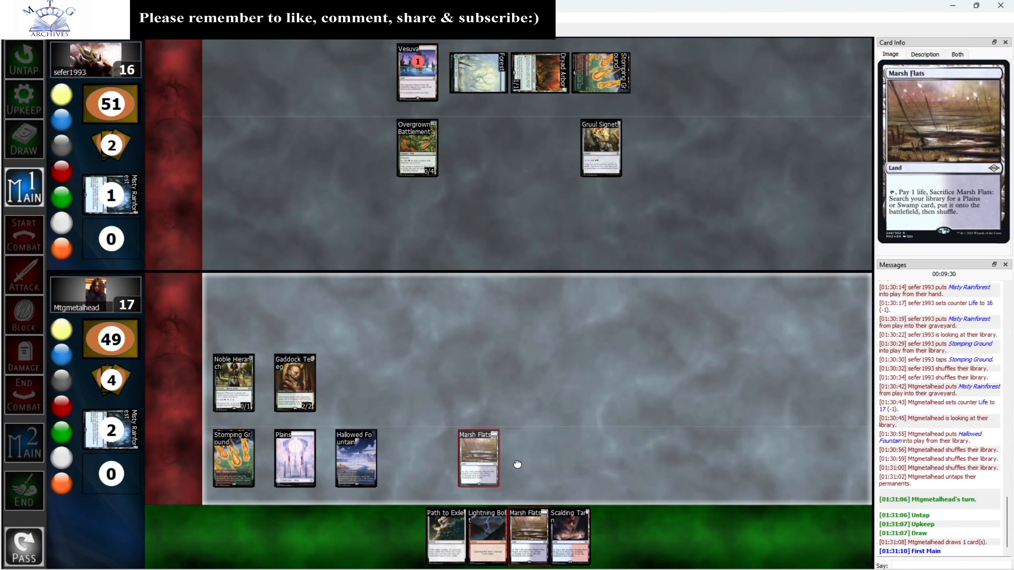
{"action": "mouse_move", "coordinate": [551, 498]}
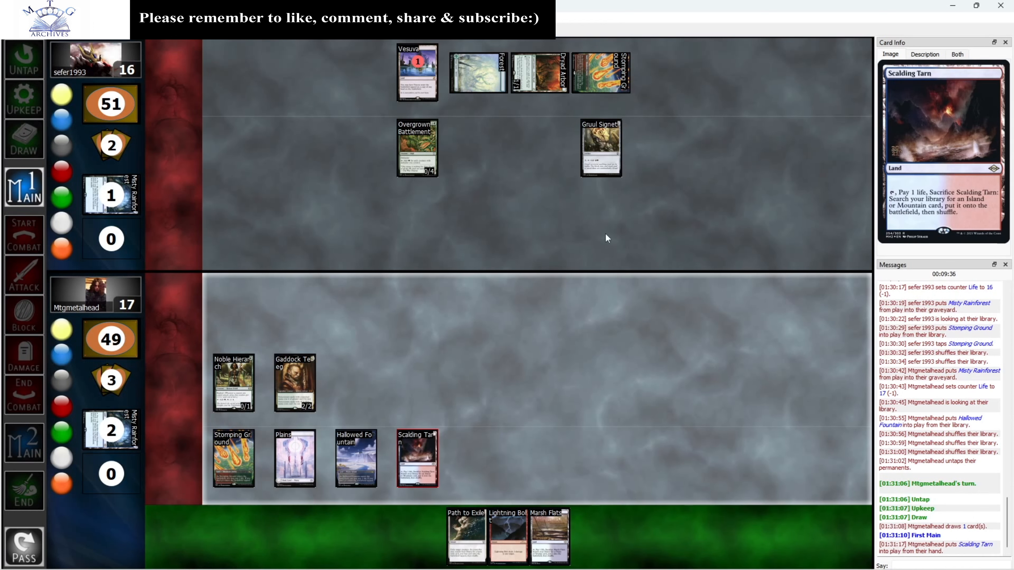
{"action": "left_click", "coordinate": [294, 383]}
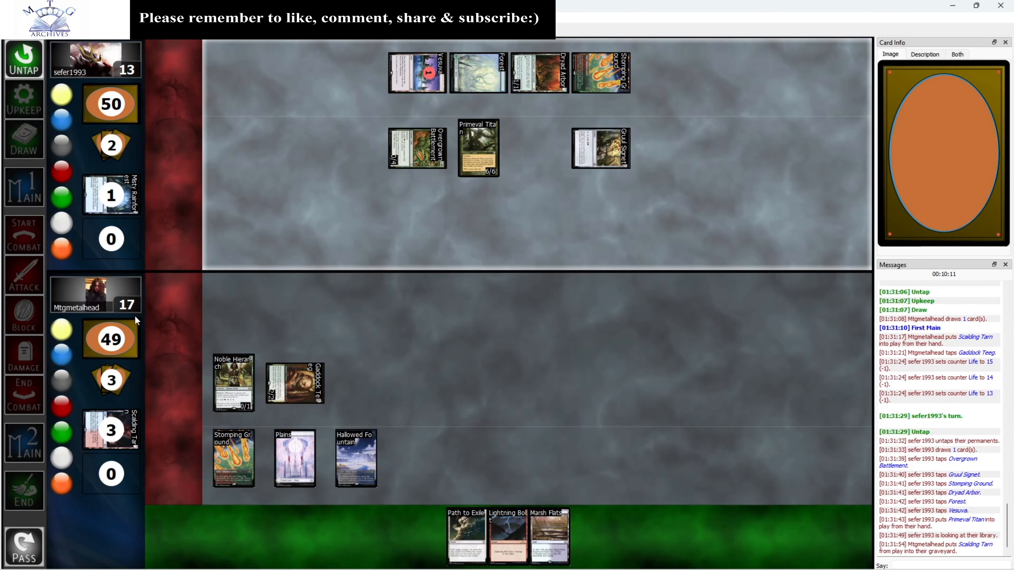
Search the library and take Steam Vents onto the battlefield for the sacrificed Scalding Tarn
{"action": "right_click", "coordinate": [109, 104]}
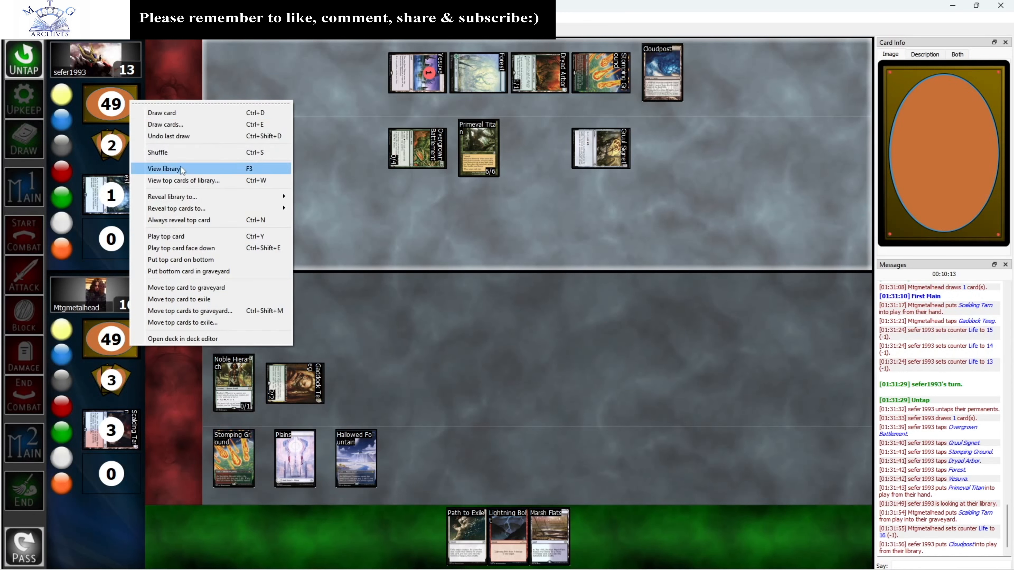
{"action": "left_click", "coordinate": [163, 169]}
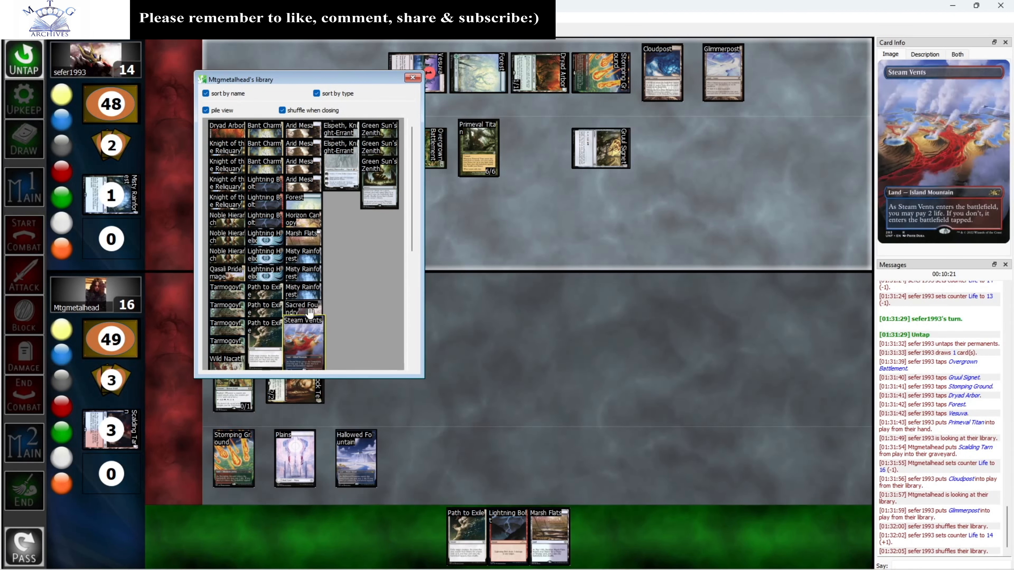
{"action": "left_click", "coordinate": [304, 323]}
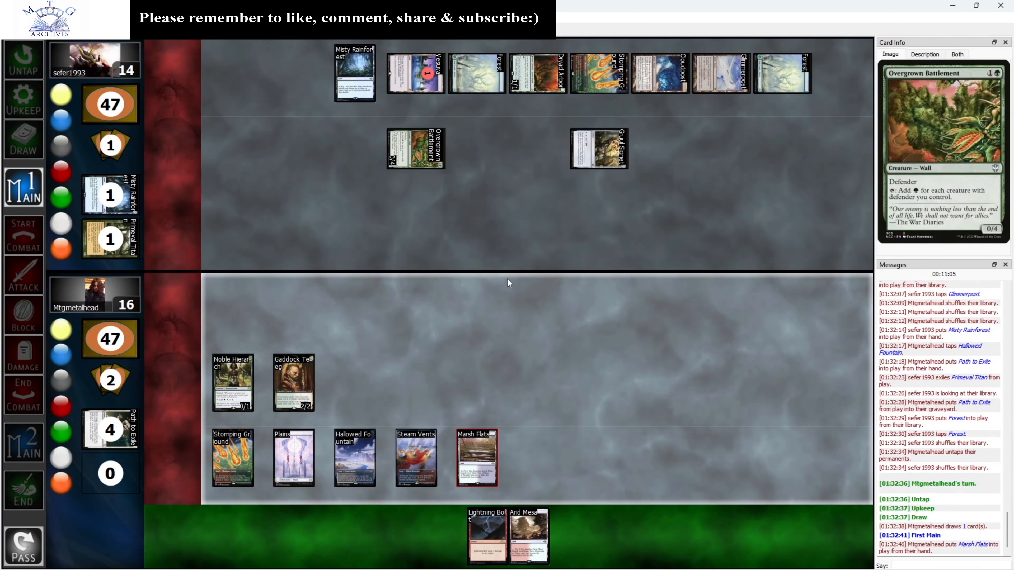
Attack with Gaddock Teeg to drop the opponent to 11 life, then pass the turn
{"action": "left_click", "coordinate": [292, 381]}
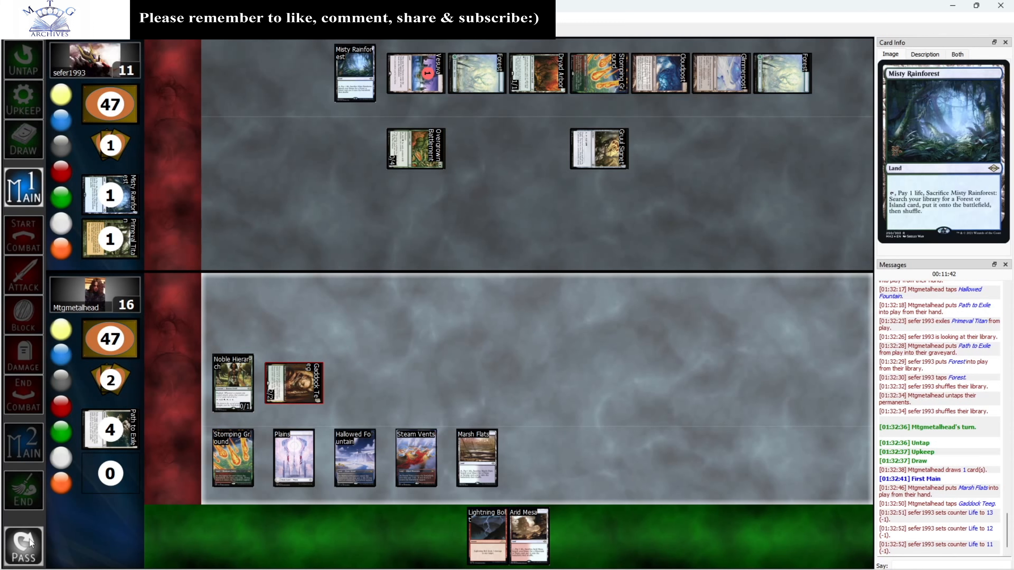
{"action": "left_click", "coordinate": [23, 547]}
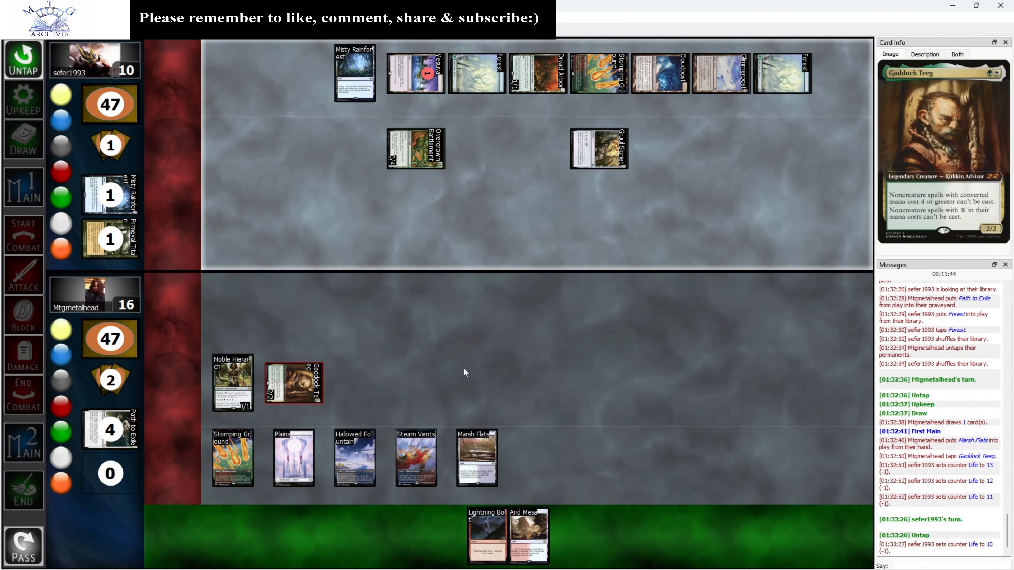
{"action": "mouse_move", "coordinate": [515, 338]}
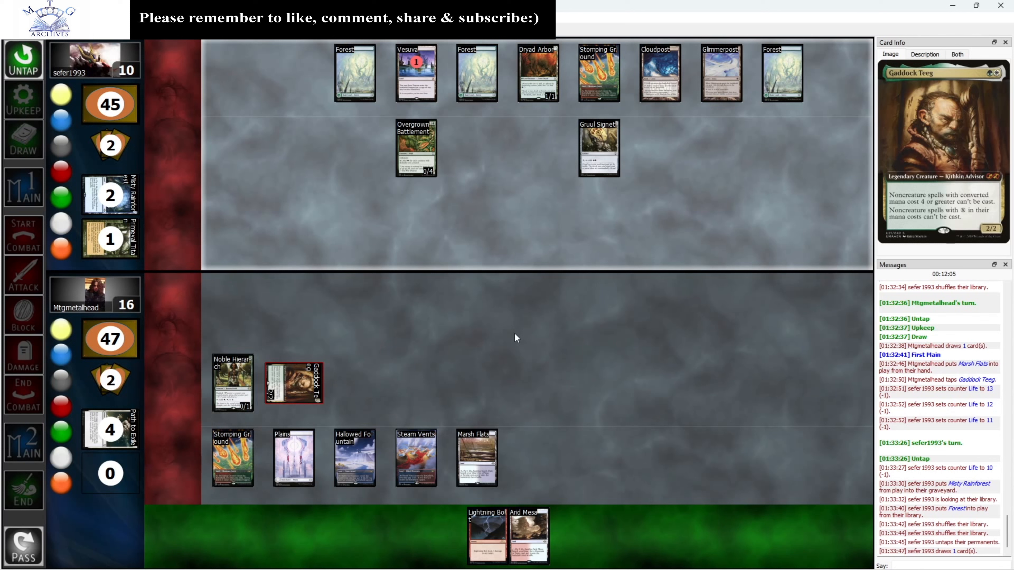
Fetch Temple Garden with Marsh Flats and shuffle the library afterward
{"action": "left_click", "coordinate": [781, 73]}
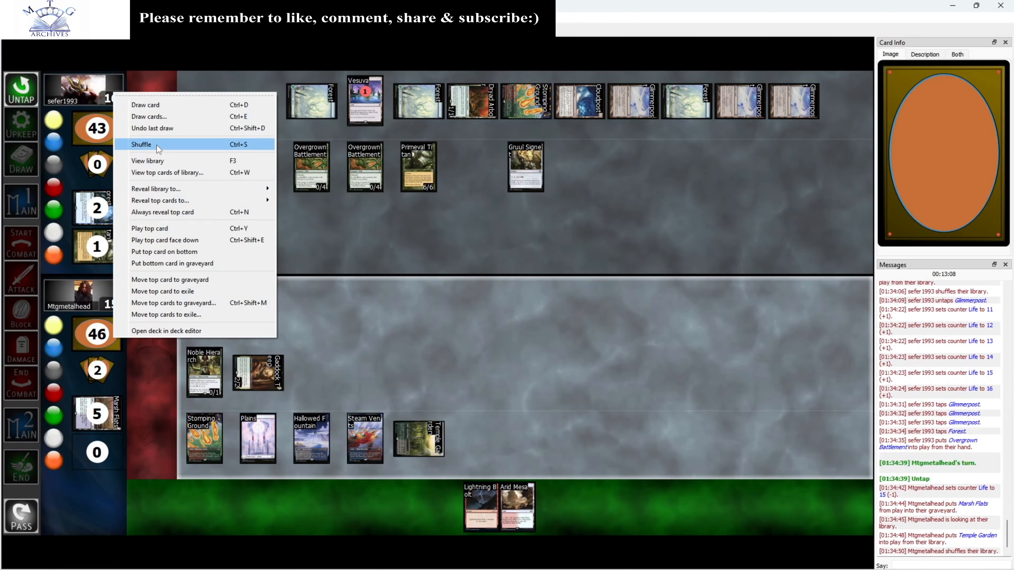
{"action": "left_click", "coordinate": [140, 144]}
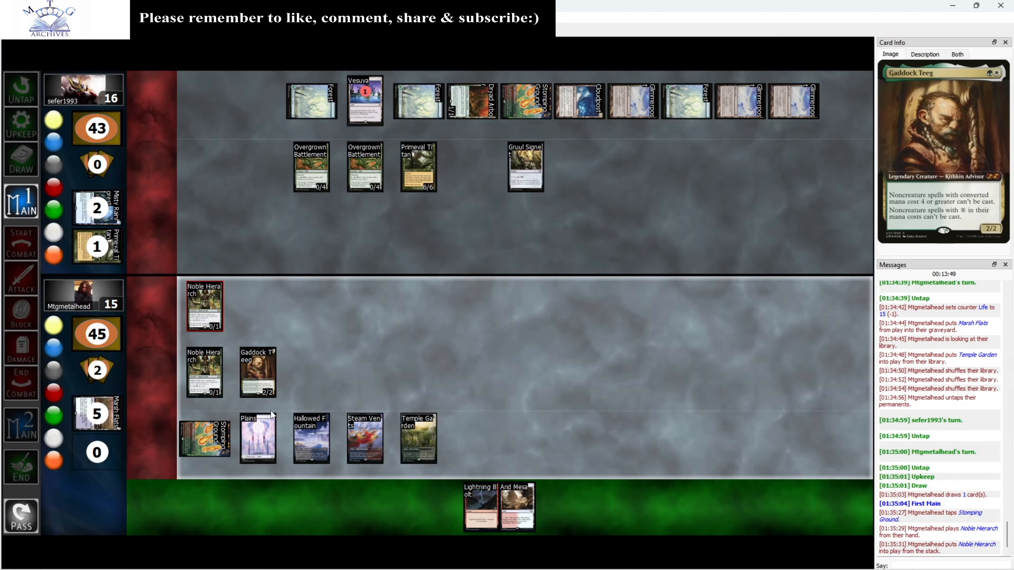
Tap Gaddock Teeg for the turn's plays
{"action": "left_click", "coordinate": [257, 371]}
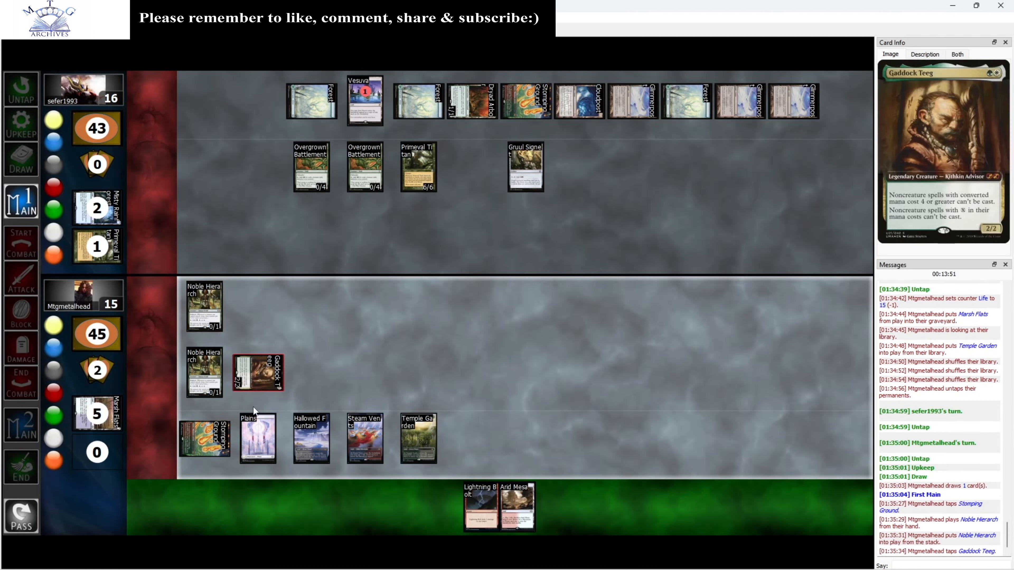
{"action": "mouse_move", "coordinate": [333, 388]}
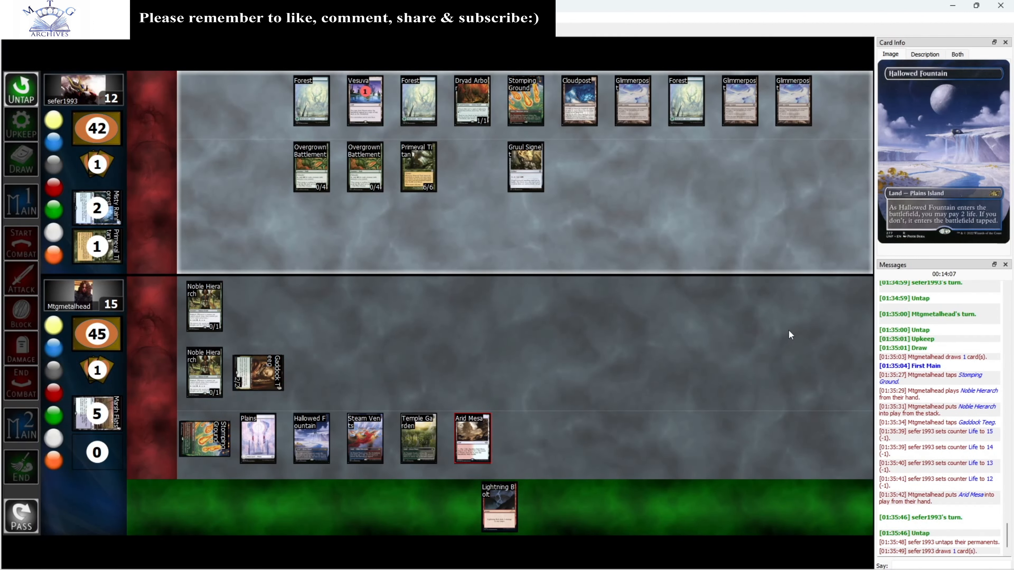
Take Primeval Titan's combat damage, dropping your life to 9
{"action": "left_click", "coordinate": [417, 167]}
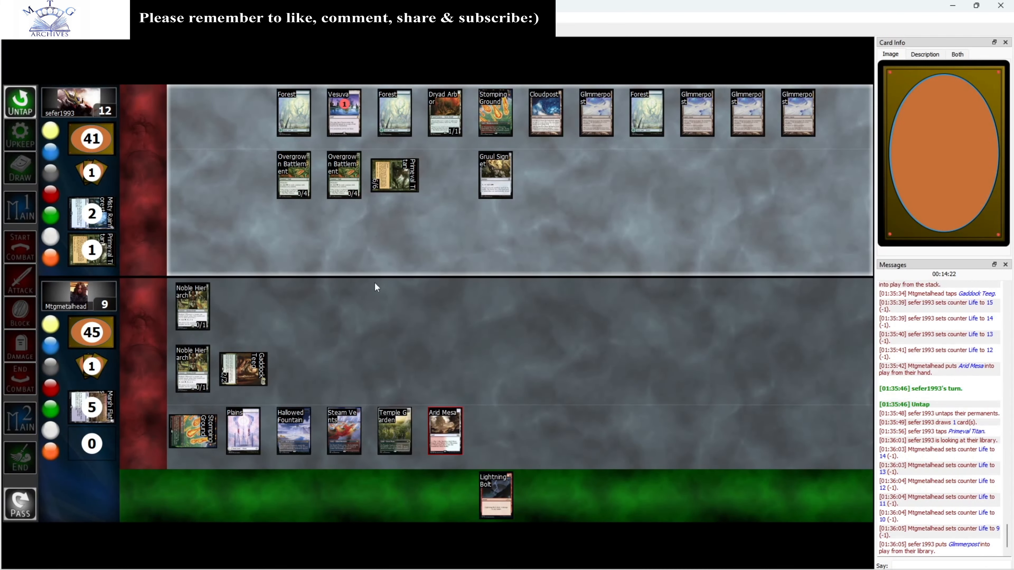
{"action": "mouse_move", "coordinate": [714, 452]}
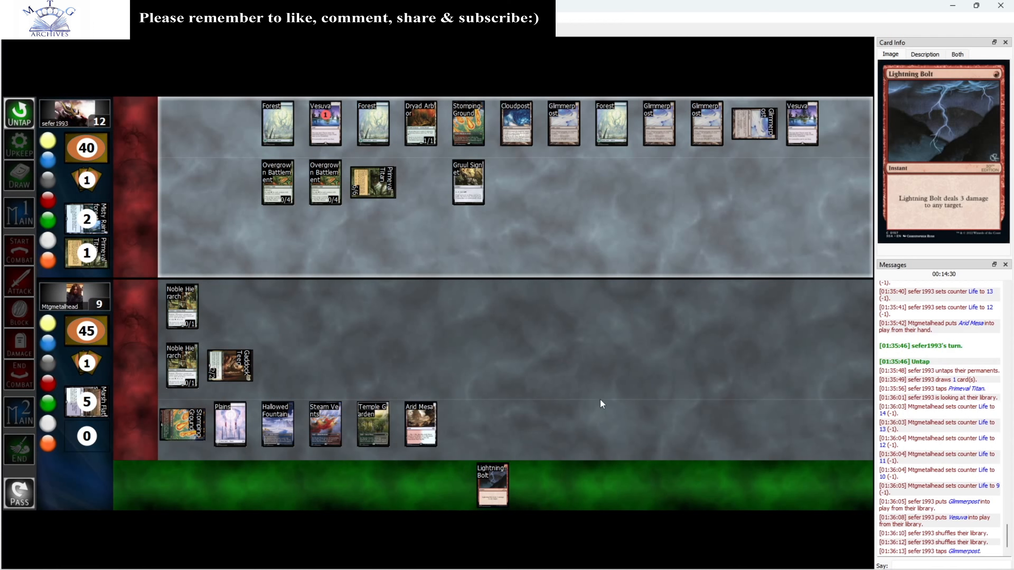
{"action": "mouse_move", "coordinate": [483, 555]}
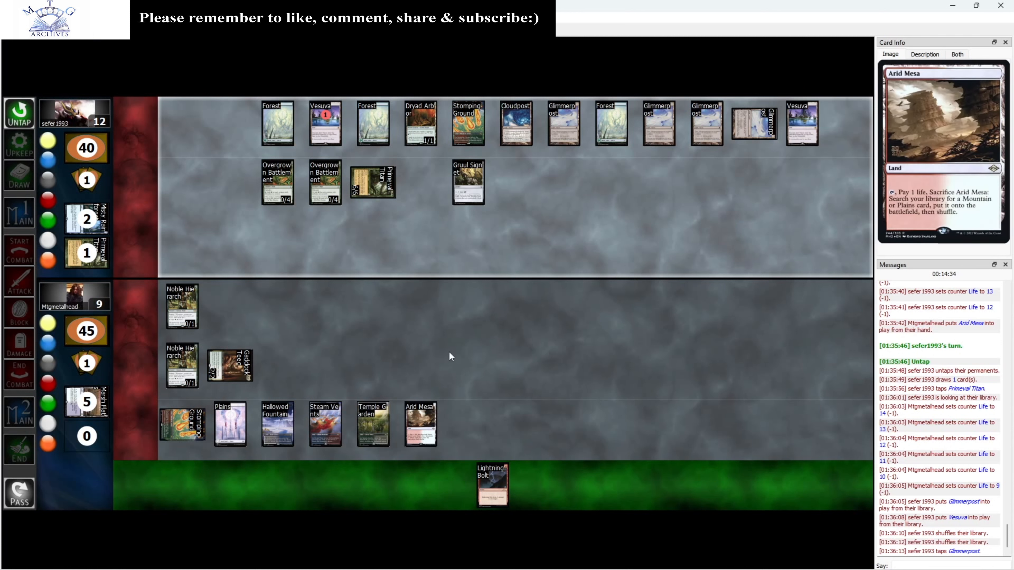
{"action": "mouse_move", "coordinate": [461, 351]}
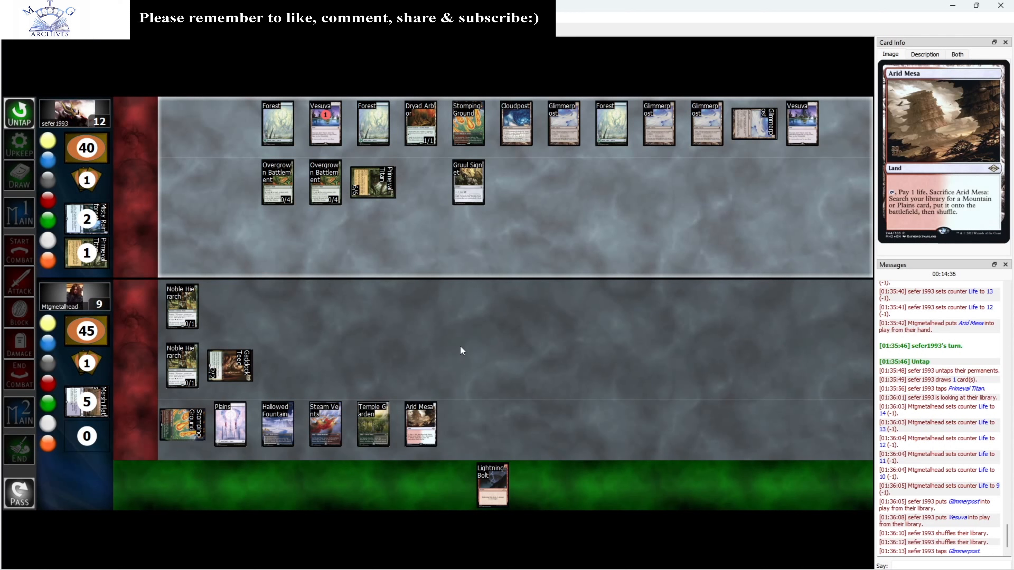
{"action": "left_click", "coordinate": [801, 125]}
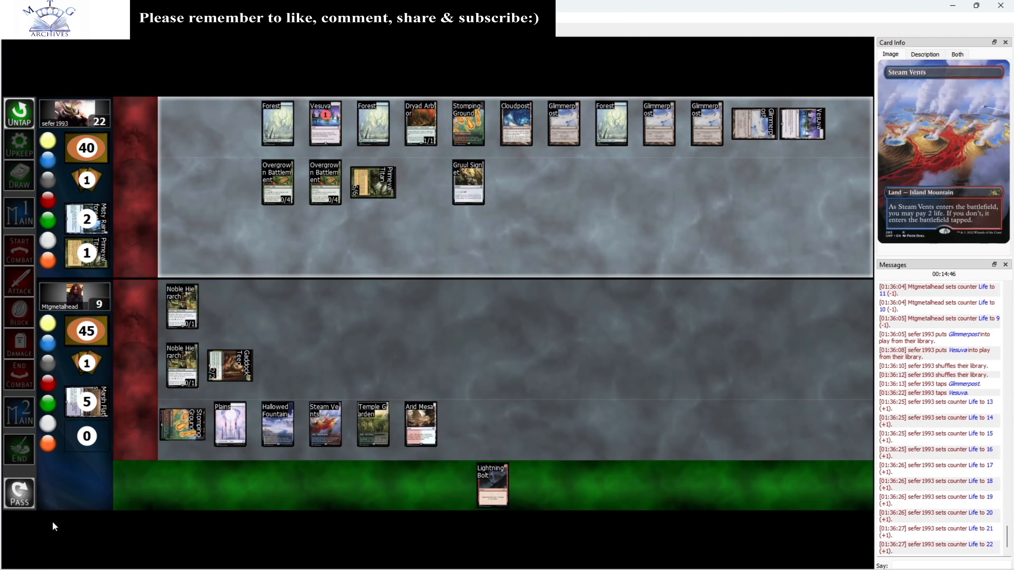
{"action": "mouse_move", "coordinate": [372, 520]}
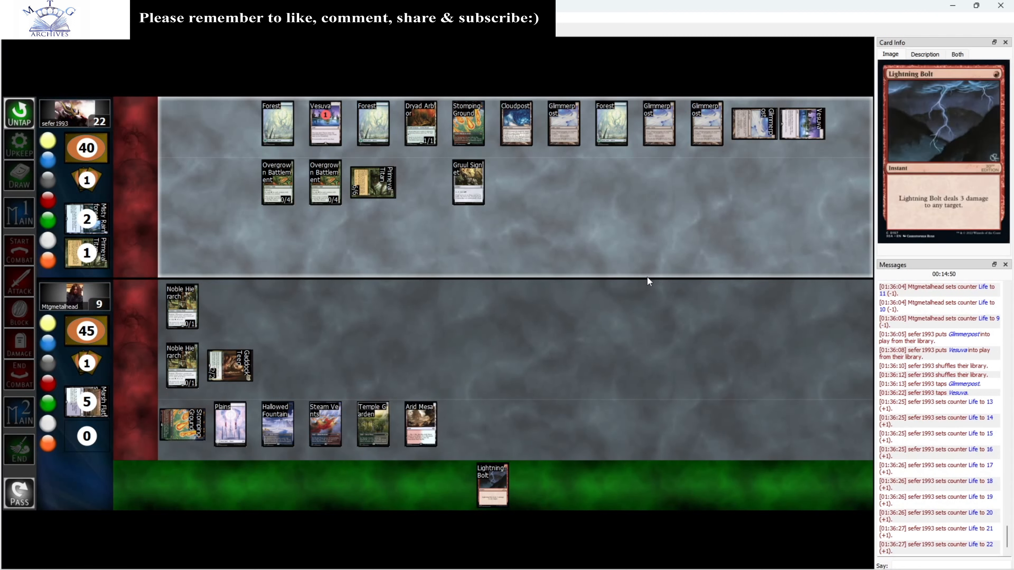
{"action": "mouse_move", "coordinate": [511, 484]}
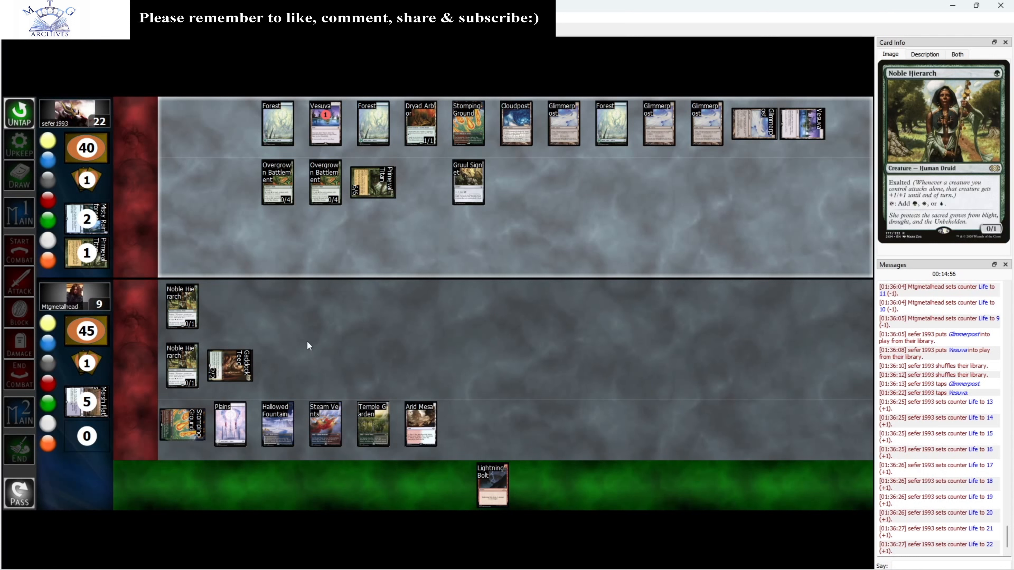
{"action": "mouse_move", "coordinate": [543, 322]}
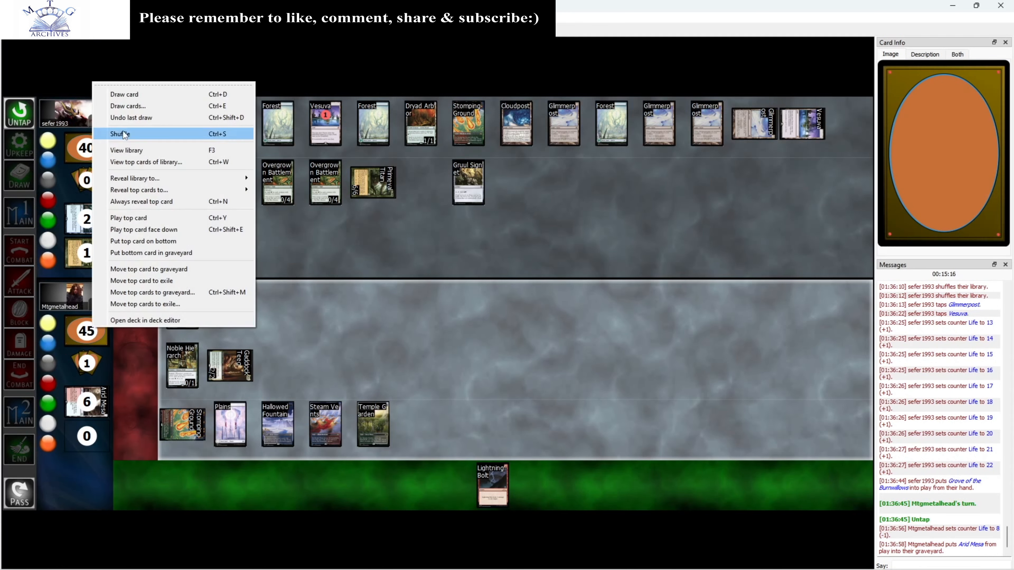
Search the library with Arid Mesa, put Sacred Foundry onto the battlefield and shuffle
{"action": "left_click", "coordinate": [127, 150]}
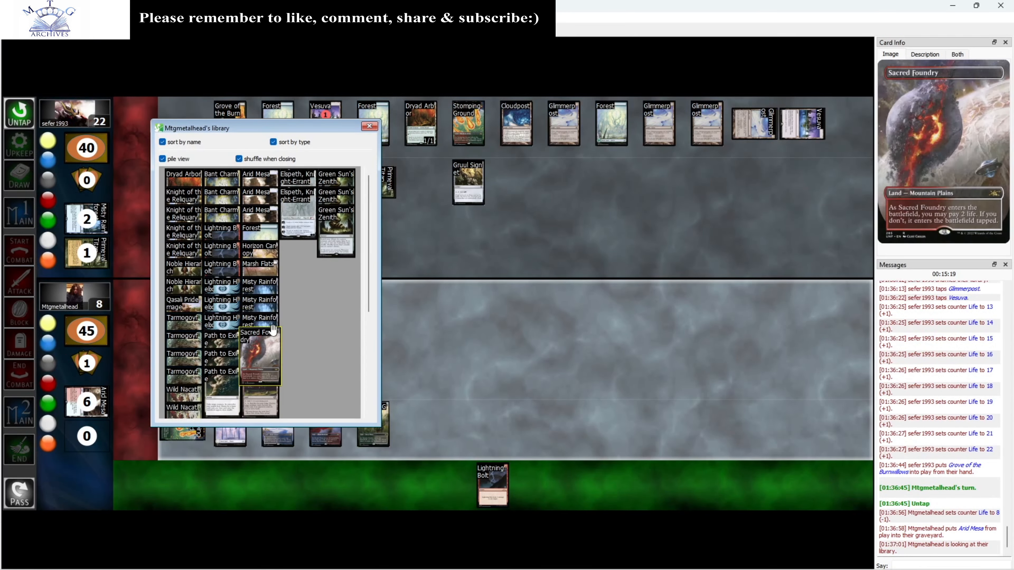
{"action": "right_click", "coordinate": [75, 129]}
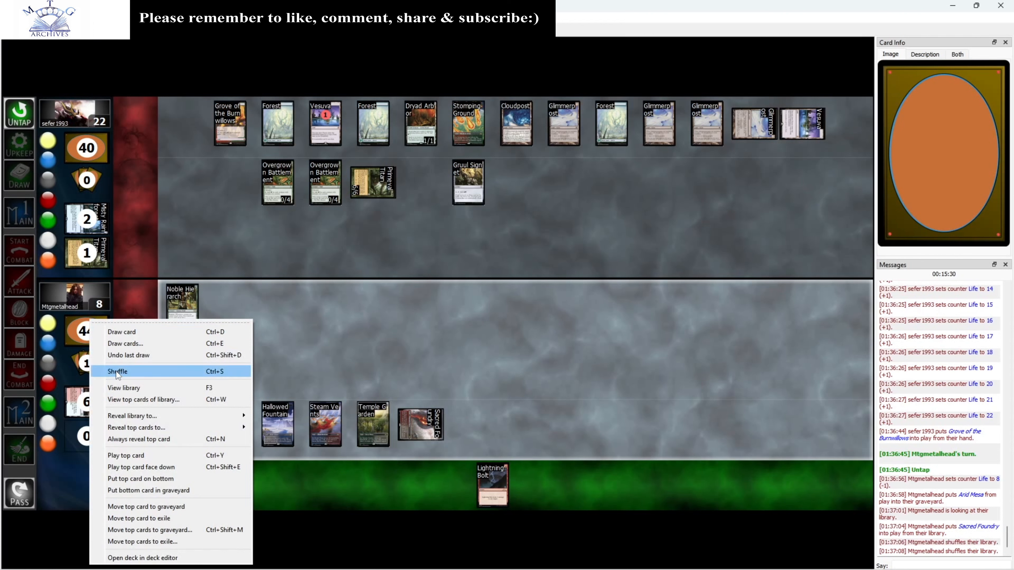
{"action": "left_click", "coordinate": [118, 371]}
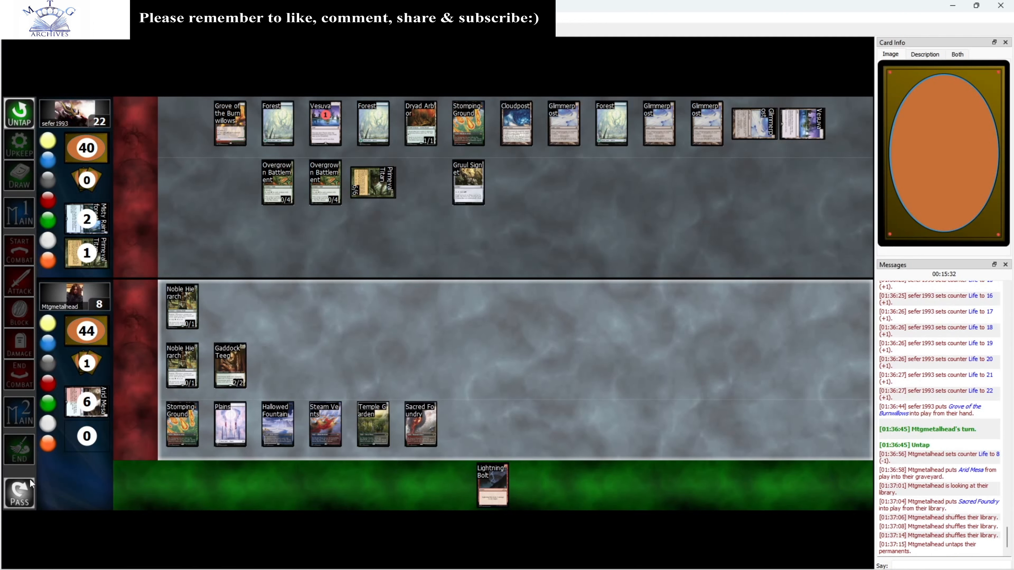
Move to the draw step, draw for the turn and tap Gaddock Teeg for mana
{"action": "left_click", "coordinate": [19, 176]}
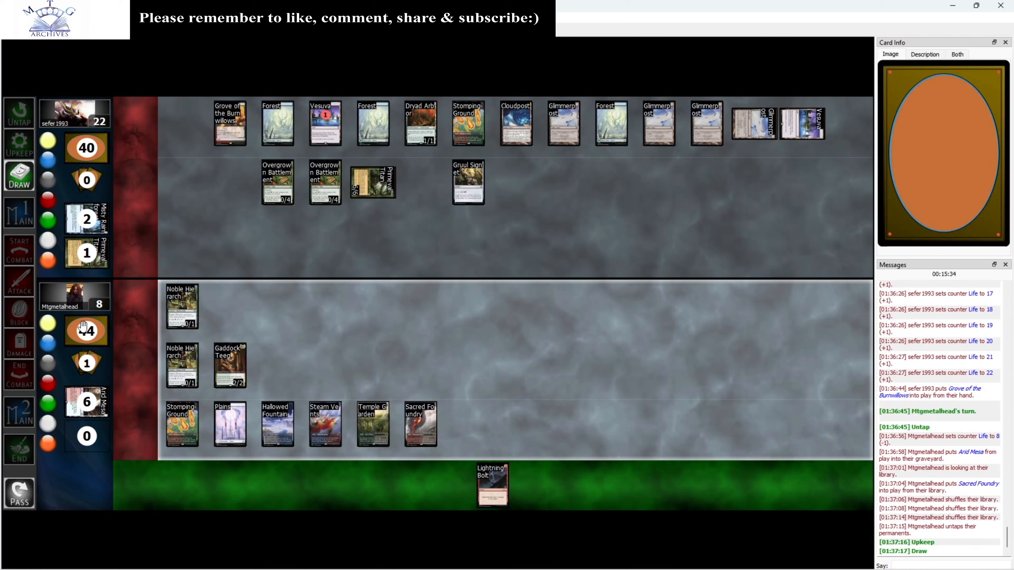
{"action": "left_click", "coordinate": [19, 176]}
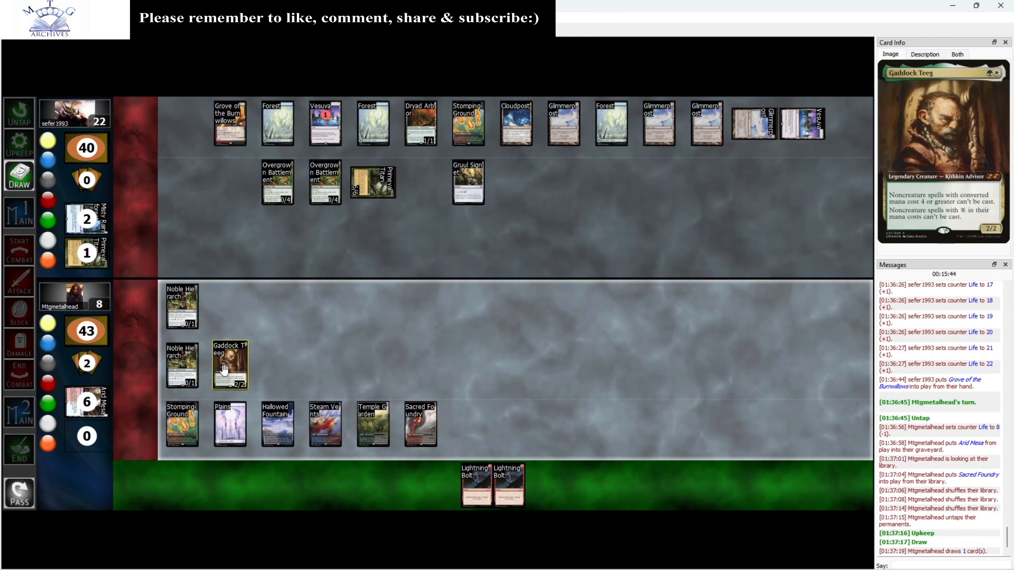
{"action": "left_click", "coordinate": [230, 364]}
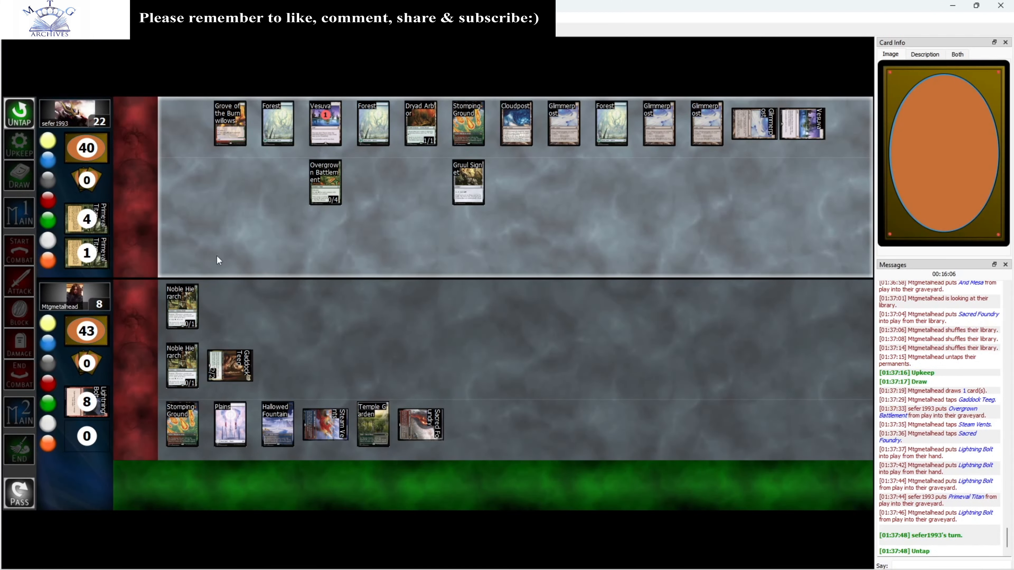
Draw Arid Mesa, play it onto the battlefield and tap Gaddock Teeg for mana
{"action": "left_click", "coordinate": [19, 493]}
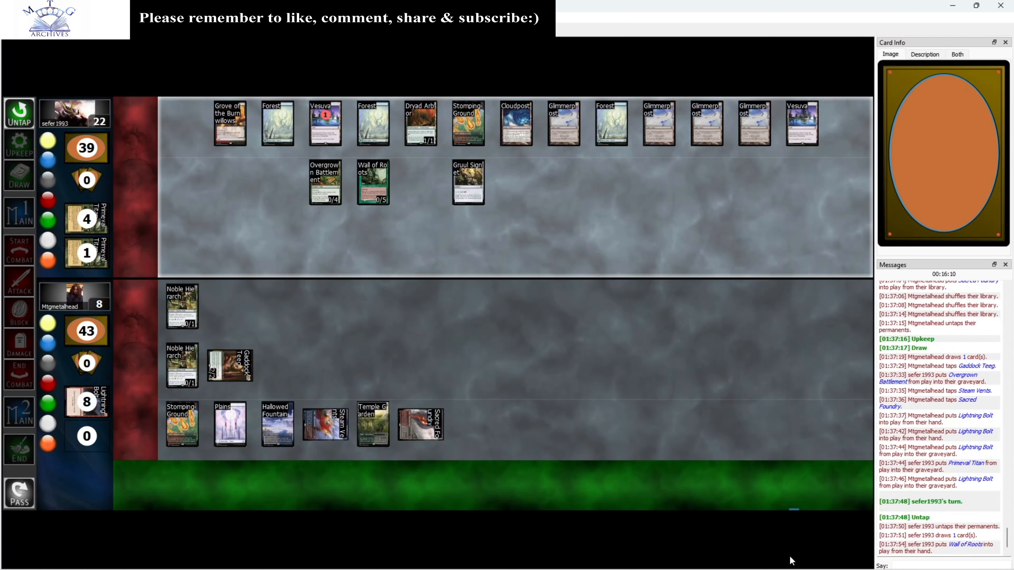
{"action": "left_click", "coordinate": [467, 123]}
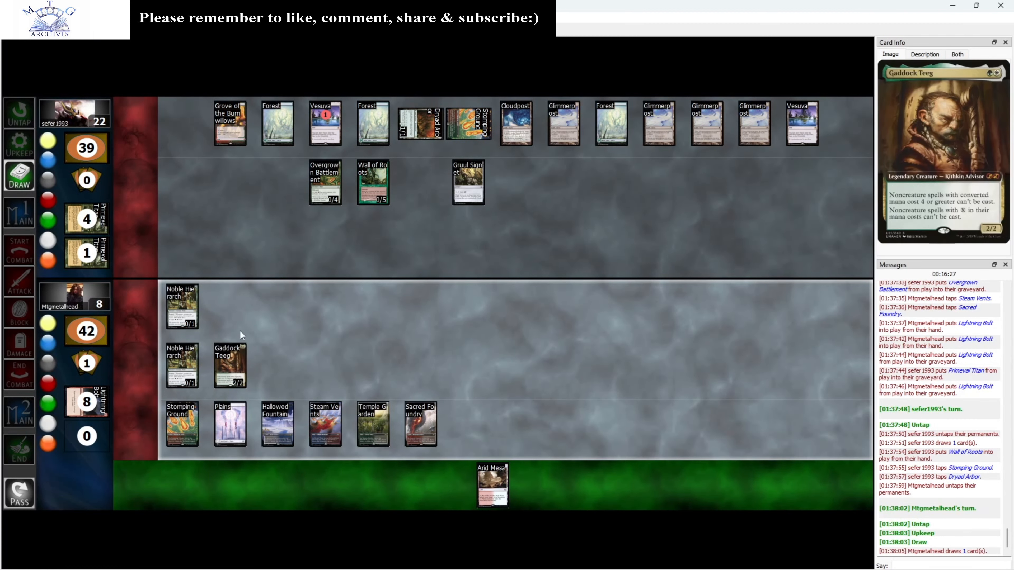
{"action": "left_click", "coordinate": [228, 364]}
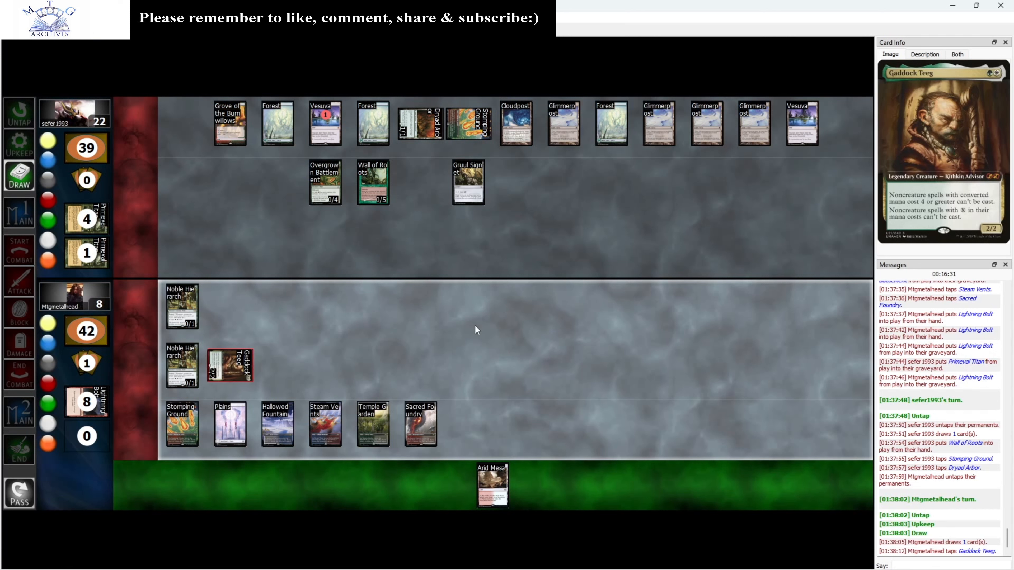
{"action": "mouse_move", "coordinate": [484, 467]}
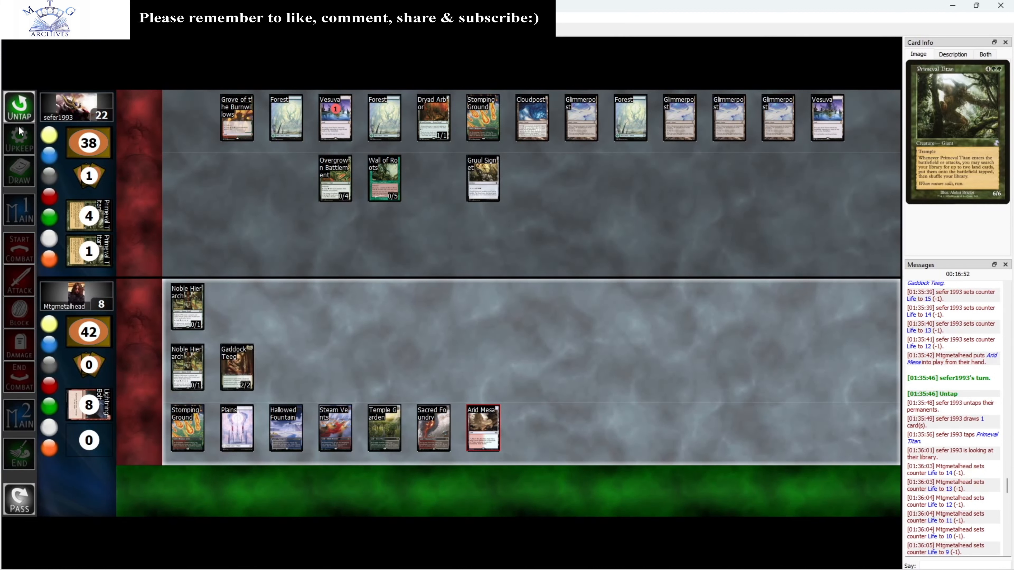
Advance to Main 1 and tap Gaddock Teeg for mana
{"action": "left_click", "coordinate": [19, 171]}
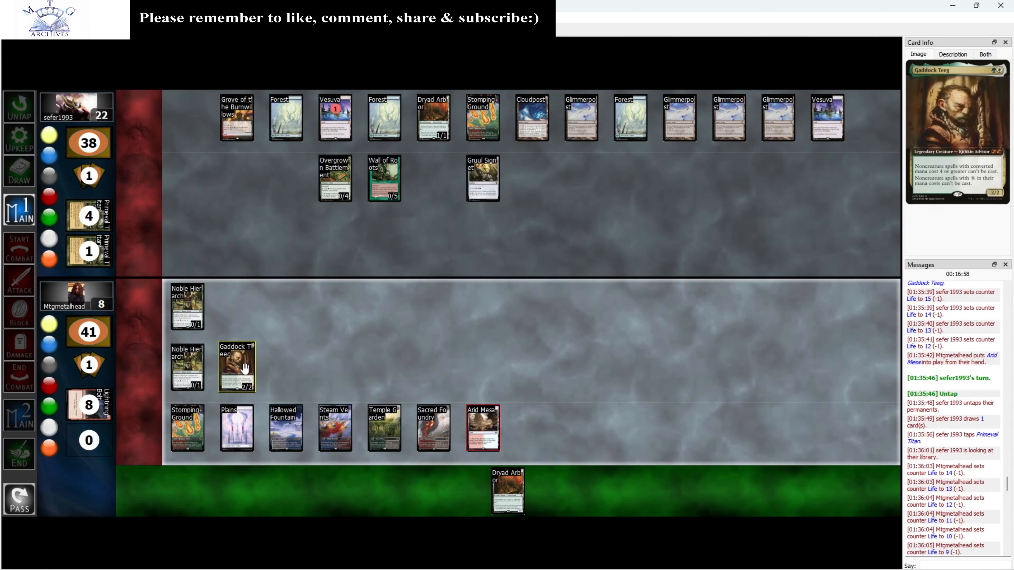
{"action": "left_click", "coordinate": [237, 366]}
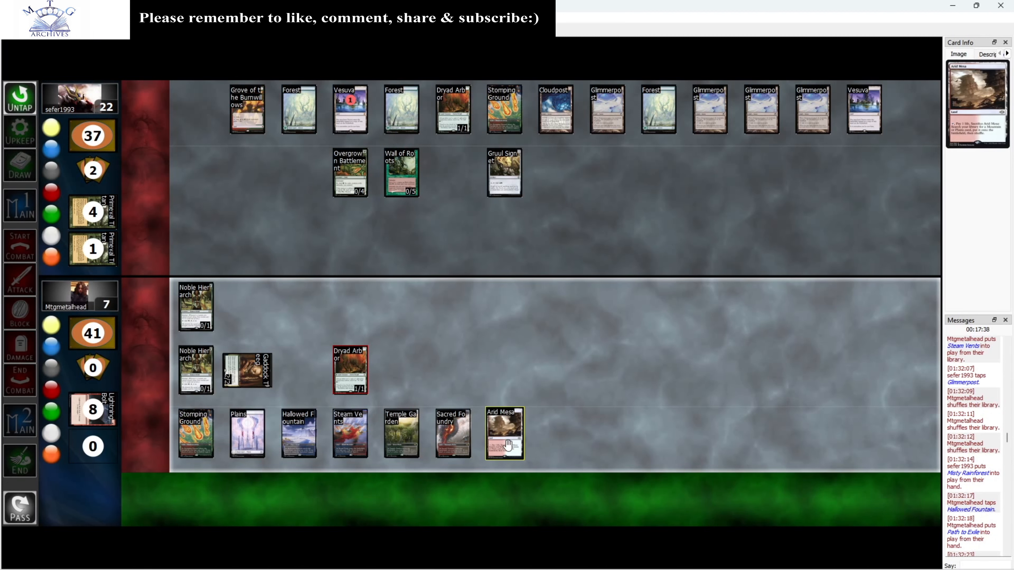
Crack Arid Mesa to fetch Stomping Ground and shuffle the library
{"action": "left_click", "coordinate": [504, 433]}
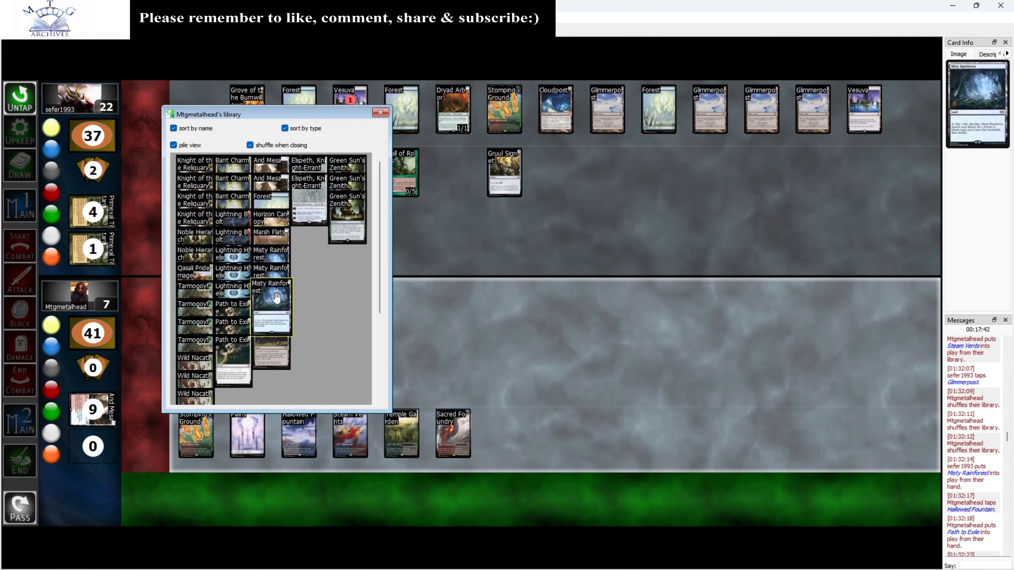
{"action": "mouse_move", "coordinate": [270, 323]}
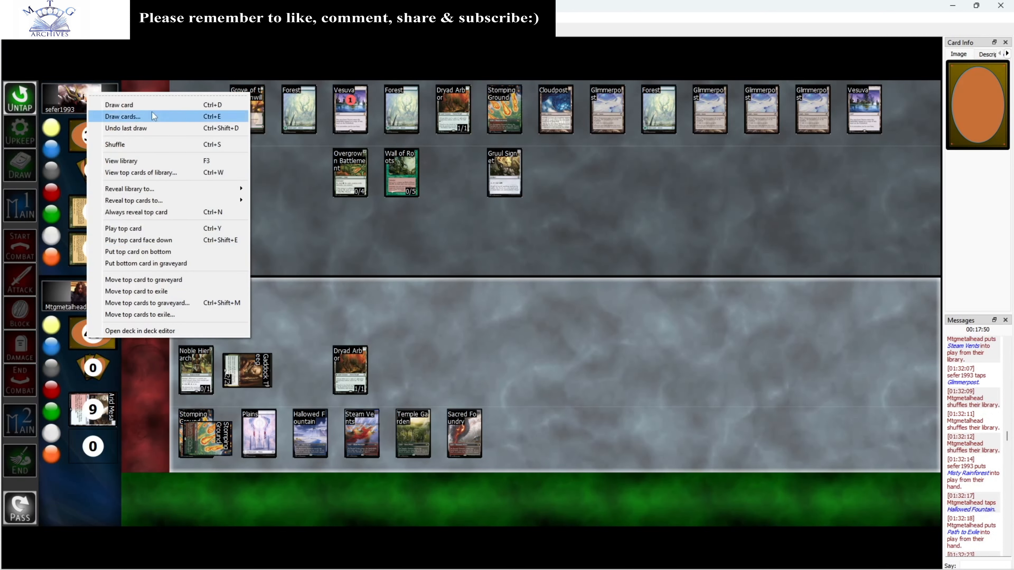
{"action": "mouse_move", "coordinate": [144, 143]}
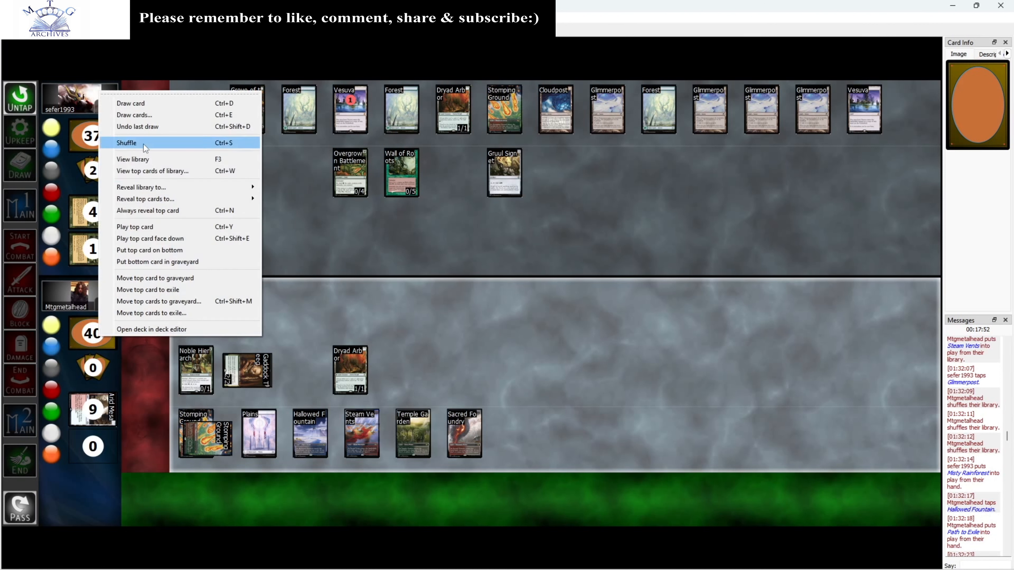
{"action": "left_click", "coordinate": [126, 142]}
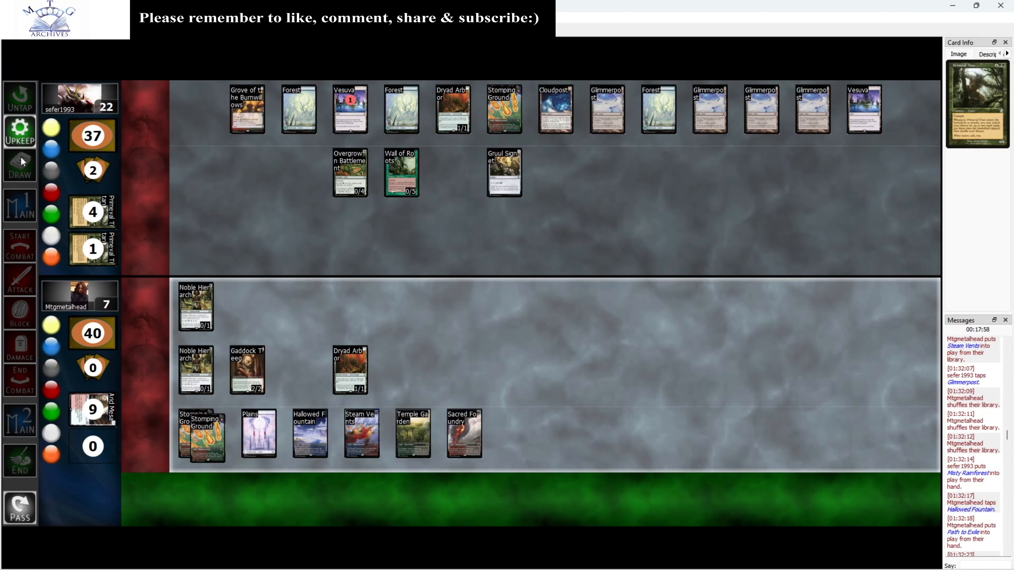
Advance to the draw step and tap Gaddock Teeg
{"action": "left_click", "coordinate": [20, 165]}
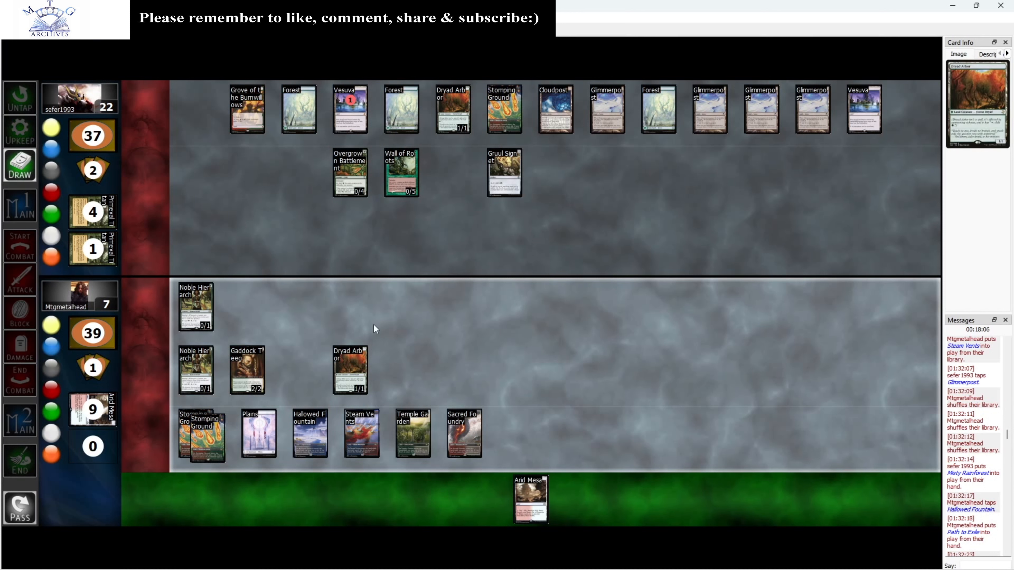
{"action": "mouse_move", "coordinate": [338, 240]}
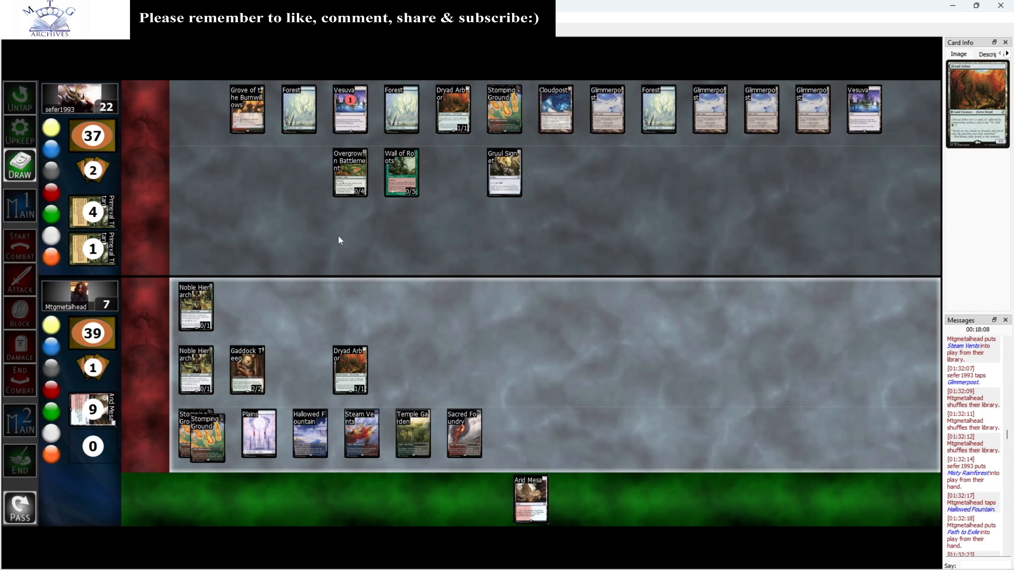
{"action": "mouse_move", "coordinate": [298, 232]}
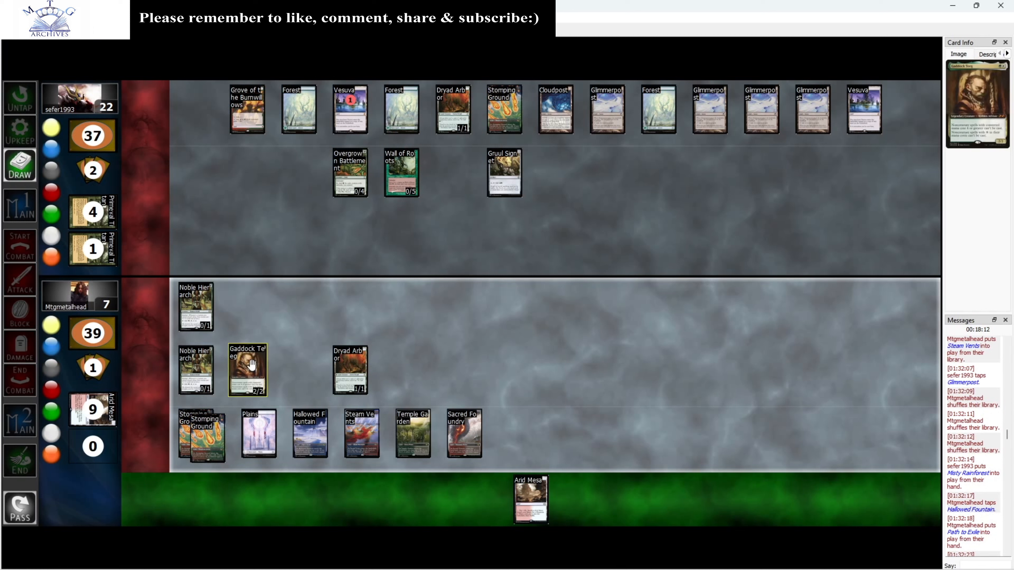
{"action": "left_click", "coordinate": [247, 370]}
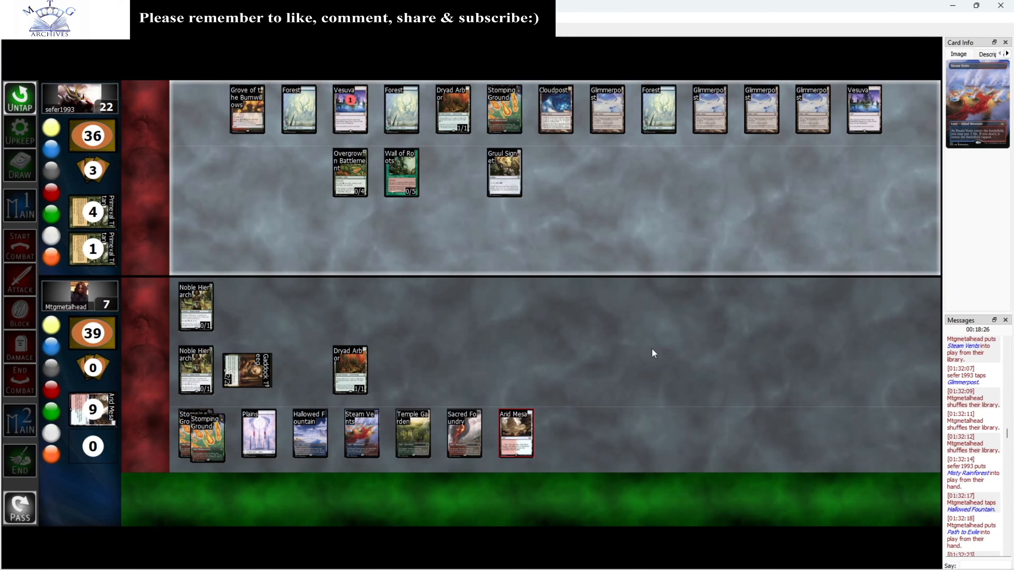
Sacrifice Arid Mesa and shuffle the library via its right-click menu
{"action": "left_click", "coordinate": [452, 109]}
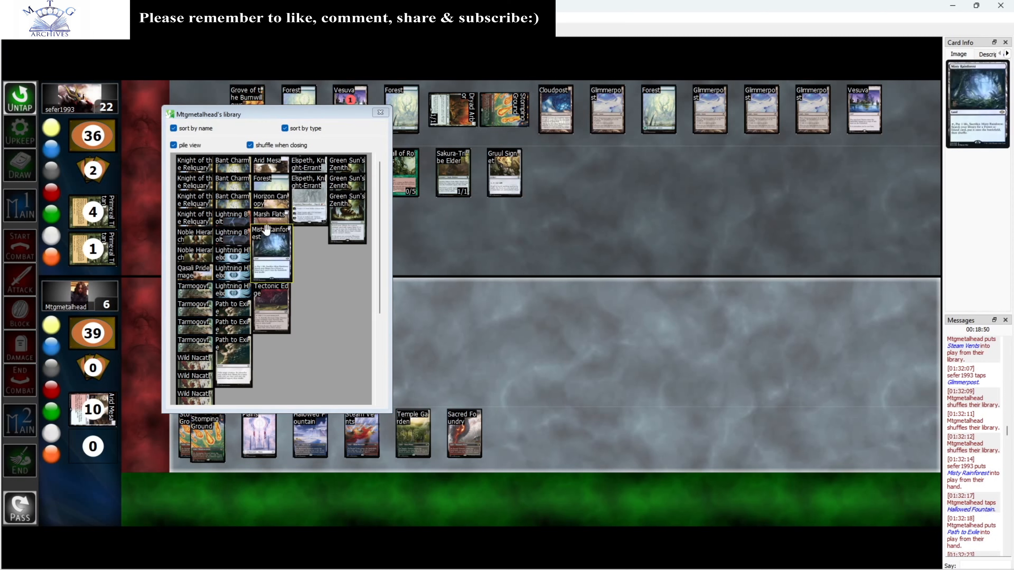
{"action": "mouse_move", "coordinate": [265, 307]}
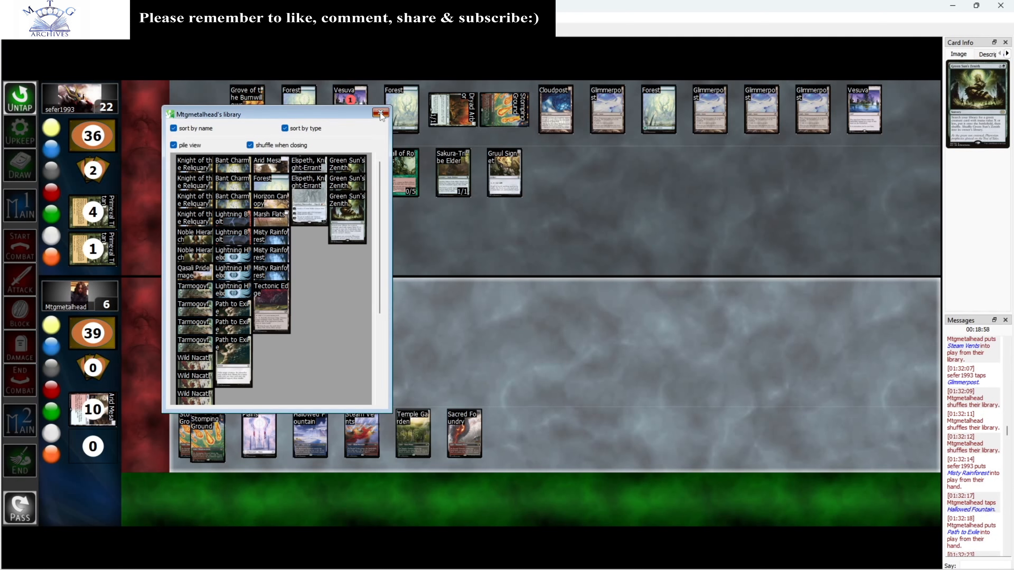
{"action": "right_click", "coordinate": [64, 90]}
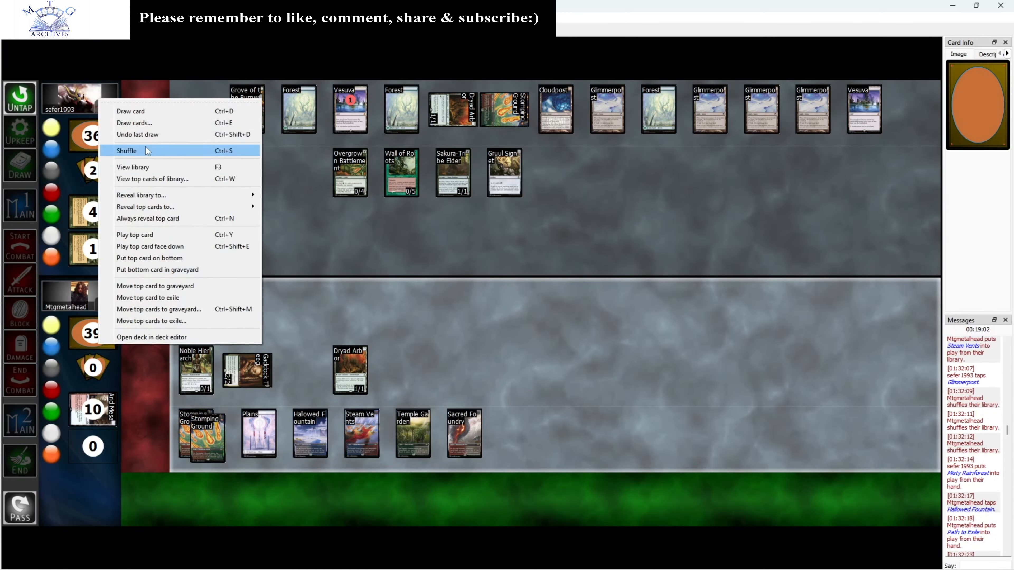
{"action": "left_click", "coordinate": [126, 150]}
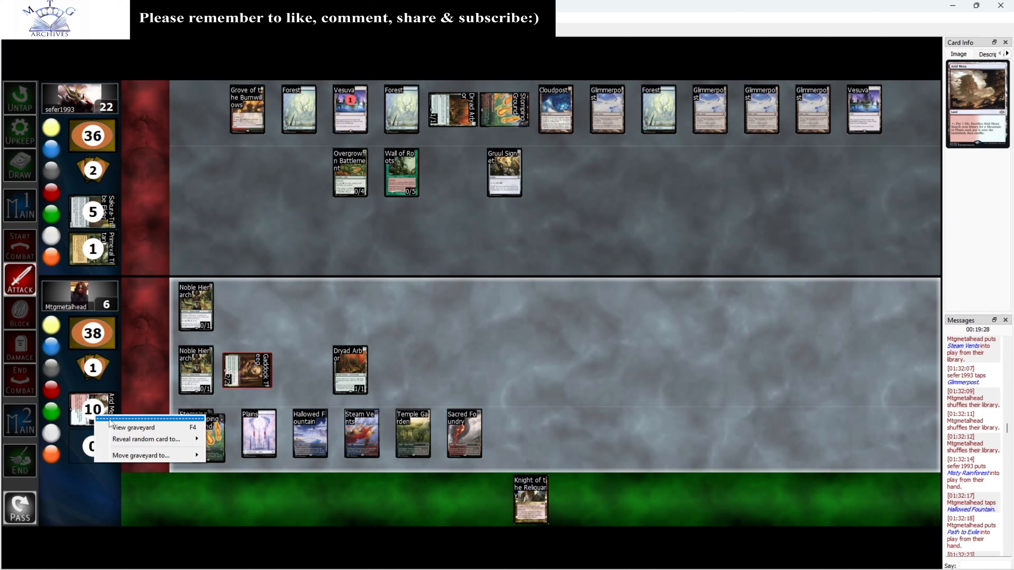
Check the graveyard, then cast Knight of the Reliquary from hand
{"action": "left_click", "coordinate": [133, 427]}
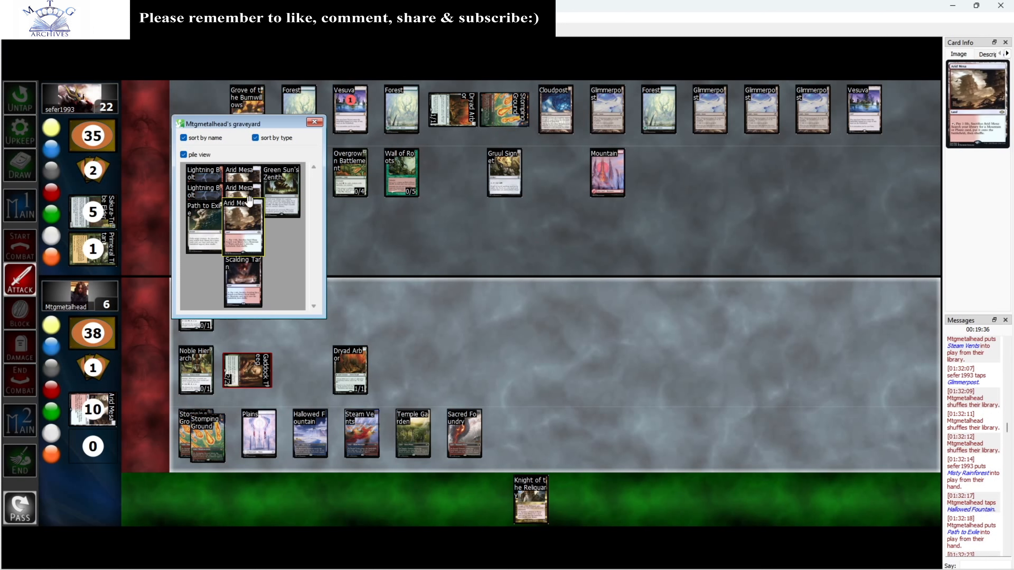
{"action": "left_click", "coordinate": [314, 121]}
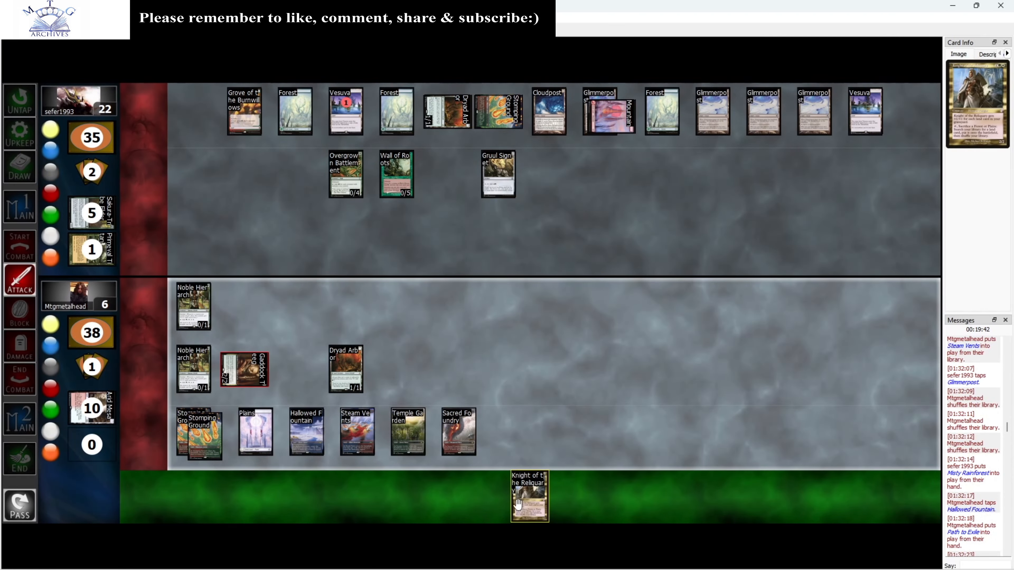
{"action": "left_click", "coordinate": [254, 431]}
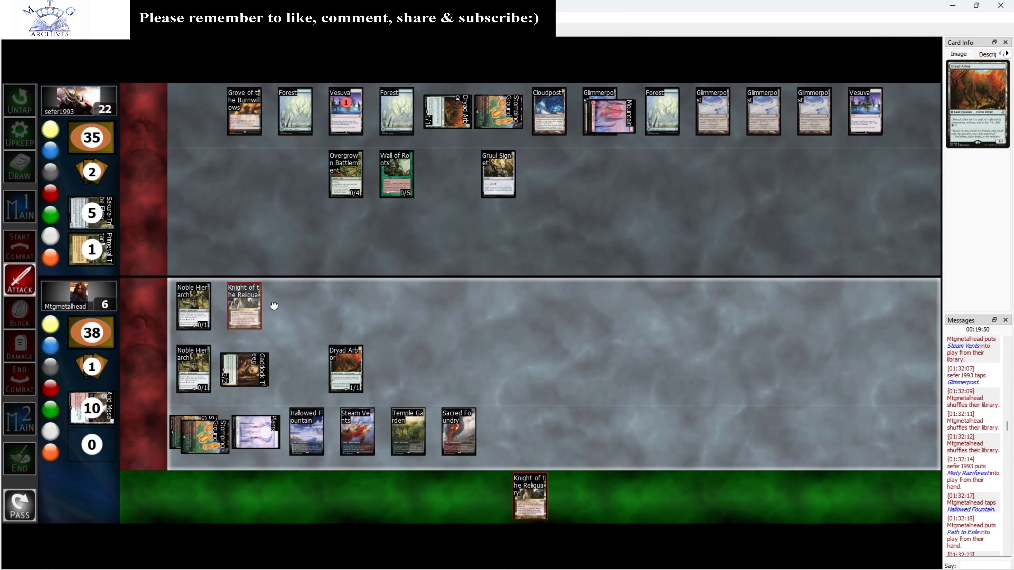
Review the graveyard again and bring up actions for Green Sun's Zenith
{"action": "left_click", "coordinate": [245, 306]}
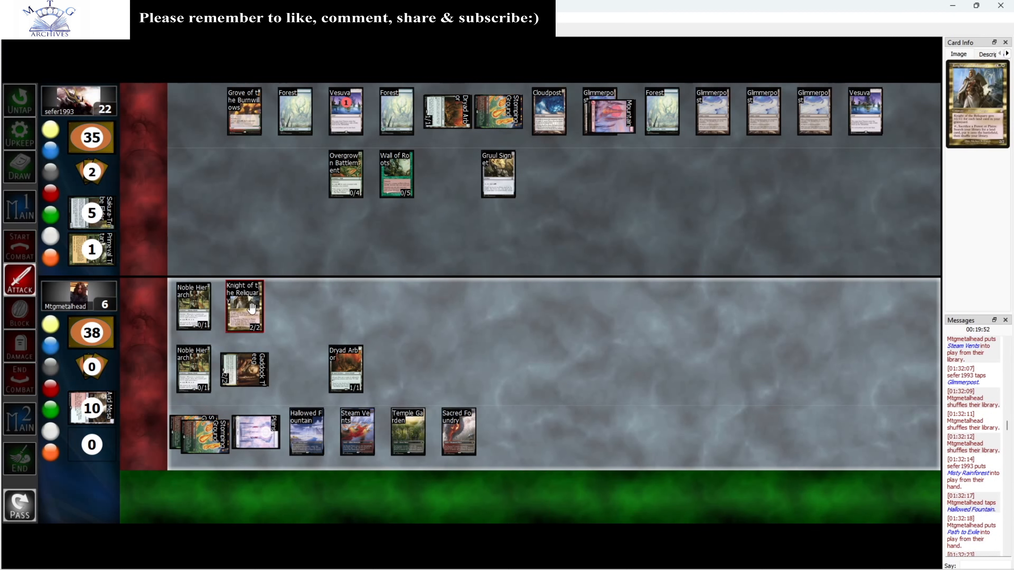
{"action": "right_click", "coordinate": [244, 313]}
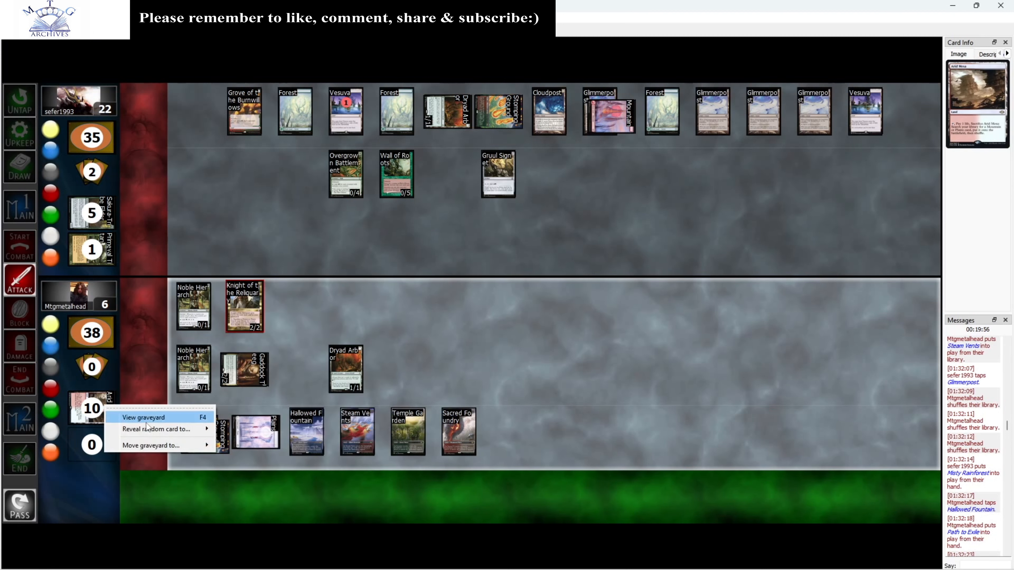
{"action": "left_click", "coordinate": [143, 417]}
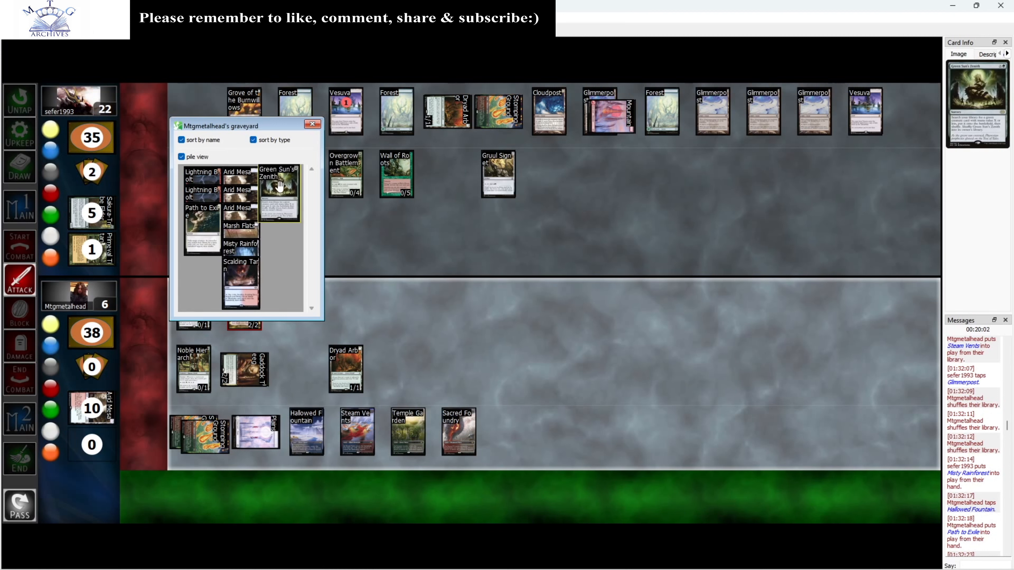
{"action": "right_click", "coordinate": [279, 187]}
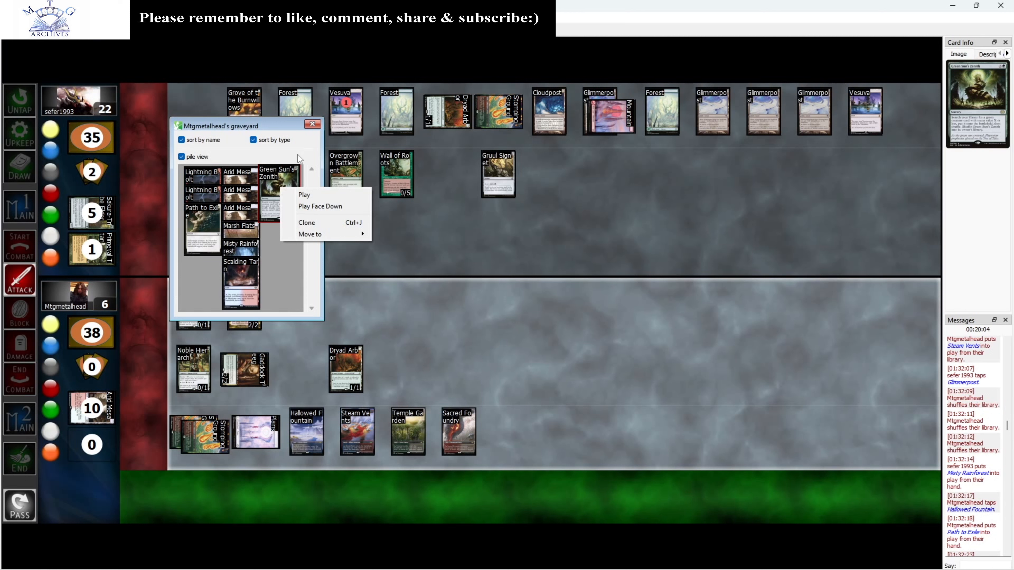
{"action": "mouse_move", "coordinate": [292, 167]}
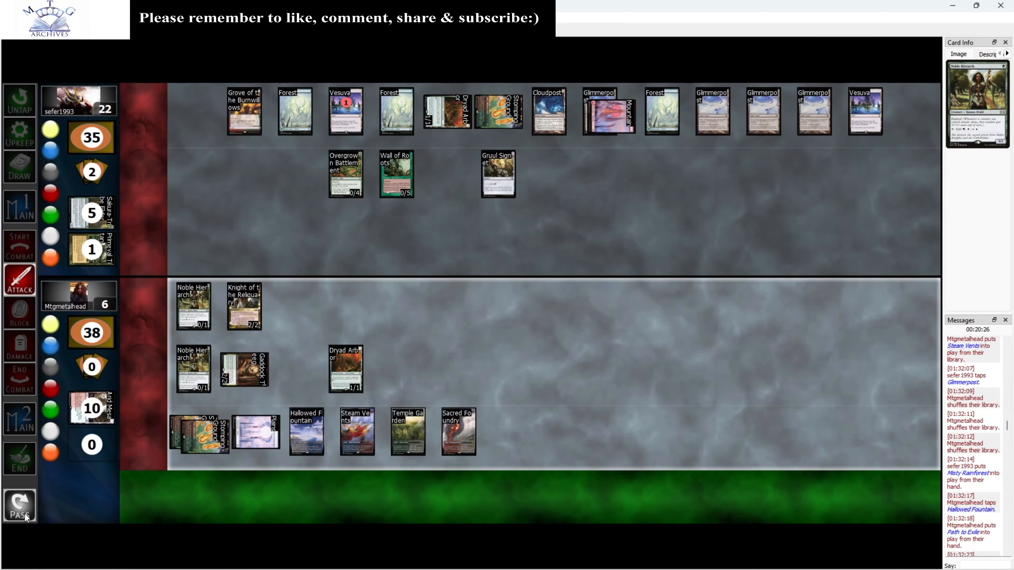
Increase Knight of the Reliquary's power and toughness from its right-click menu
{"action": "right_click", "coordinate": [244, 306]}
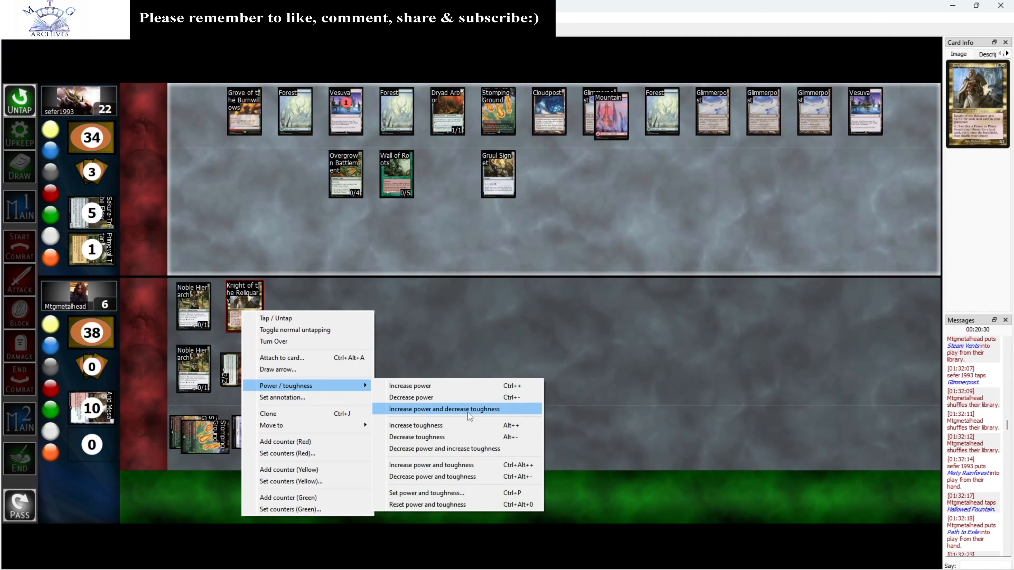
{"action": "mouse_move", "coordinate": [453, 465]}
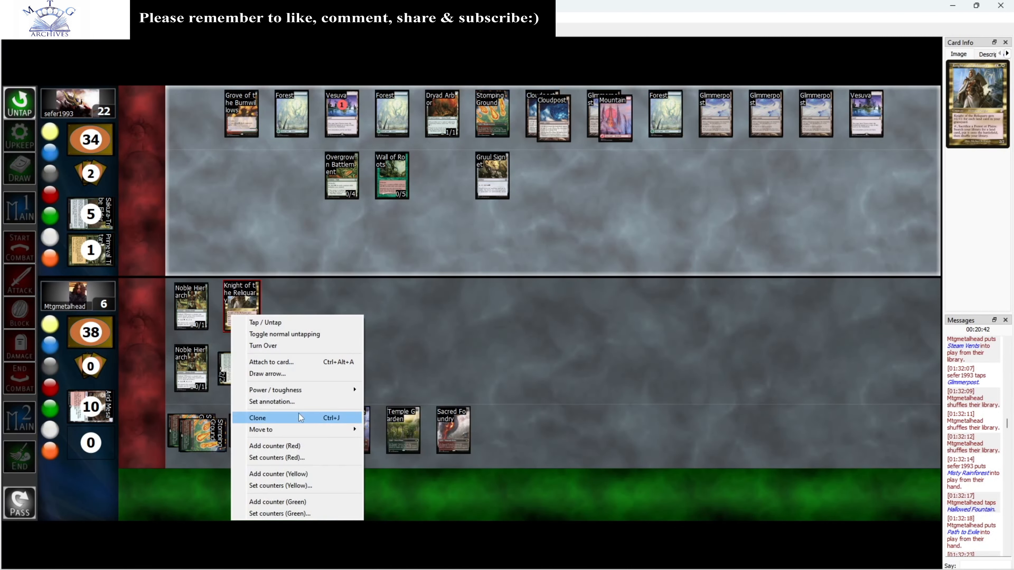
{"action": "mouse_move", "coordinate": [309, 429]}
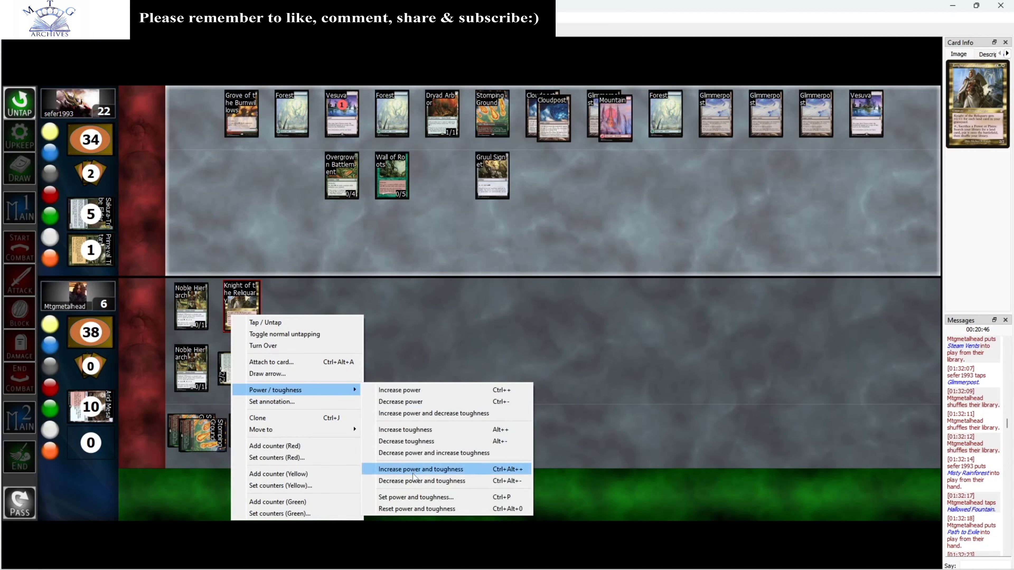
{"action": "mouse_move", "coordinate": [270, 346]}
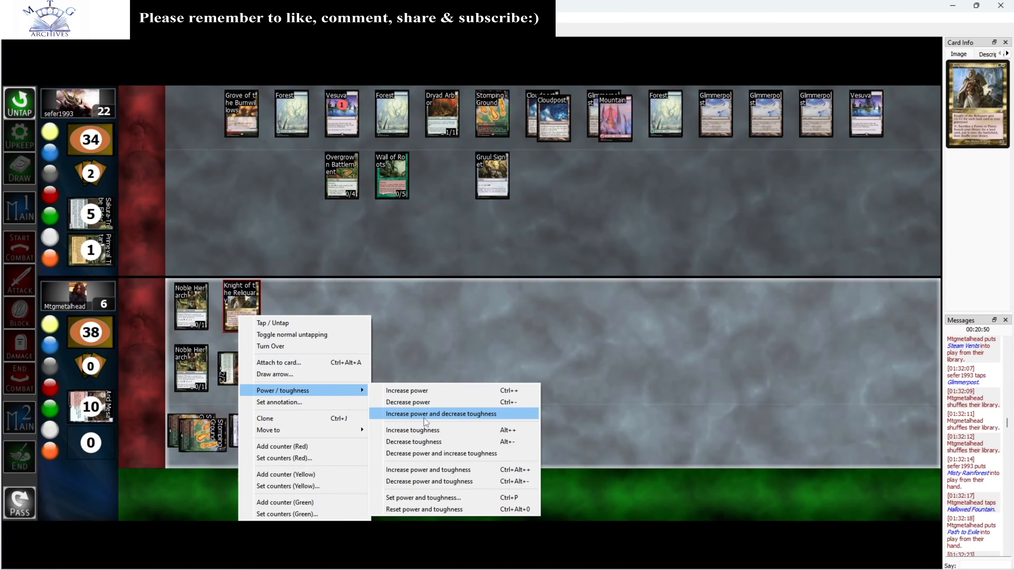
{"action": "mouse_move", "coordinate": [432, 420]}
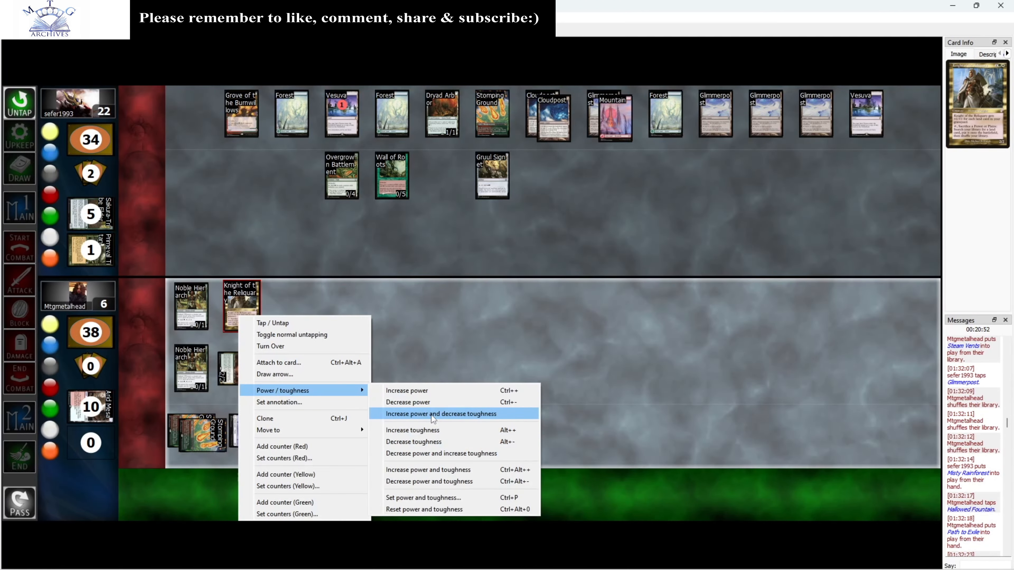
{"action": "left_click", "coordinate": [442, 414]}
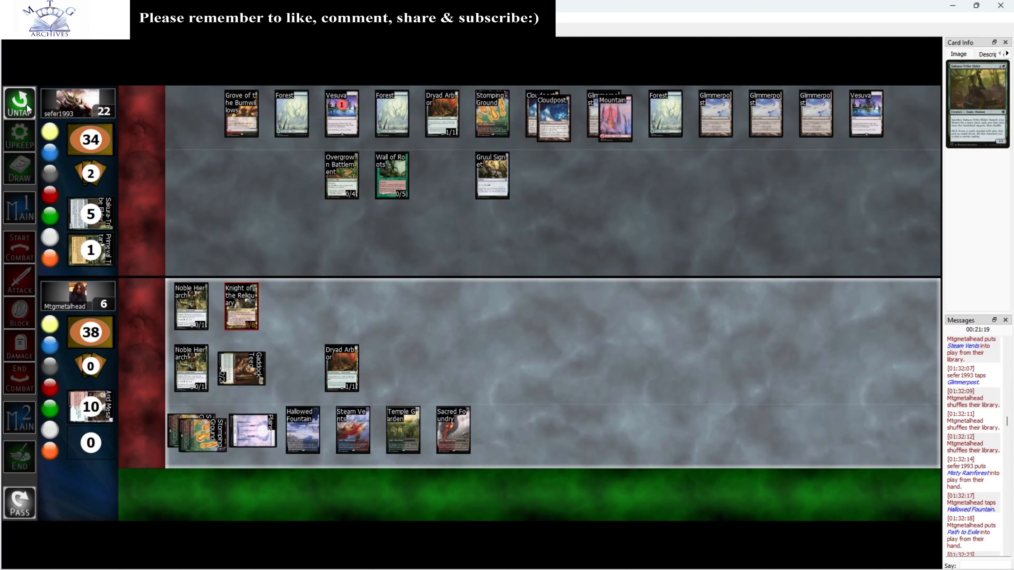
Untap for the new turn, draw Tectonic Edge, and tap Knight of the Reliquary
{"action": "left_click", "coordinate": [20, 103]}
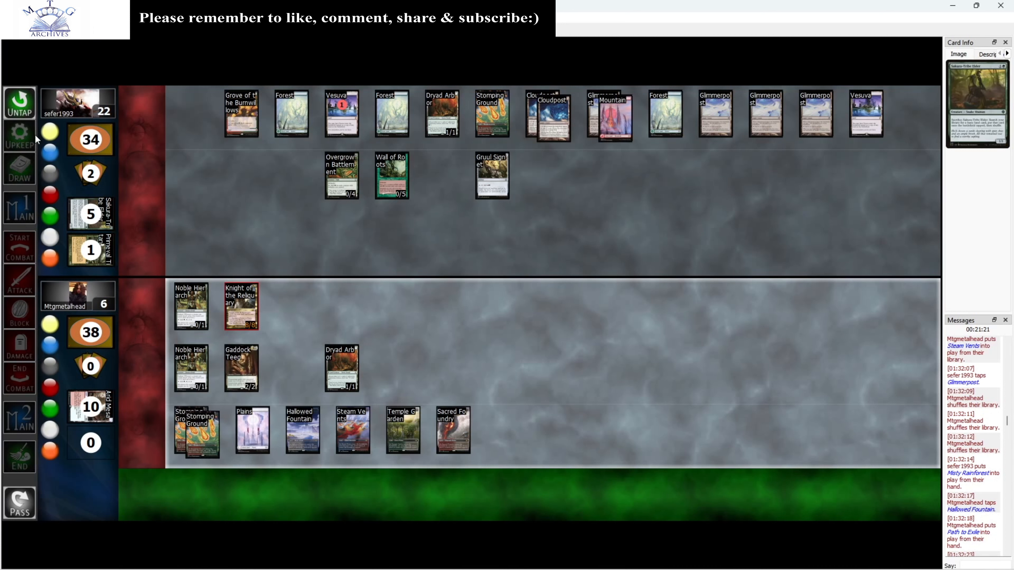
{"action": "left_click", "coordinate": [19, 170]}
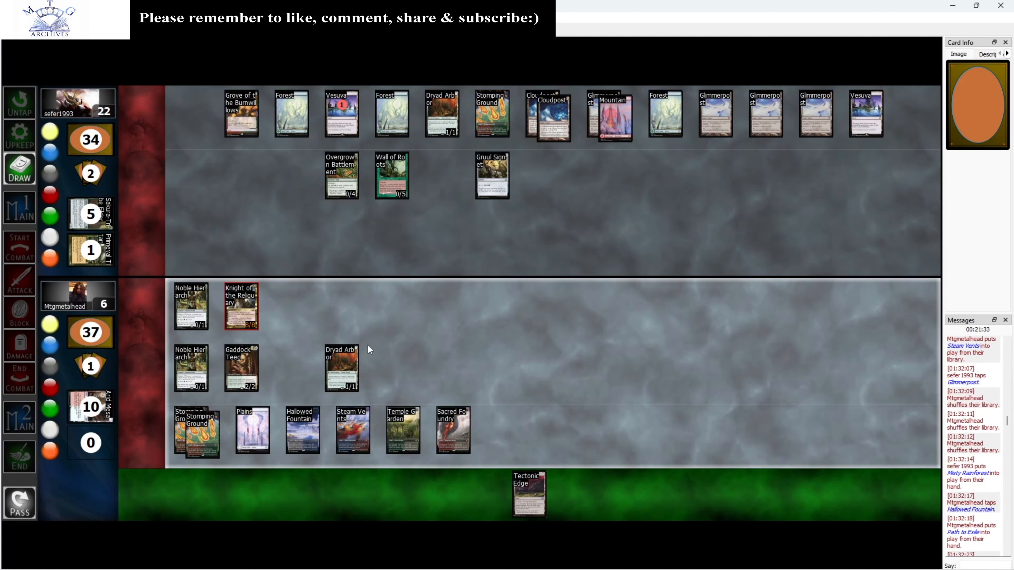
{"action": "mouse_move", "coordinate": [361, 331]}
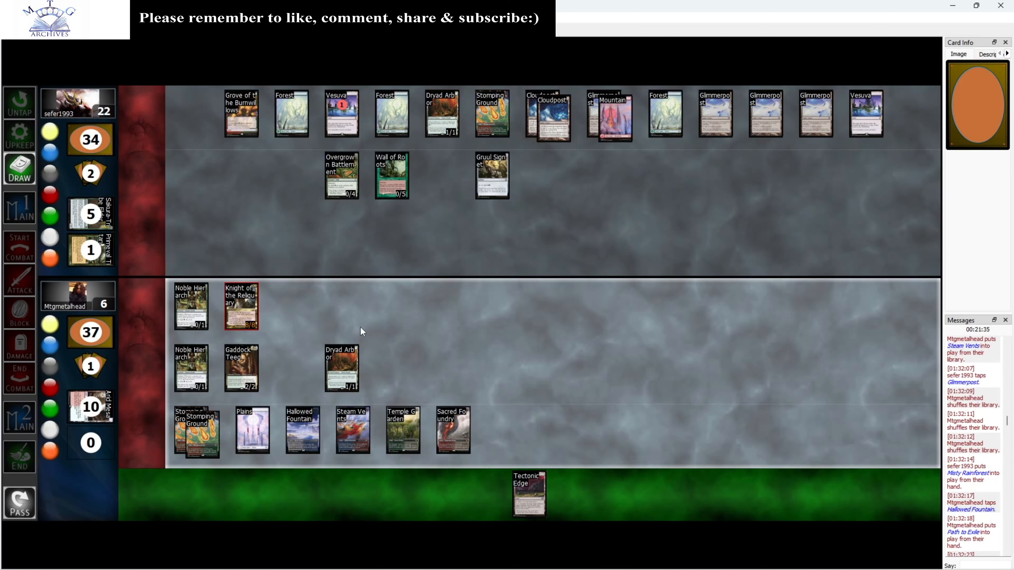
{"action": "mouse_move", "coordinate": [278, 363]}
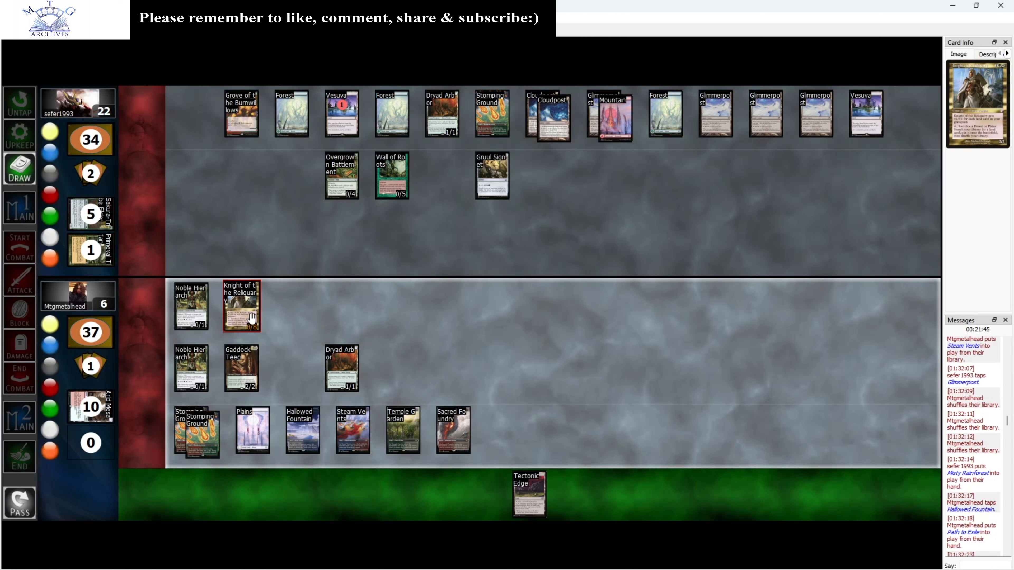
{"action": "left_click", "coordinate": [241, 306]}
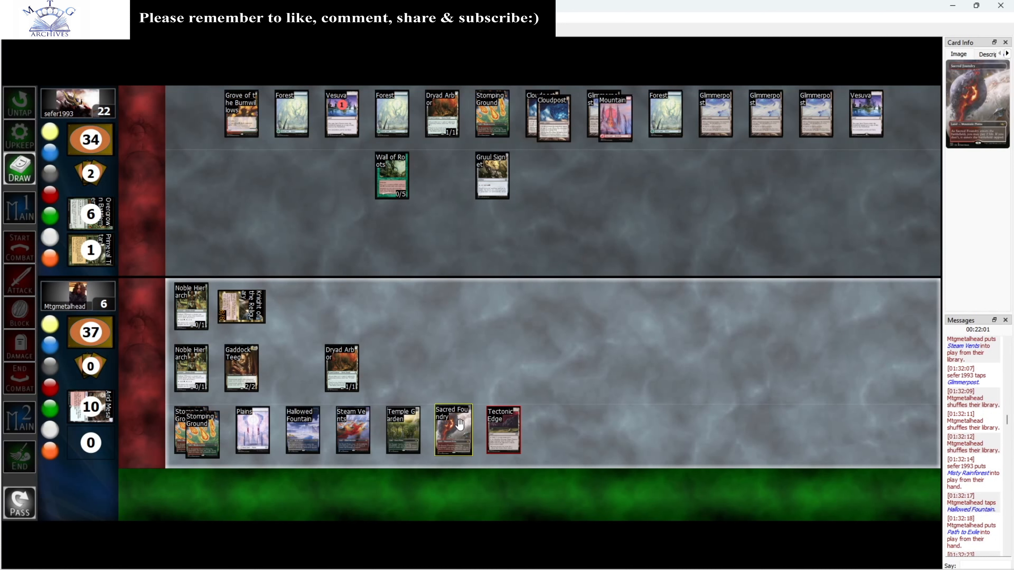
Toggle the tapped lands such as Steam Vents, Temple Garden and Sacred Foundry
{"action": "left_click", "coordinate": [453, 430]}
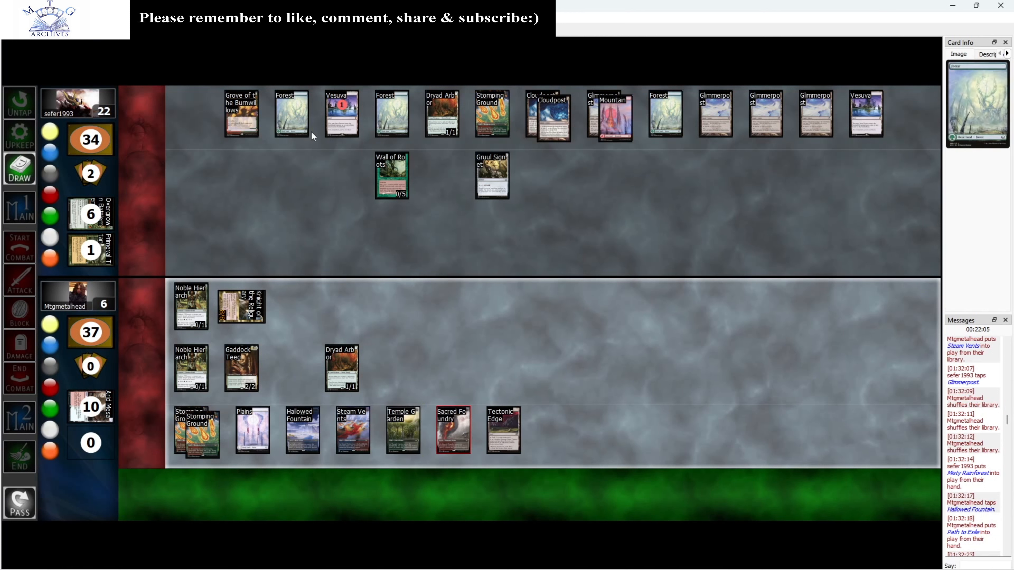
{"action": "left_click", "coordinate": [546, 114]}
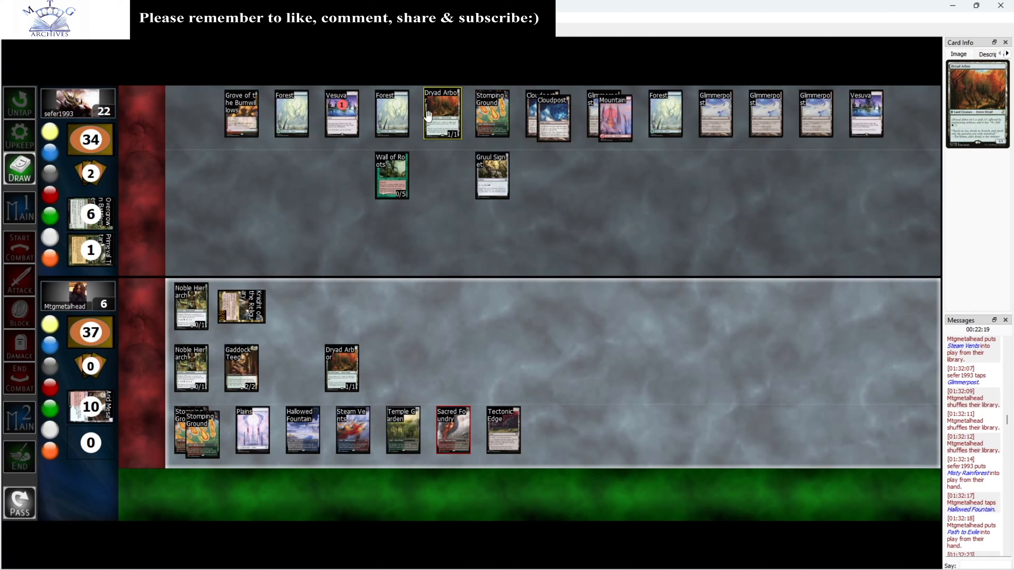
{"action": "mouse_move", "coordinate": [452, 430]}
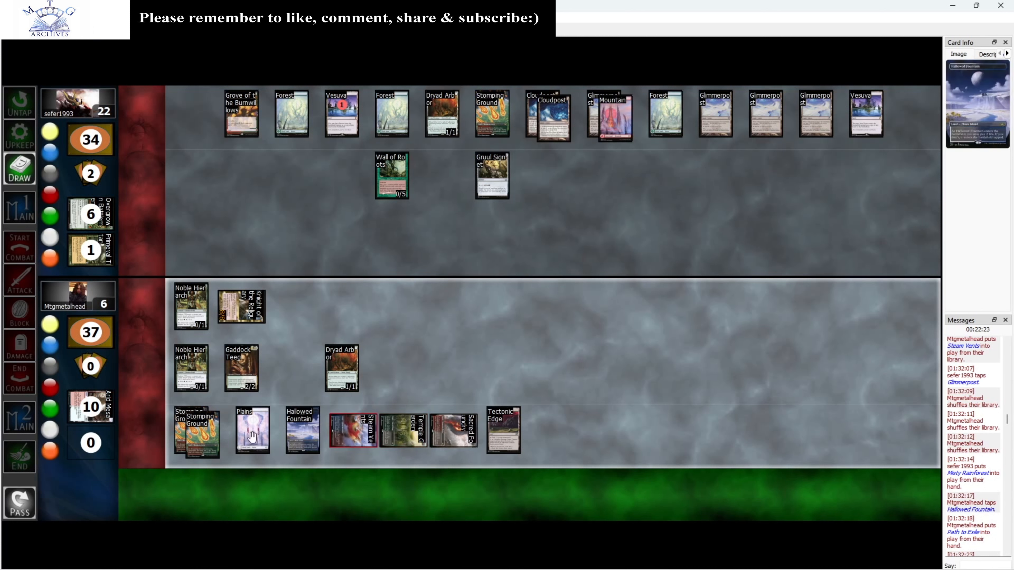
{"action": "left_click", "coordinate": [504, 430]}
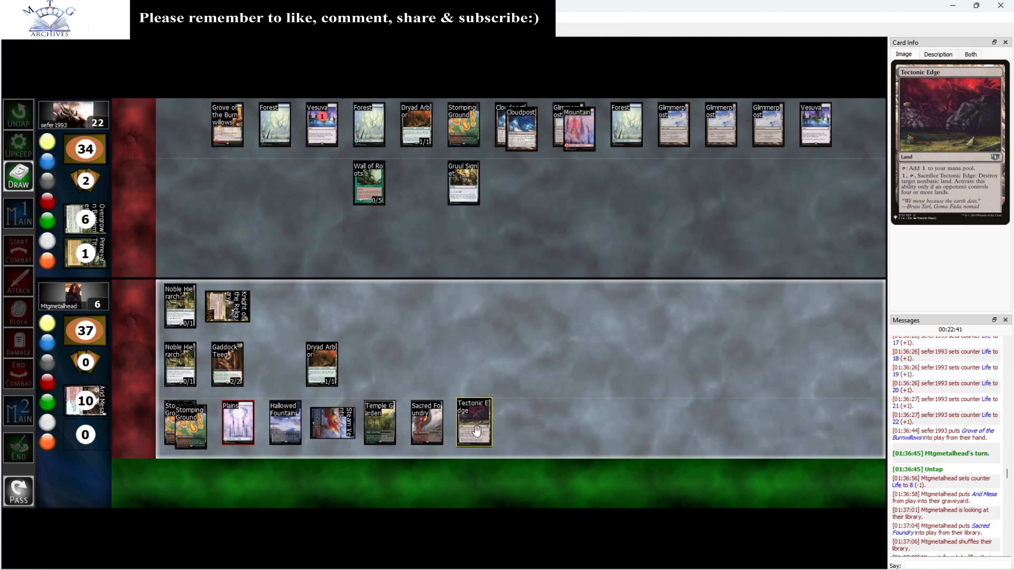
Sacrifice Tectonic Edge to destroy sefer1993's Dryad Arbor, sending both to graveyards
{"action": "left_click", "coordinate": [474, 423]}
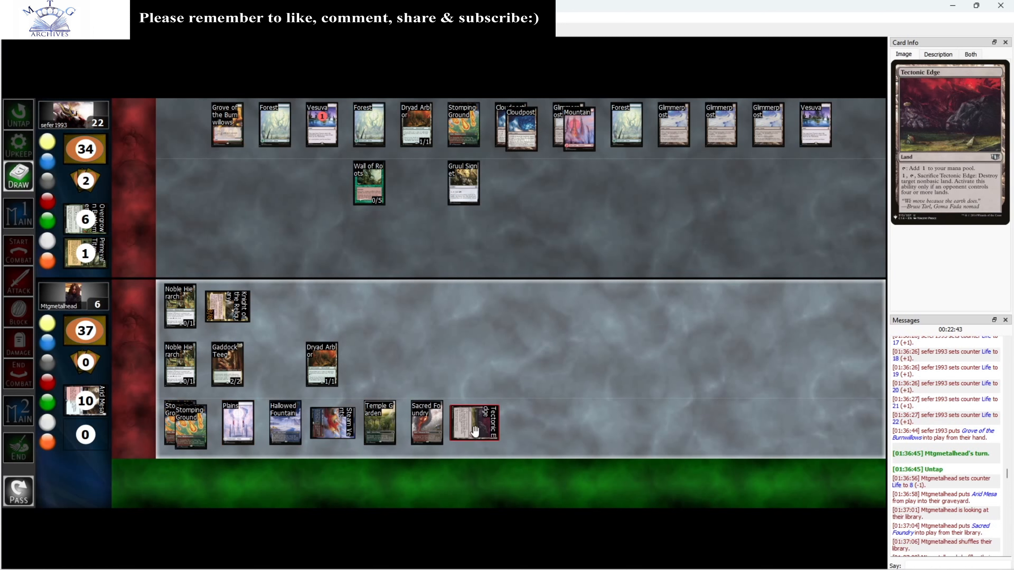
{"action": "left_click", "coordinate": [473, 424]}
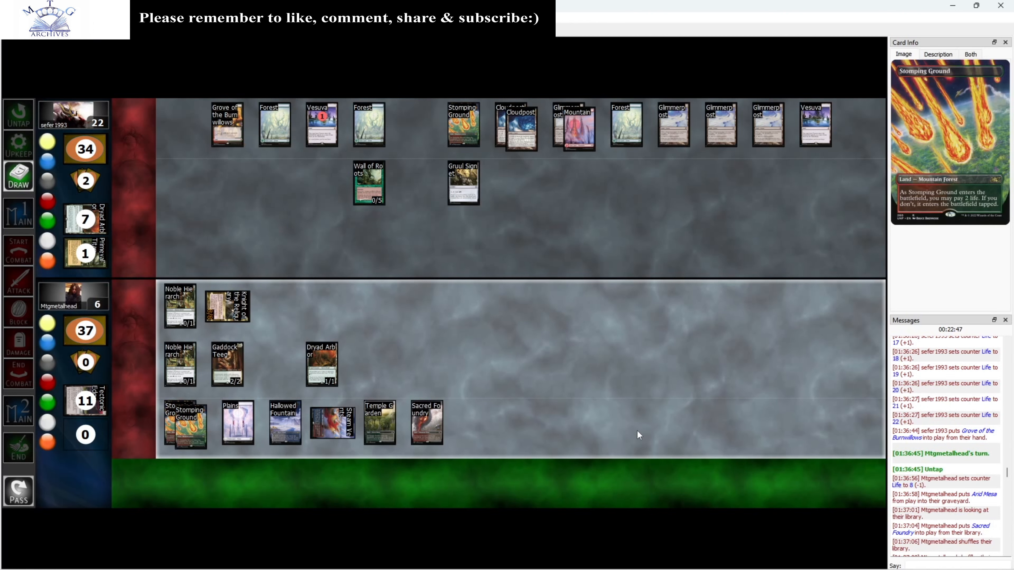
{"action": "right_click", "coordinate": [228, 305]}
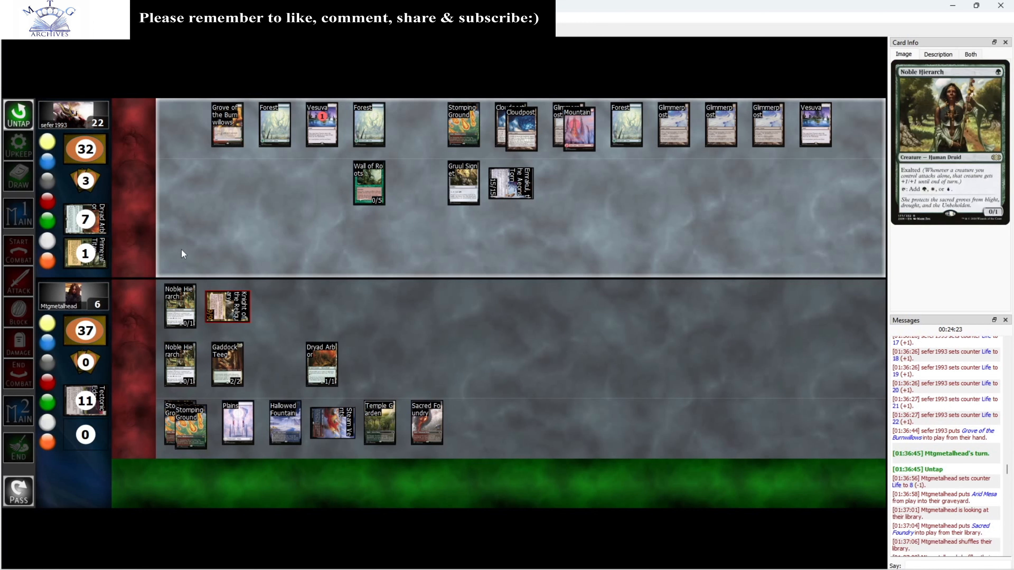
{"action": "right_click", "coordinate": [183, 254]}
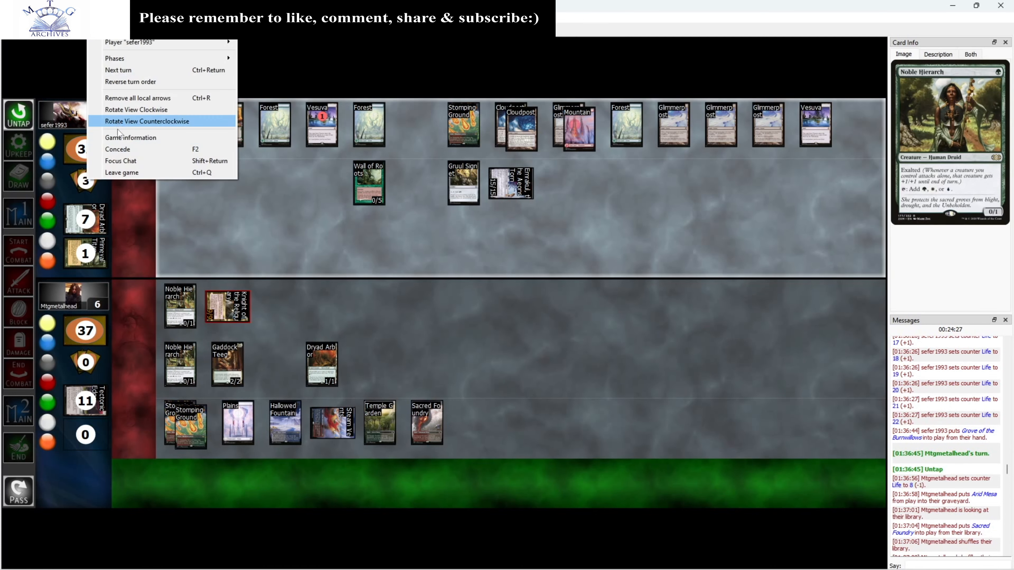
{"action": "left_click", "coordinate": [118, 149]}
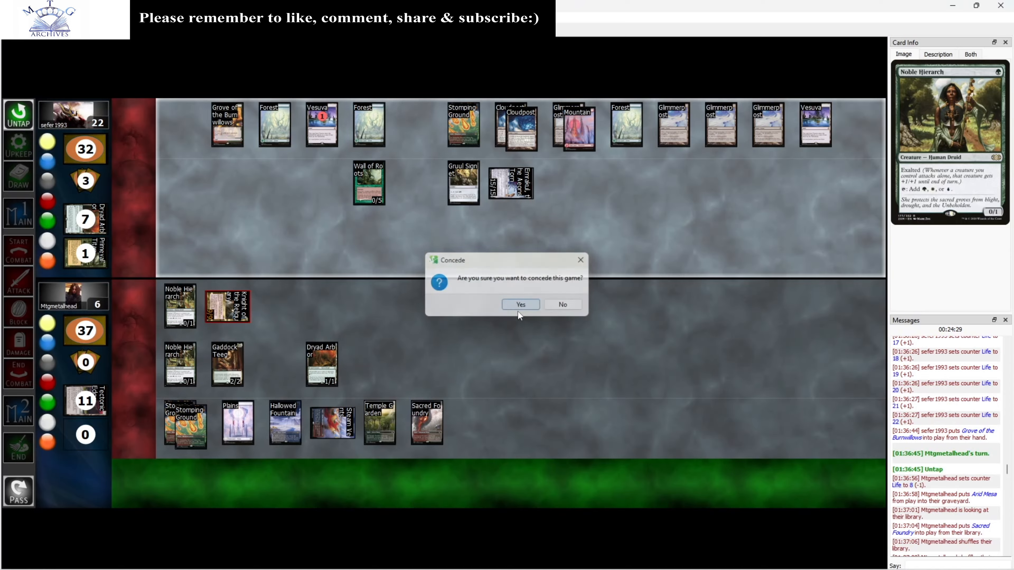
{"action": "left_click", "coordinate": [521, 304]}
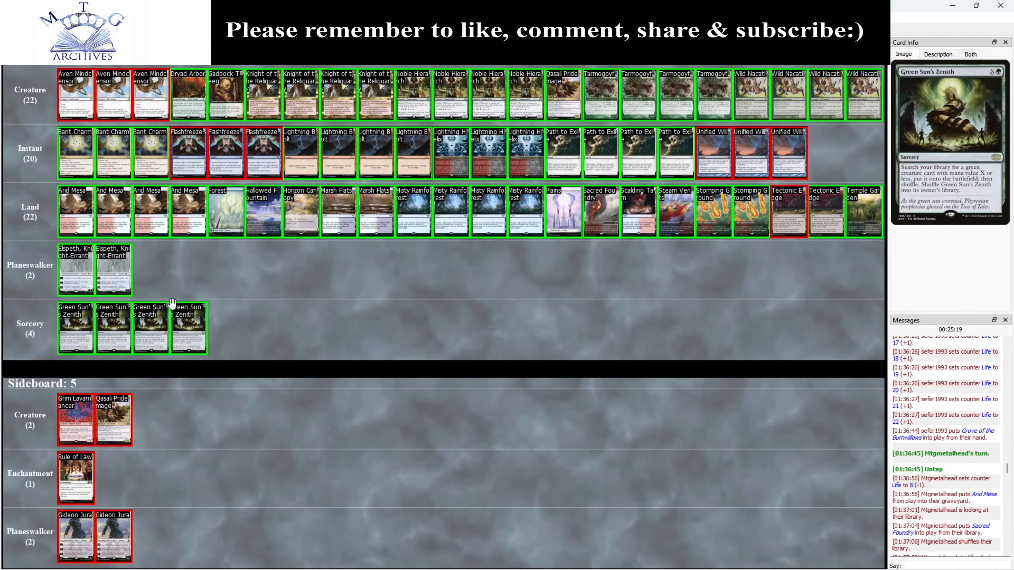
{"action": "mouse_move", "coordinate": [219, 286]}
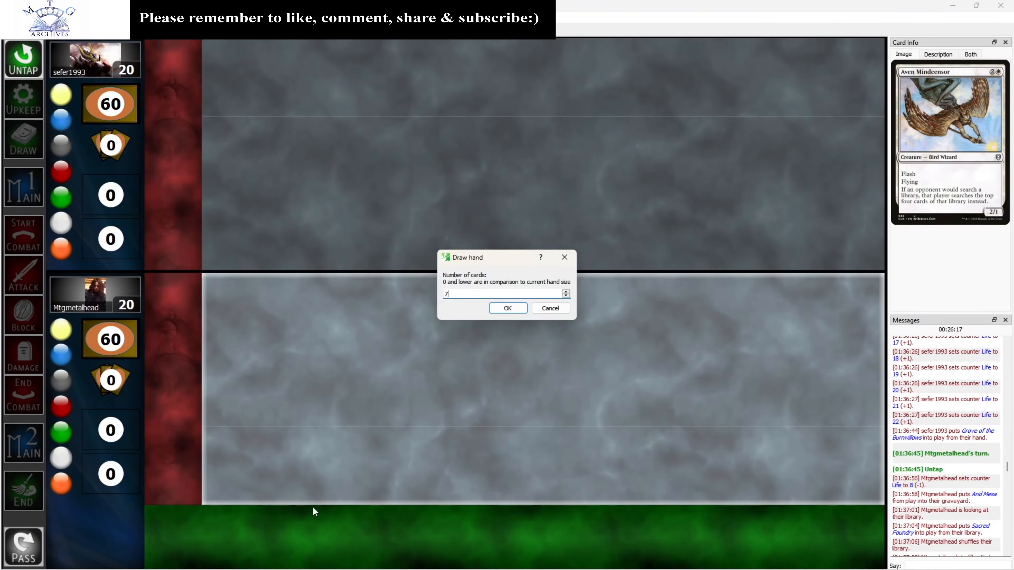
Draw the seven-card opening hand
{"action": "left_click", "coordinate": [507, 308]}
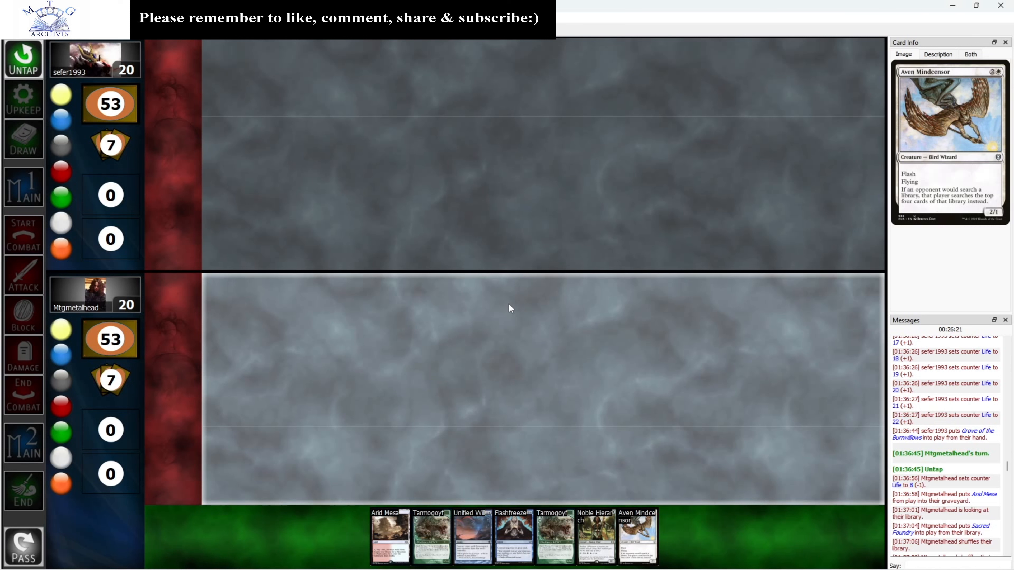
{"action": "mouse_move", "coordinate": [505, 291]}
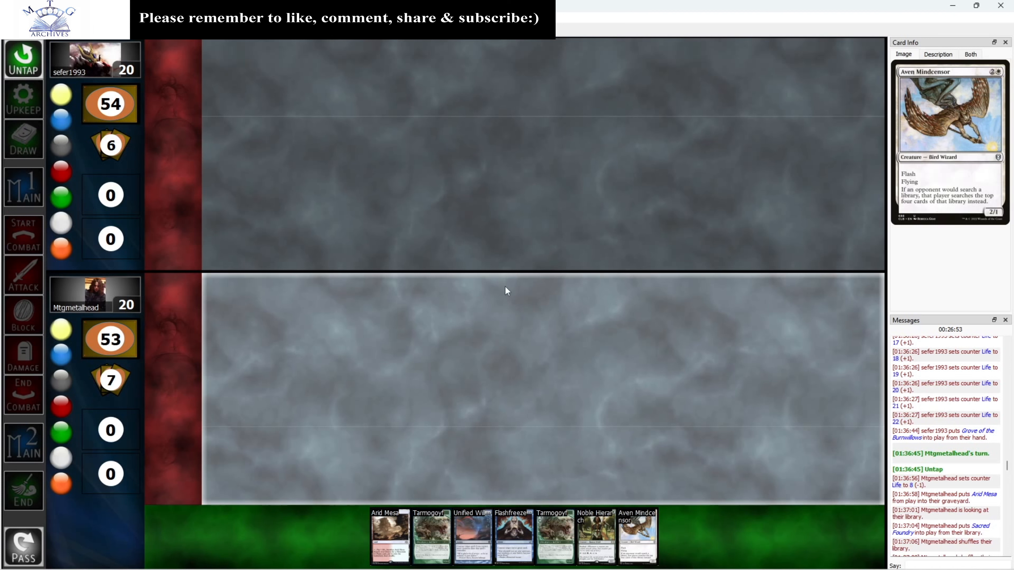
{"action": "mouse_move", "coordinate": [297, 489]}
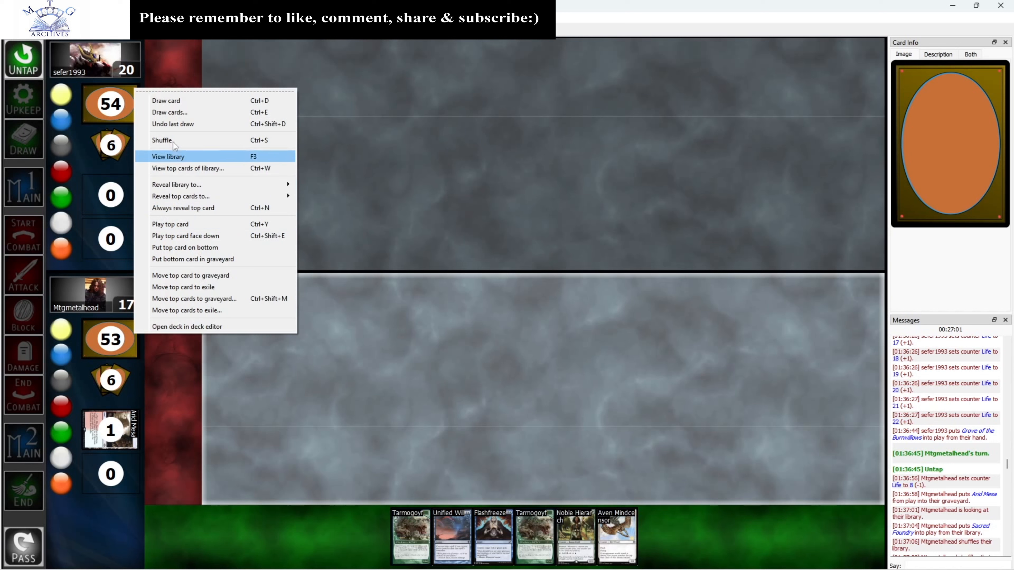
Fetch Temple Garden from the library, play Noble Hierarch and Misty Rainforest, then start another search
{"action": "left_click", "coordinate": [167, 156]}
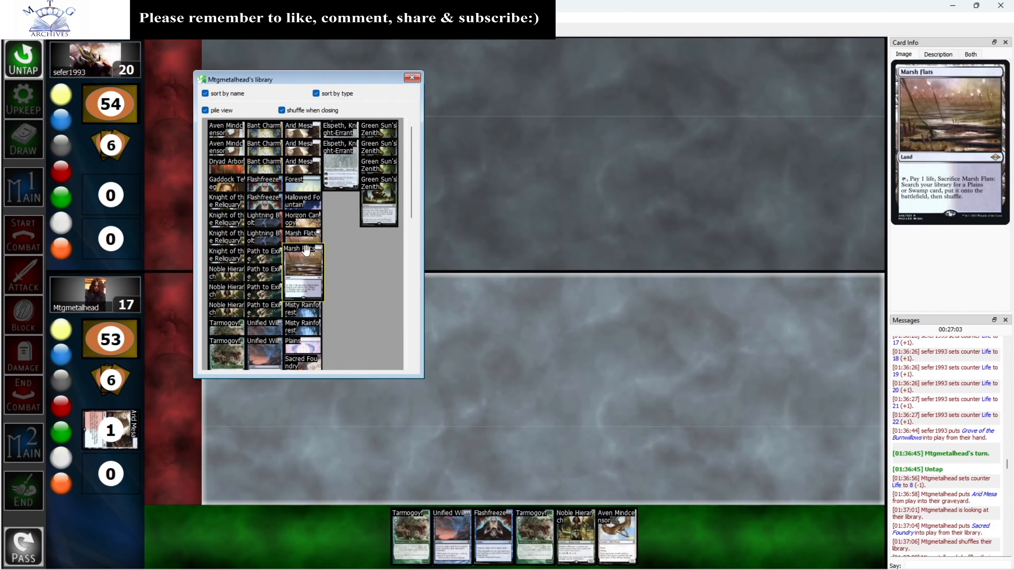
{"action": "scroll", "scroll_direction": "down", "scroll_amount": 3}
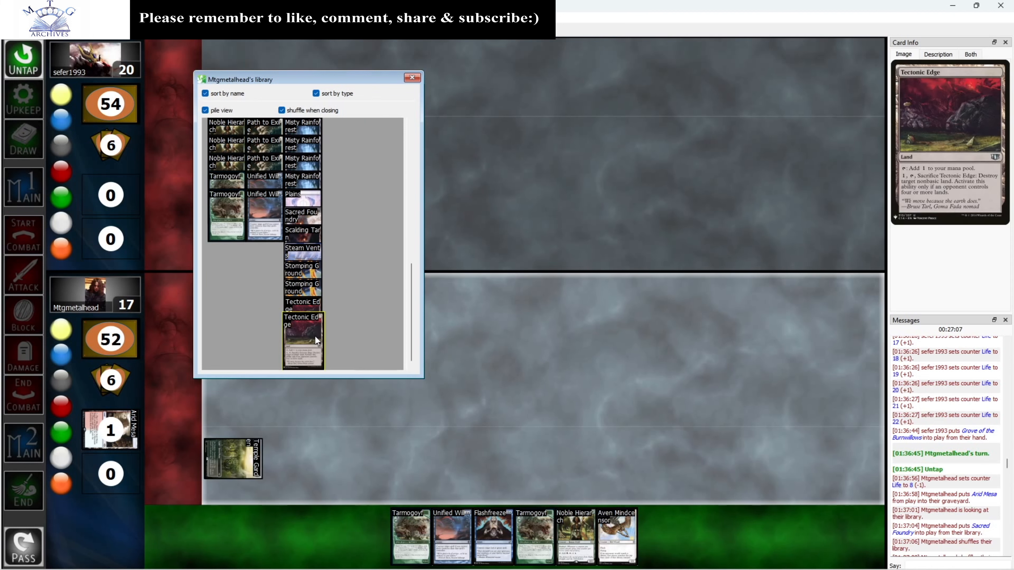
{"action": "left_click", "coordinate": [412, 77]}
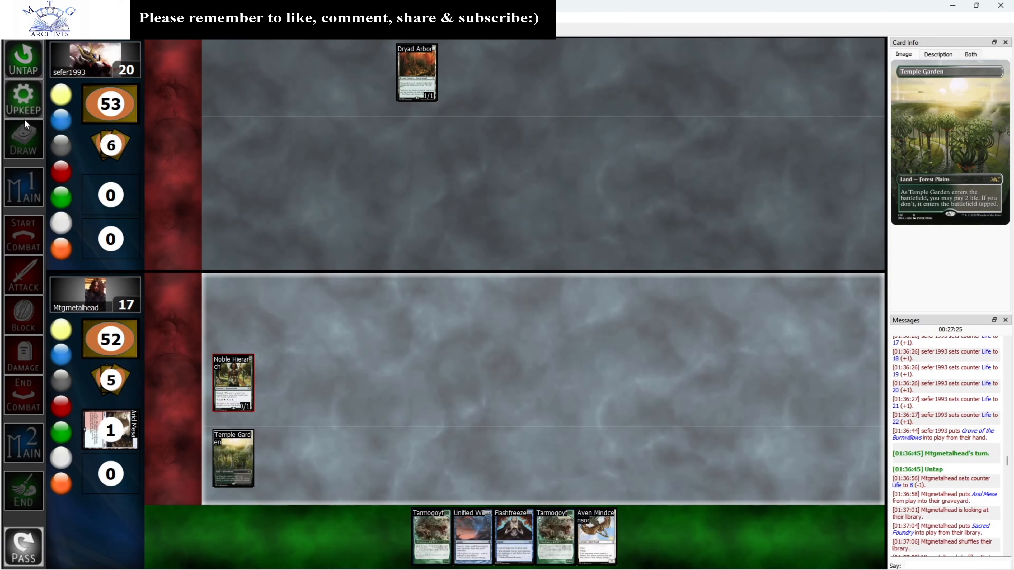
{"action": "left_click", "coordinate": [24, 140]}
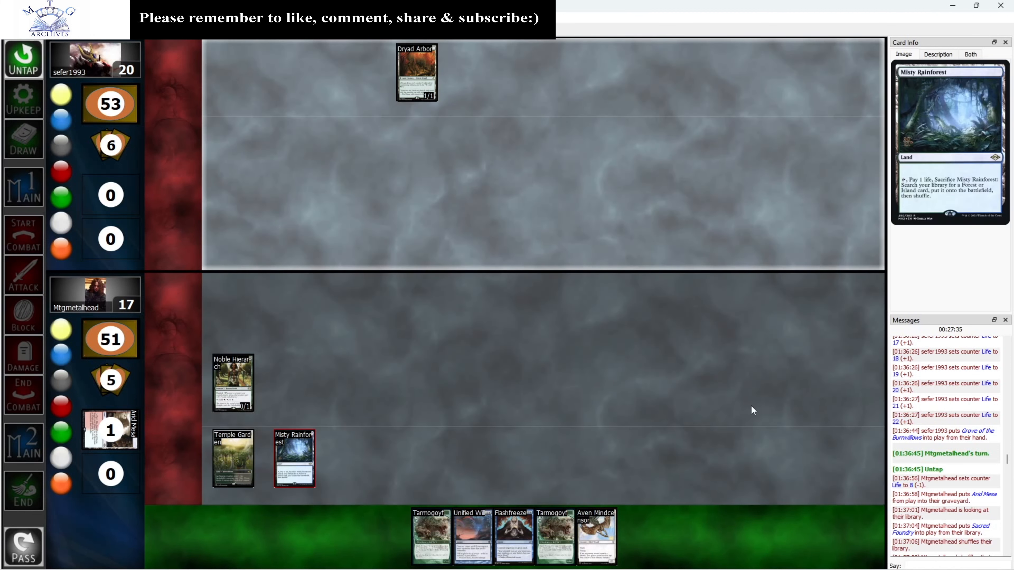
{"action": "mouse_move", "coordinate": [761, 409]}
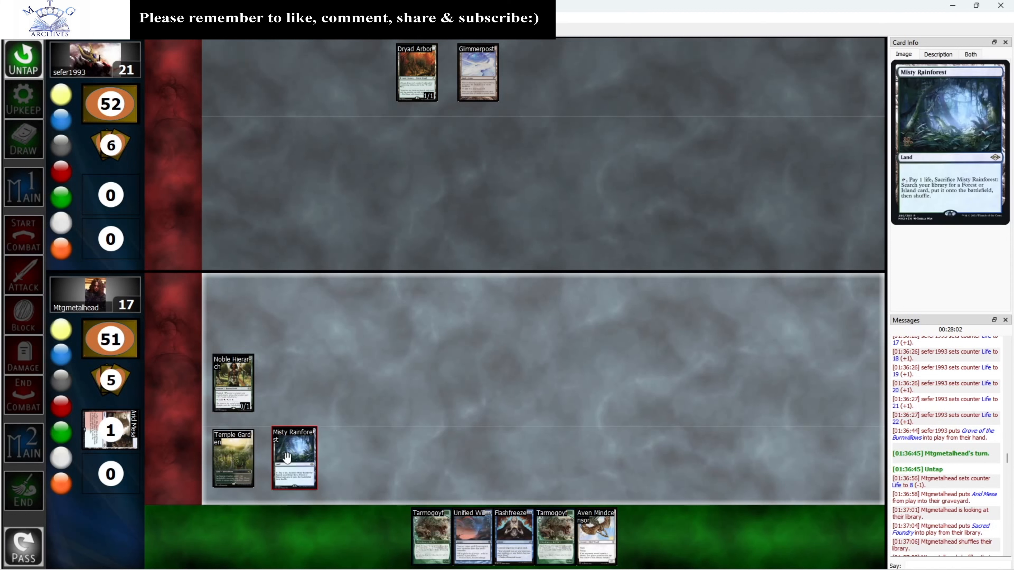
{"action": "right_click", "coordinate": [109, 430]}
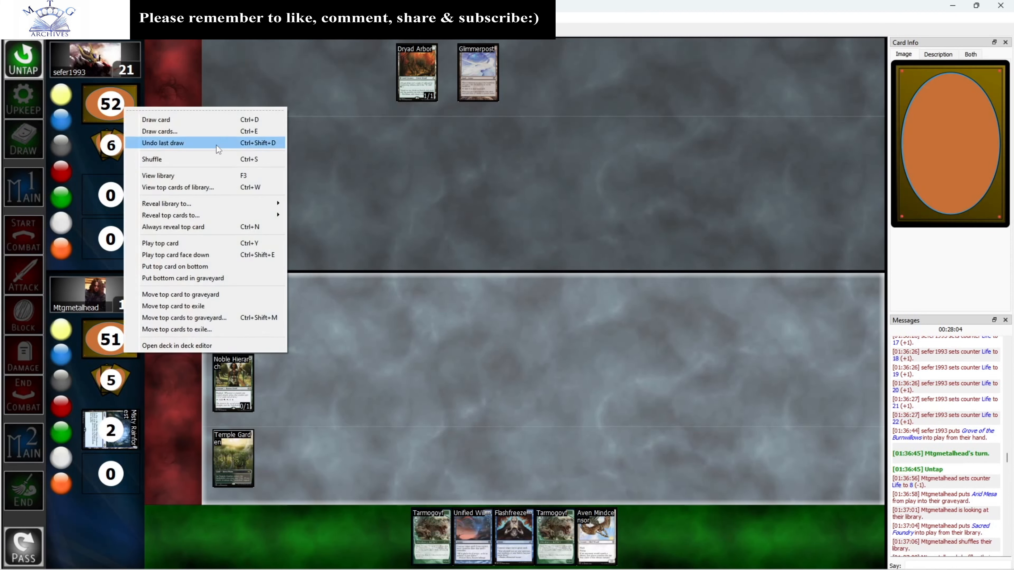
View the library and browse down toward Steam Vents to fetch it
{"action": "left_click", "coordinate": [158, 175]}
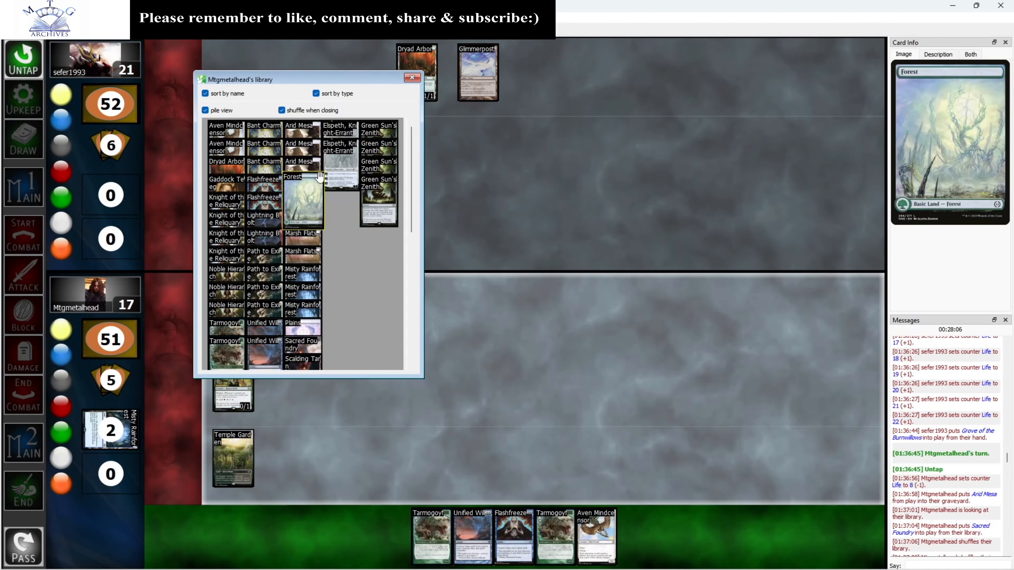
{"action": "mouse_move", "coordinate": [302, 359]}
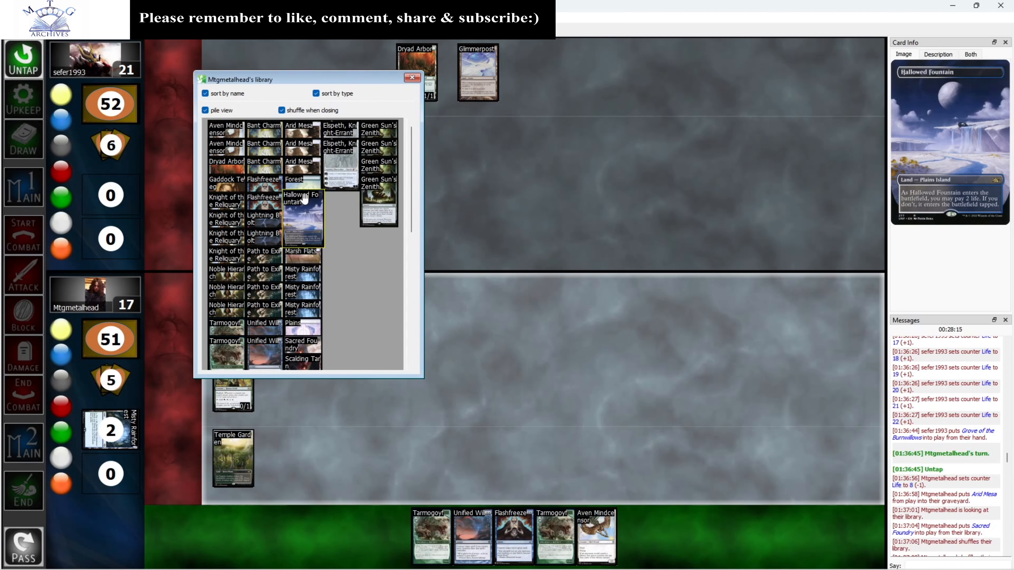
{"action": "scroll", "scroll_direction": "down", "scroll_amount": 3}
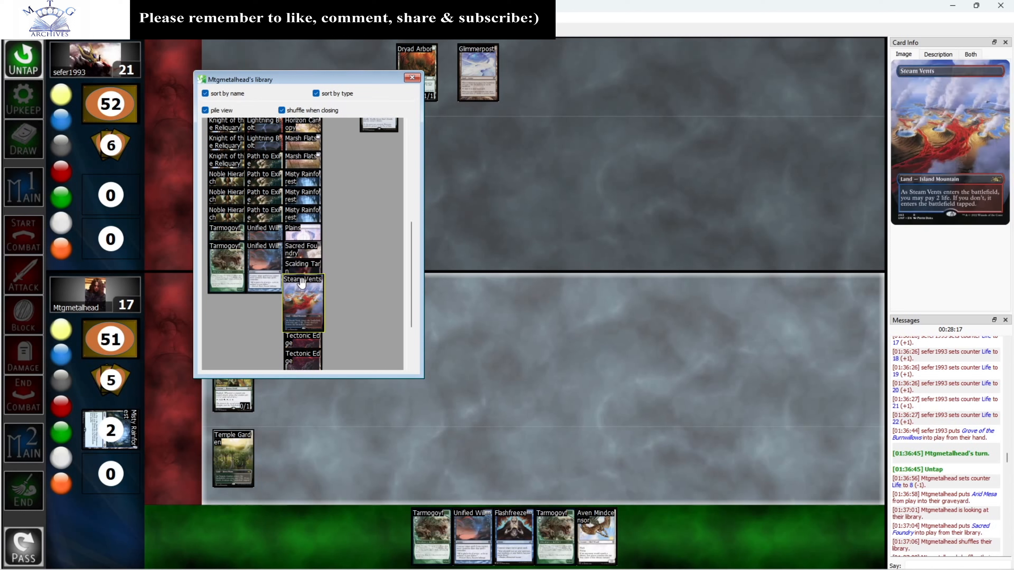
{"action": "mouse_move", "coordinate": [310, 289]}
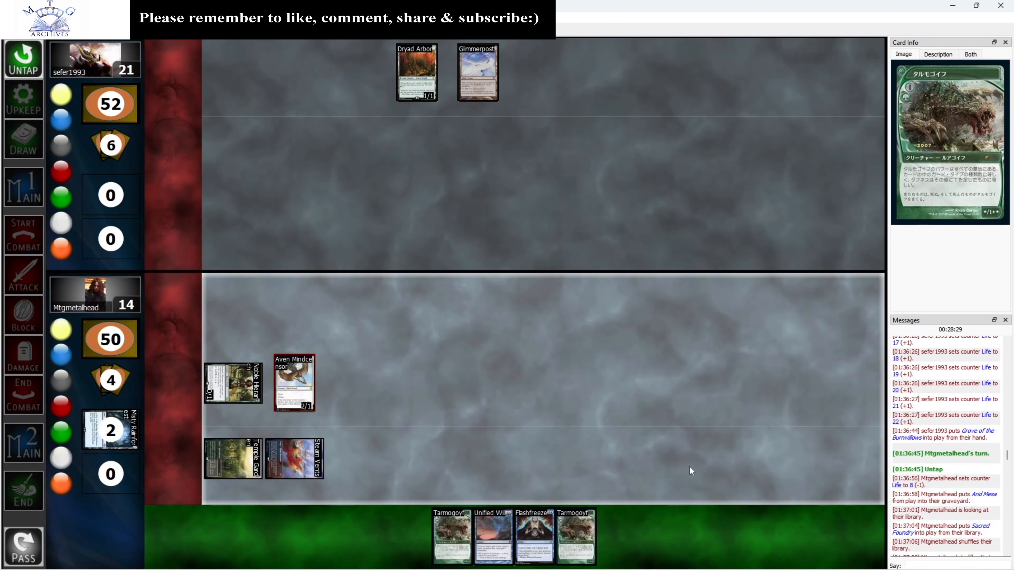
{"action": "mouse_move", "coordinate": [680, 469]}
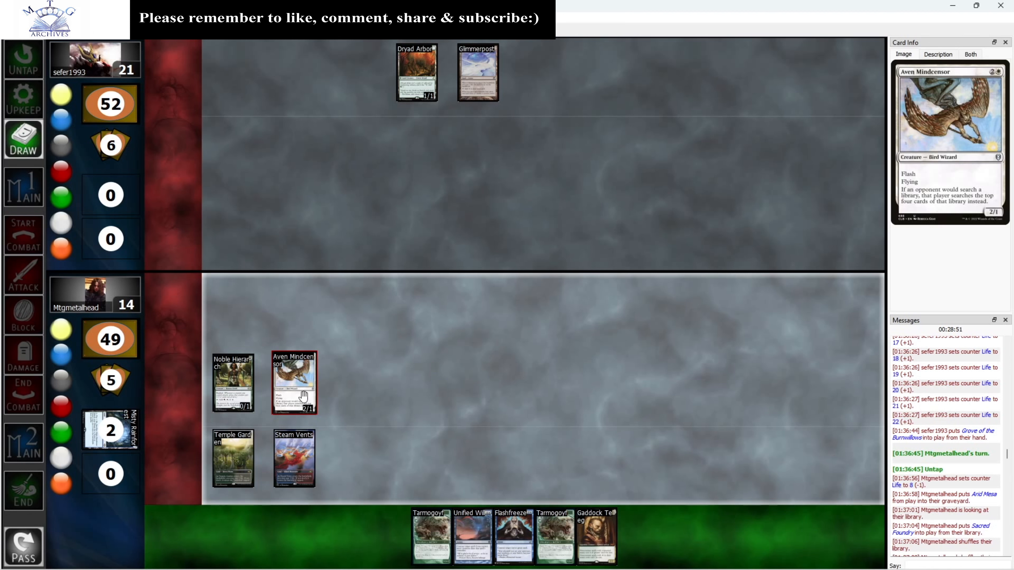
{"action": "left_click", "coordinate": [293, 382]}
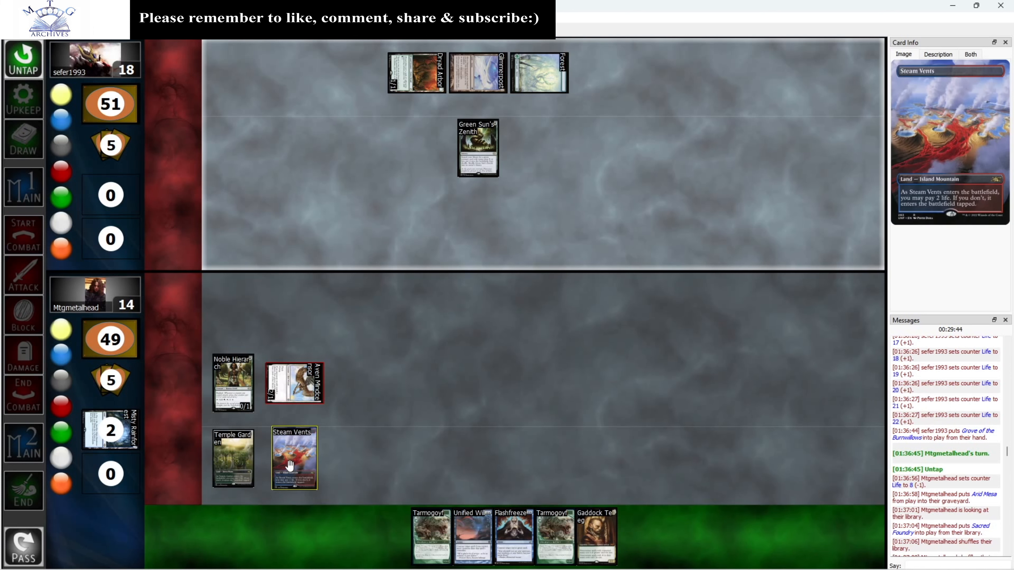
Tap Steam Vents and Temple Garden for mana, then advance through upkeep to the draw step
{"action": "left_click", "coordinate": [232, 458]}
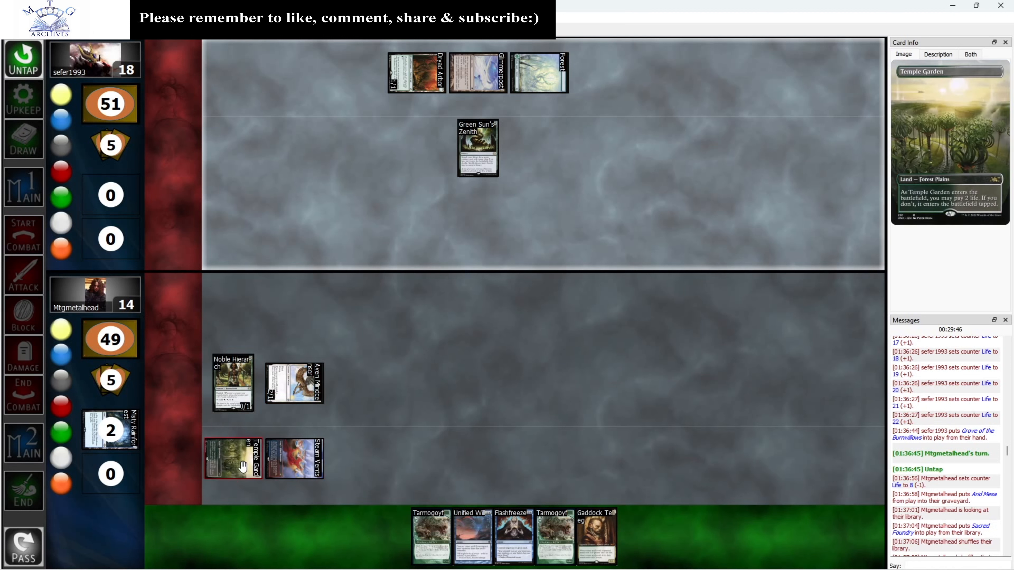
{"action": "left_click", "coordinate": [514, 537]}
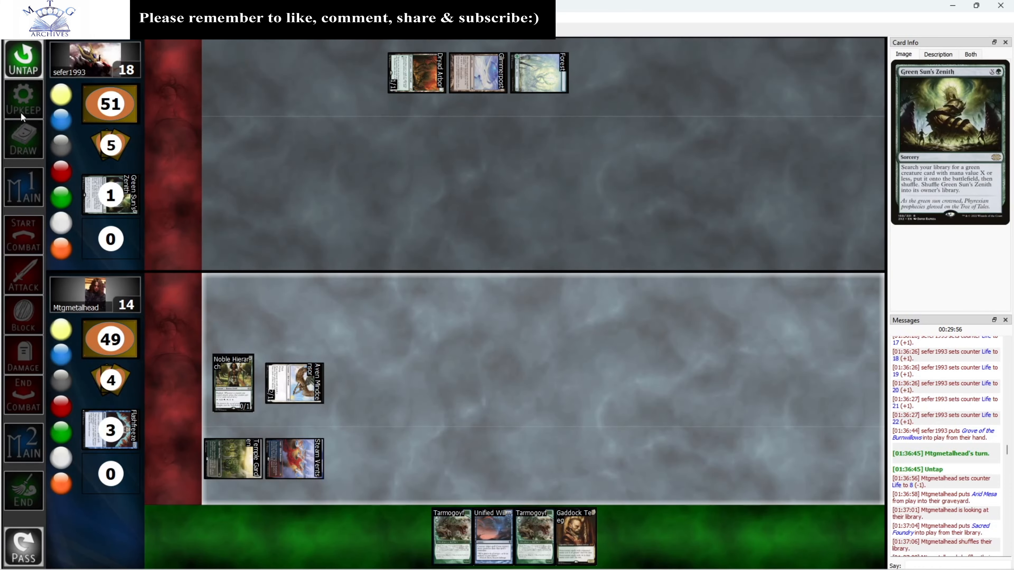
{"action": "left_click", "coordinate": [23, 101]}
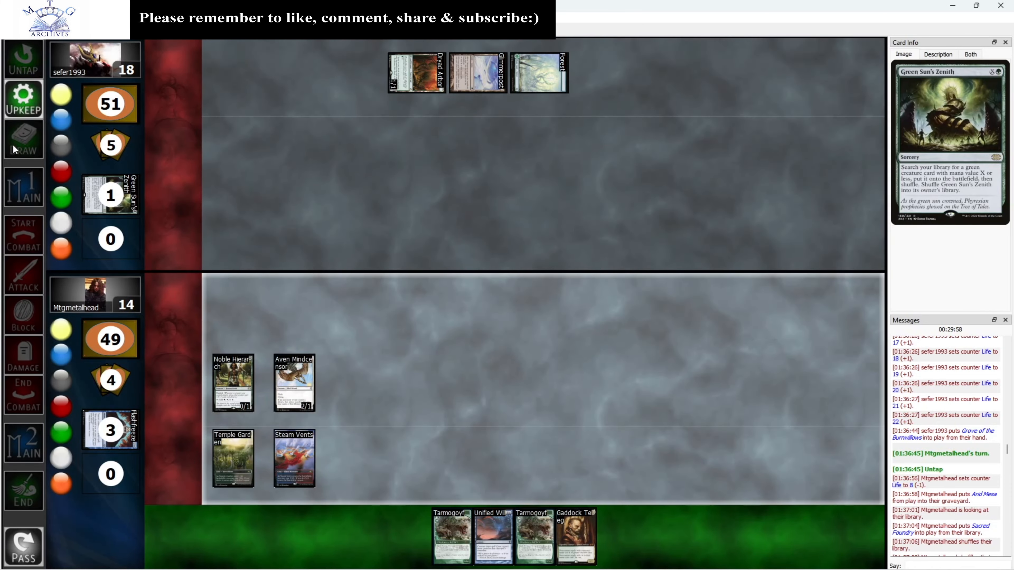
{"action": "left_click", "coordinate": [24, 140]}
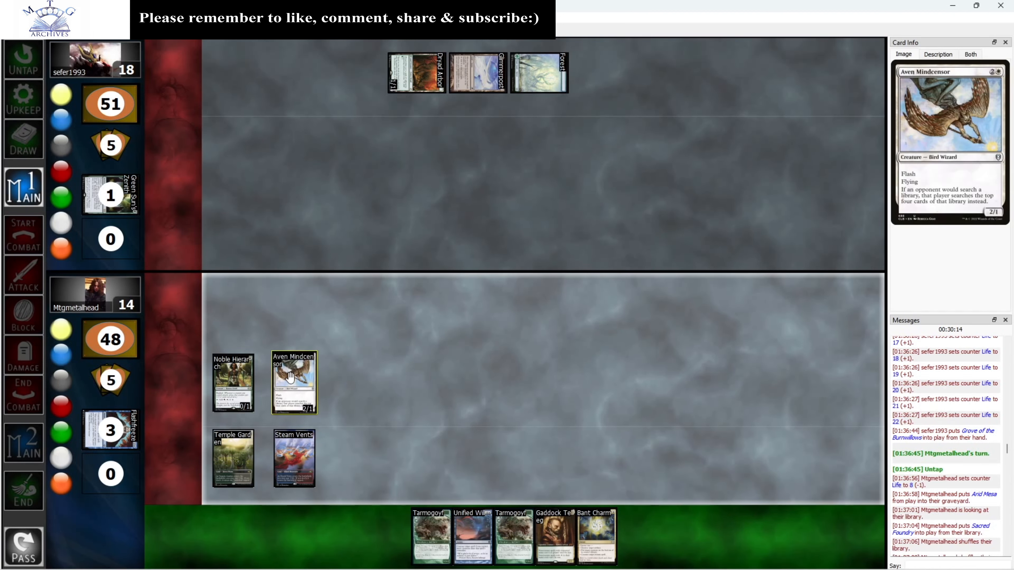
Tap Aven Mindcensor, Noble Hierarch and a land to attack and cast Gaddock Teeg
{"action": "left_click", "coordinate": [294, 381]}
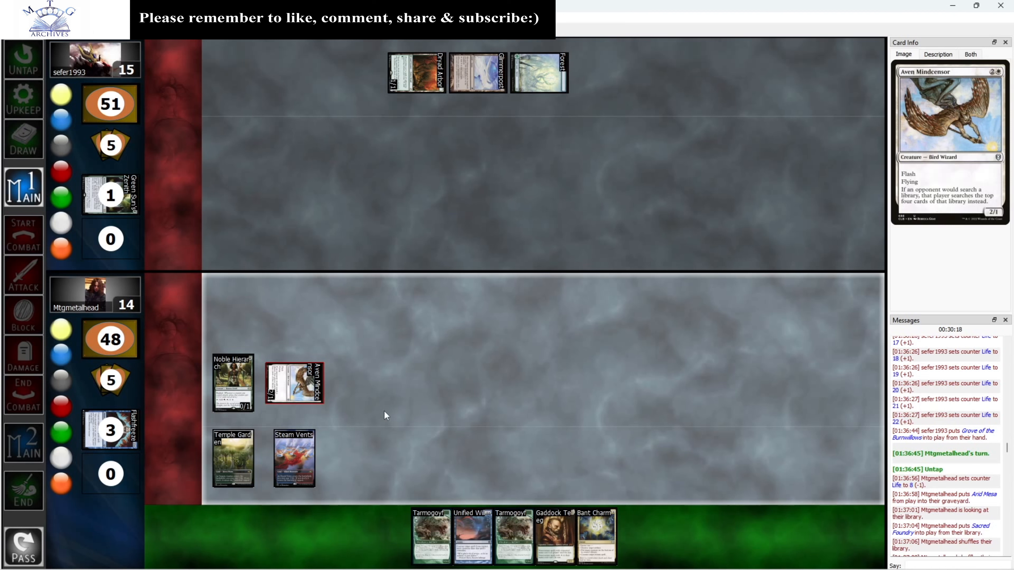
{"action": "left_click", "coordinate": [294, 458]}
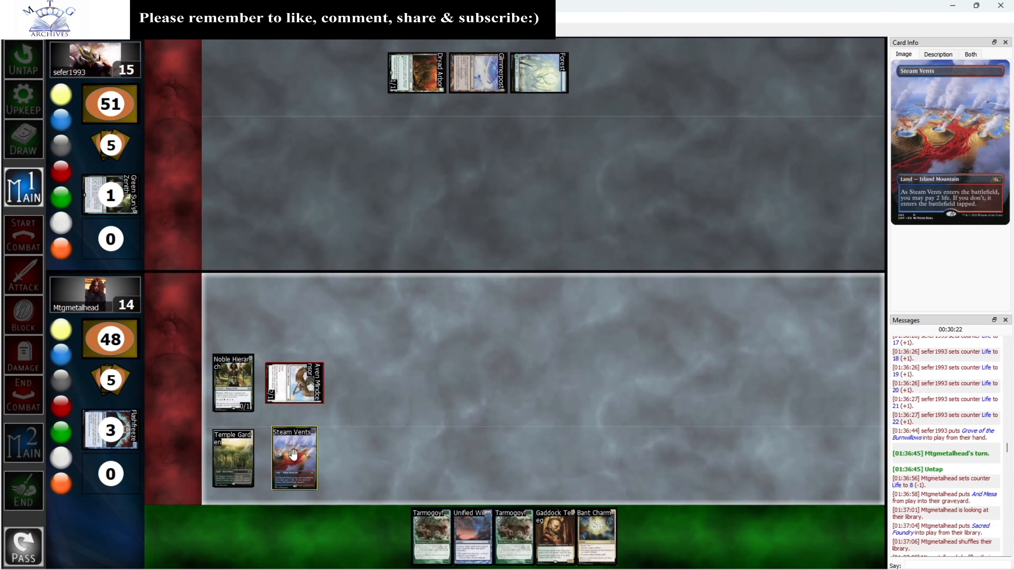
{"action": "left_click", "coordinate": [233, 458]}
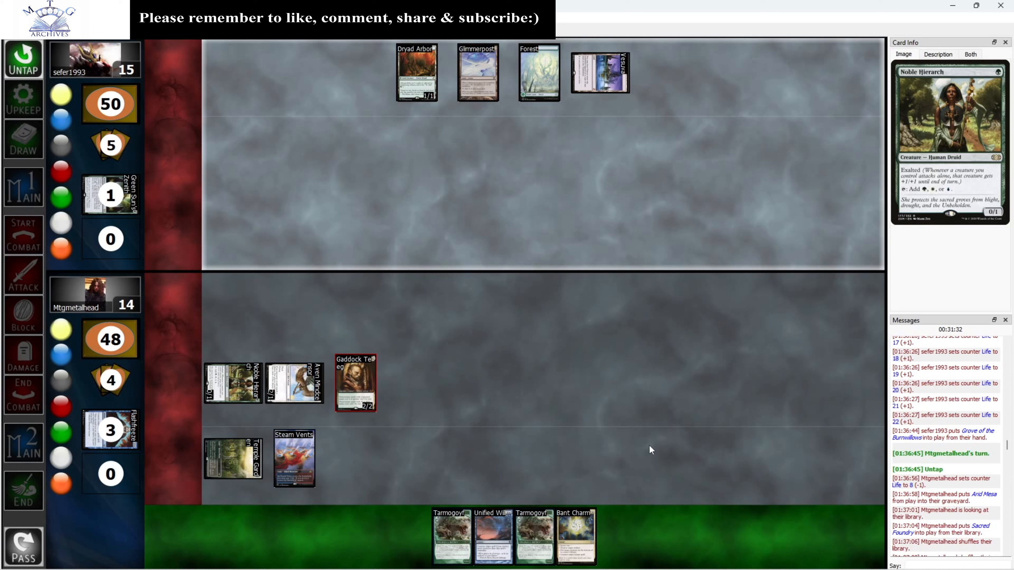
{"action": "mouse_move", "coordinate": [29, 187]}
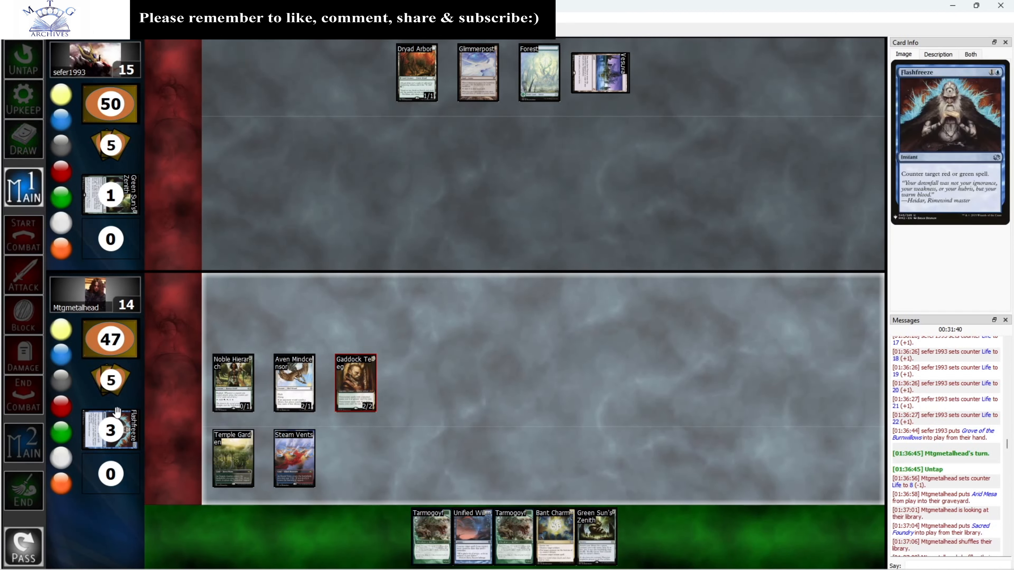
{"action": "mouse_move", "coordinate": [360, 529]}
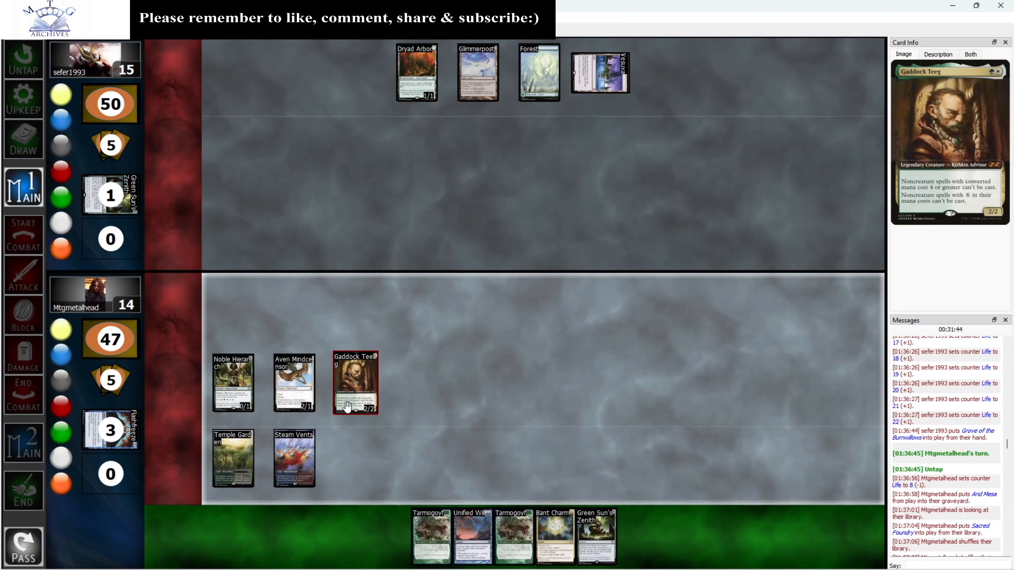
{"action": "left_click", "coordinate": [294, 458]}
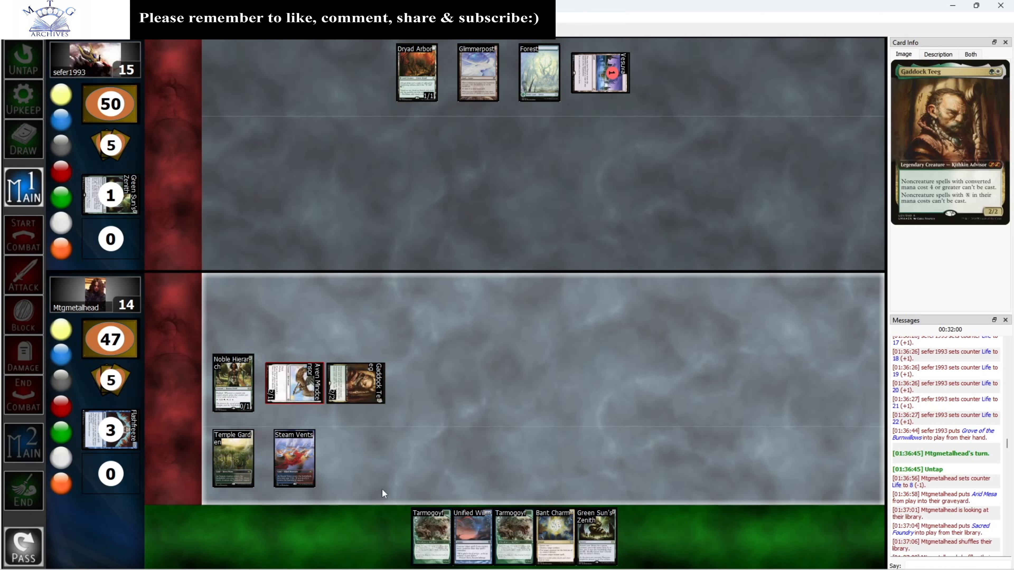
{"action": "left_click", "coordinate": [233, 458]}
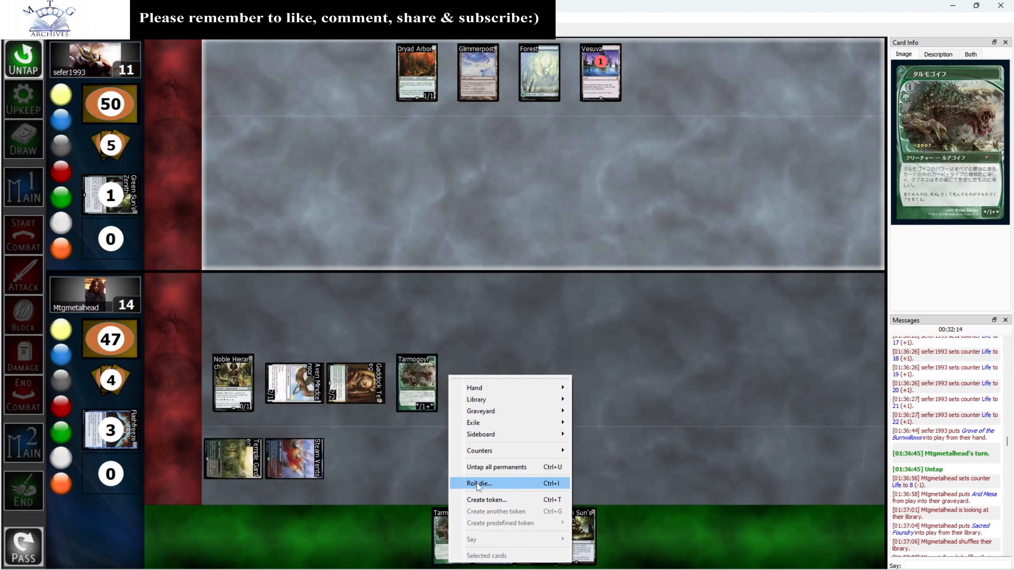
Bring up Tarmogoyf's card actions after the opponent's Firespout resolves
{"action": "right_click", "coordinate": [417, 383]}
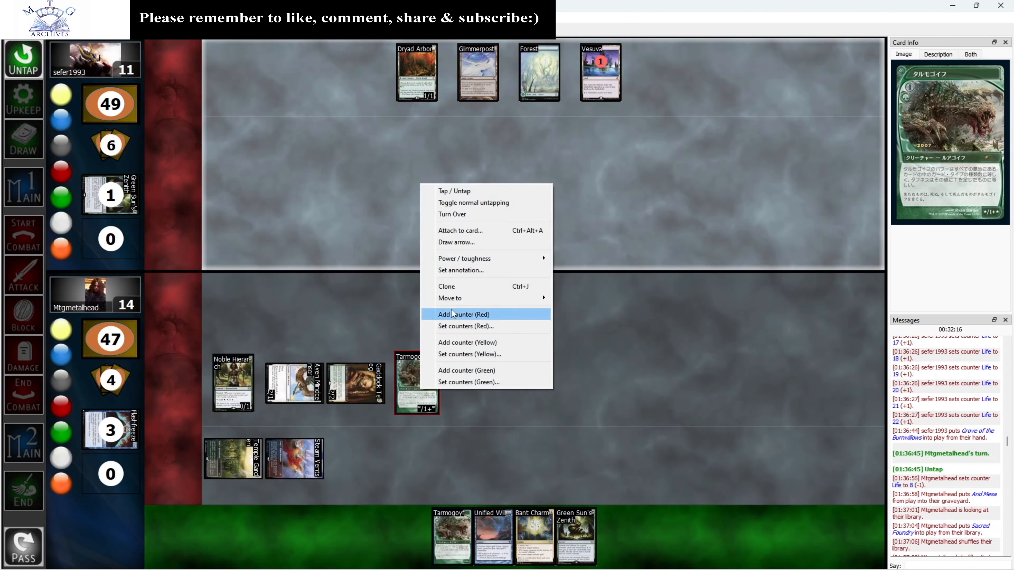
{"action": "mouse_move", "coordinate": [464, 258]}
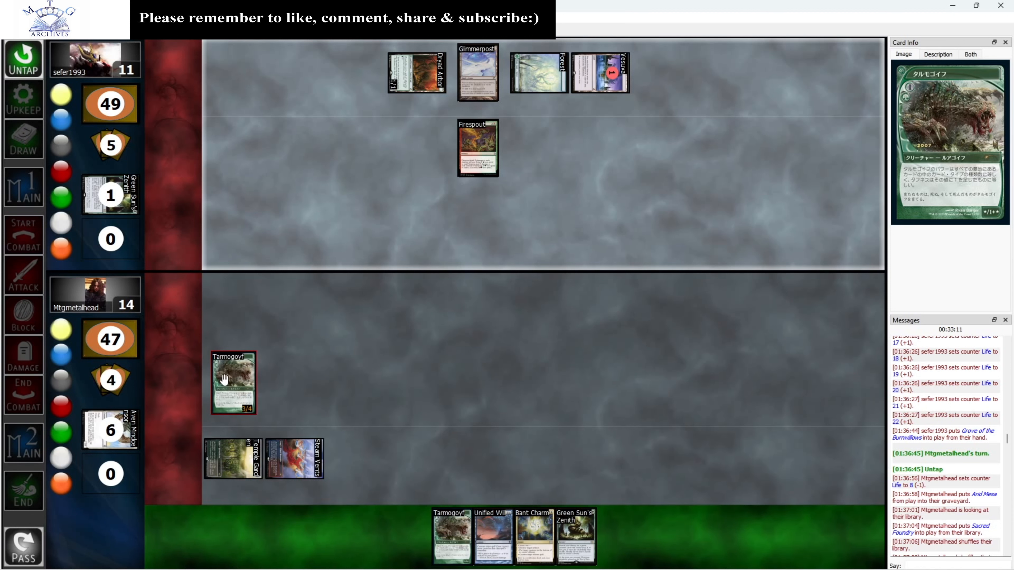
Raise Tarmogoyf's power and toughness, then view the cards in the graveyard
{"action": "right_click", "coordinate": [233, 378]}
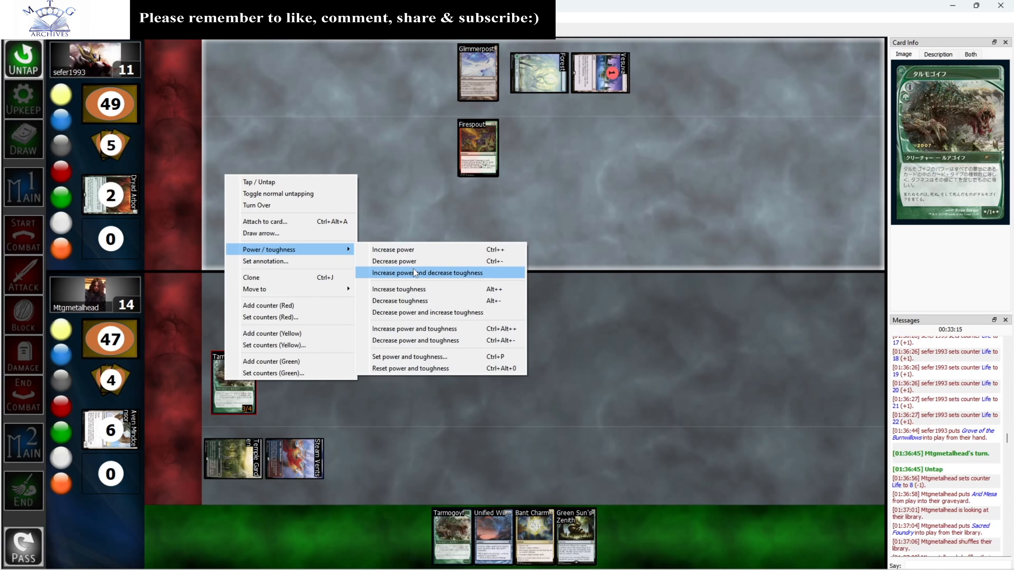
{"action": "mouse_move", "coordinate": [420, 329]}
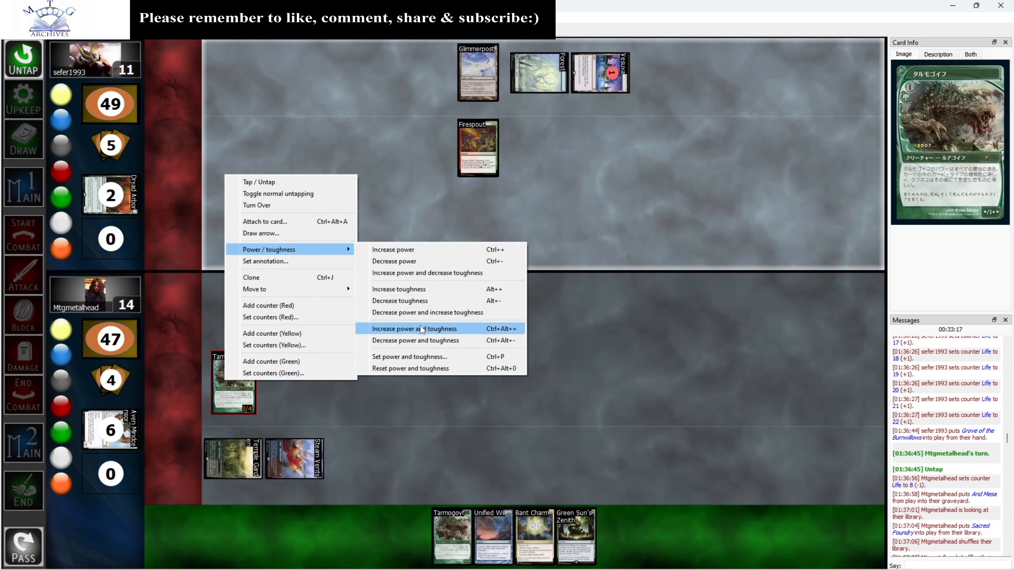
{"action": "left_click", "coordinate": [426, 328]}
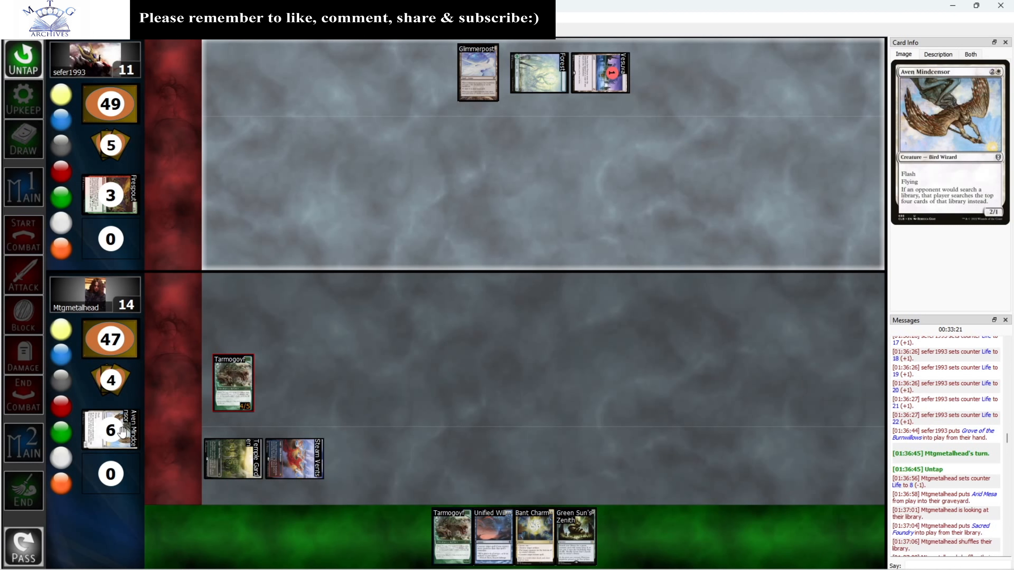
{"action": "left_click", "coordinate": [122, 429]}
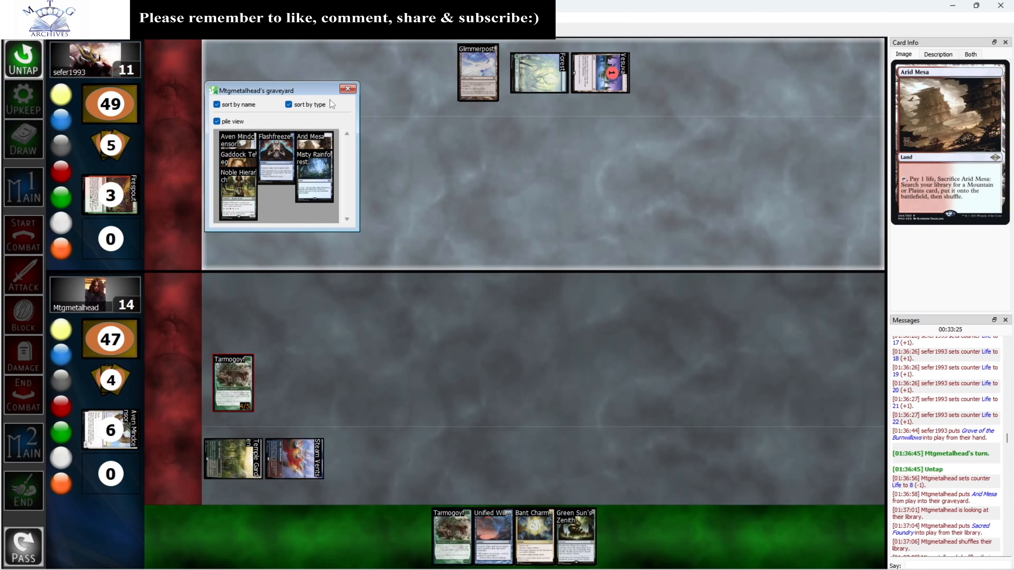
{"action": "left_click", "coordinate": [347, 89]}
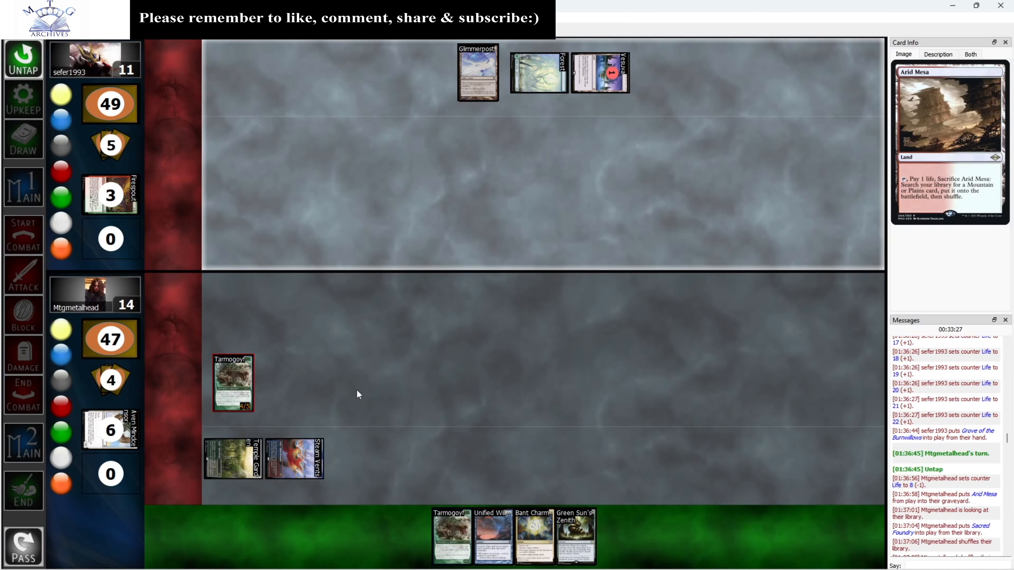
{"action": "mouse_move", "coordinate": [360, 397]}
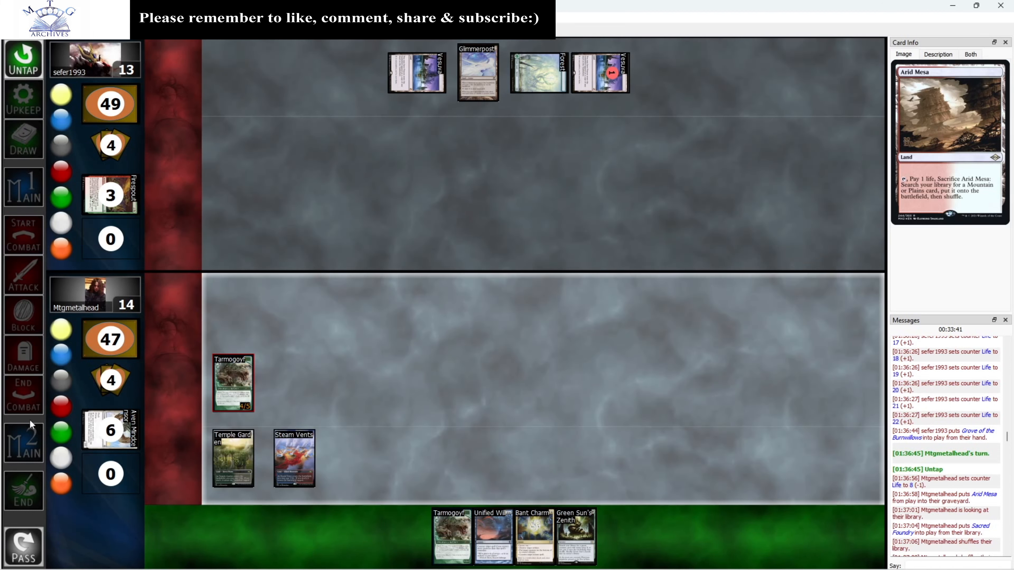
{"action": "left_click", "coordinate": [24, 139]}
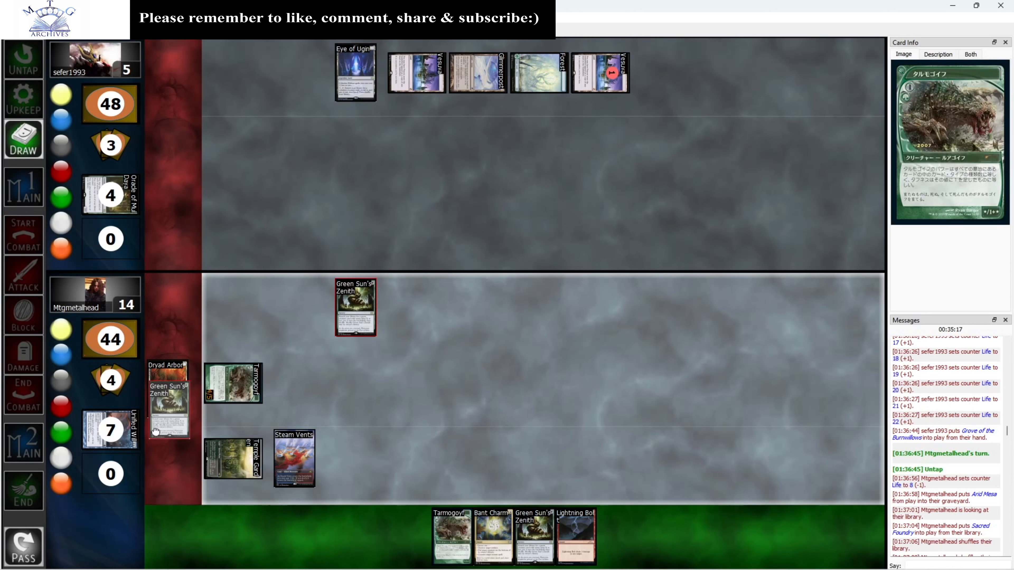
View the graveyard to move Green Sun's Zenith out and put Dryad Arbor onto the table
{"action": "right_click", "coordinate": [110, 429]}
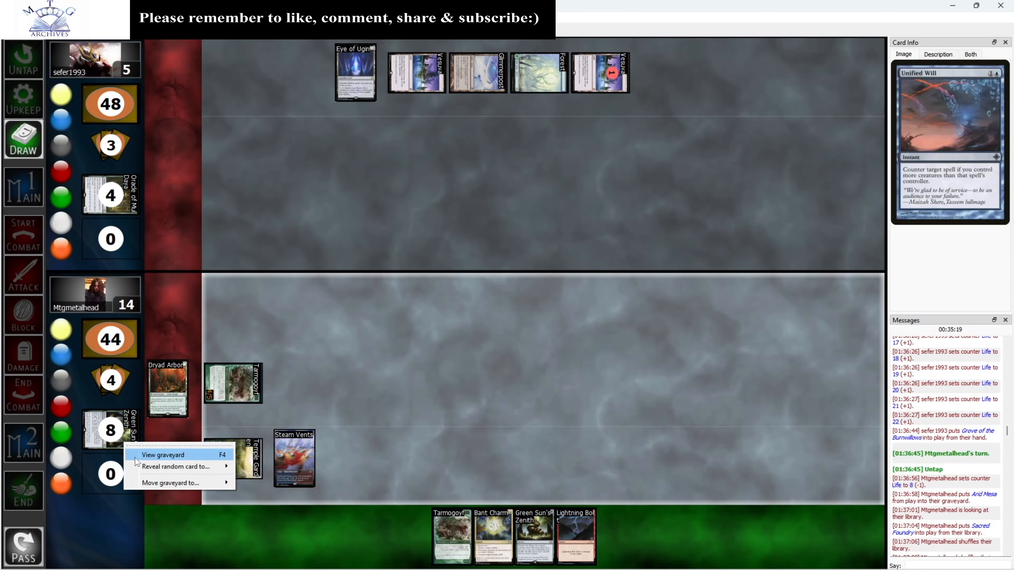
{"action": "left_click", "coordinate": [164, 454]}
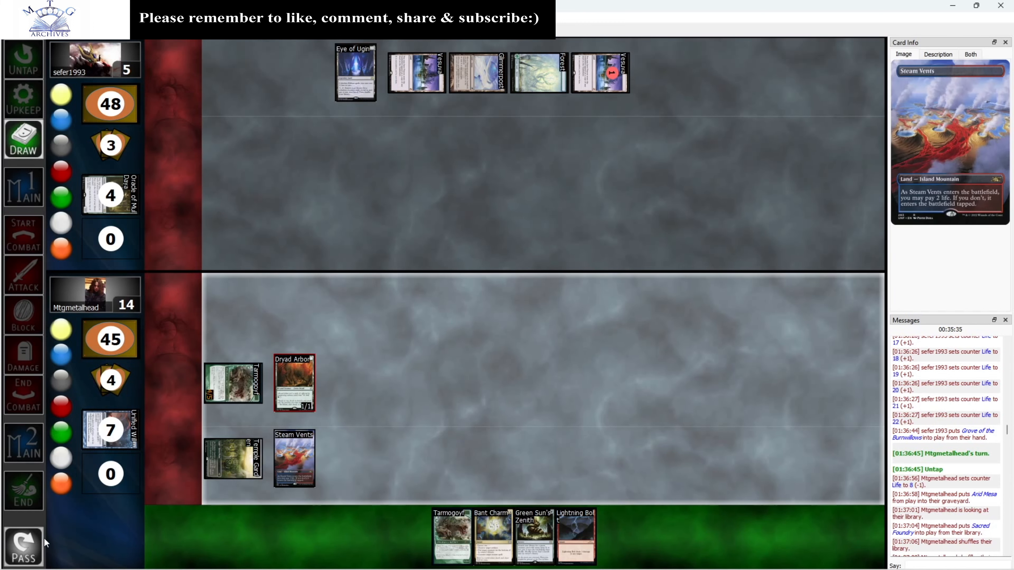
{"action": "left_click", "coordinate": [23, 59]}
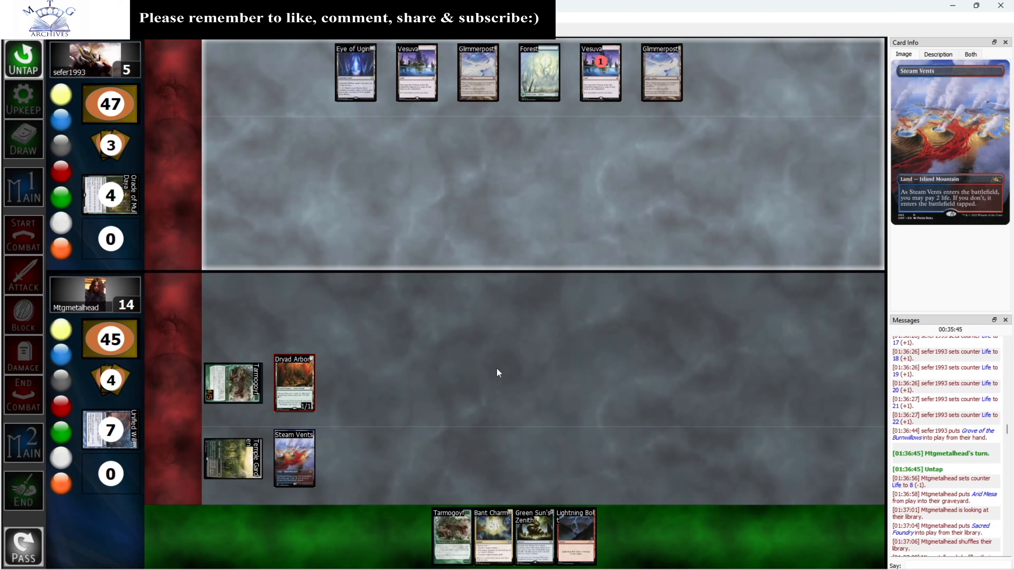
{"action": "left_click", "coordinate": [477, 223]}
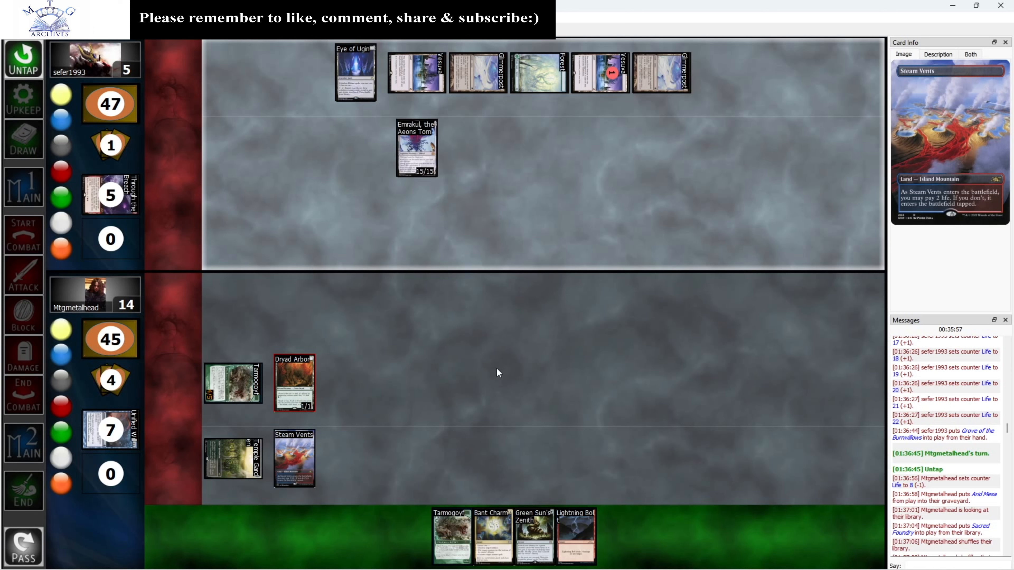
Choose Concede from the Game menu, bringing up the confirmation dialog
{"action": "left_click", "coordinate": [416, 147]}
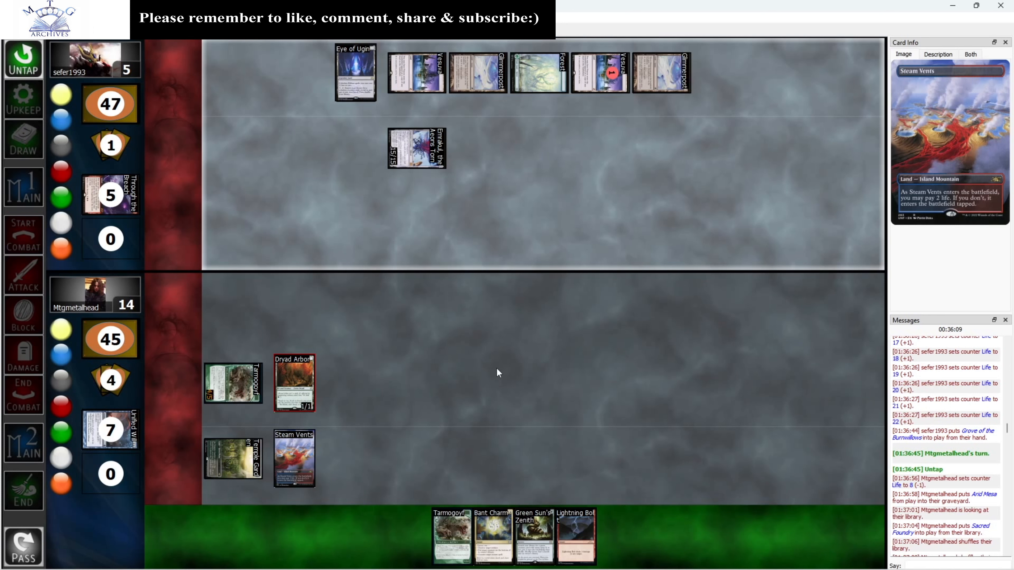
{"action": "left_click", "coordinate": [294, 458]}
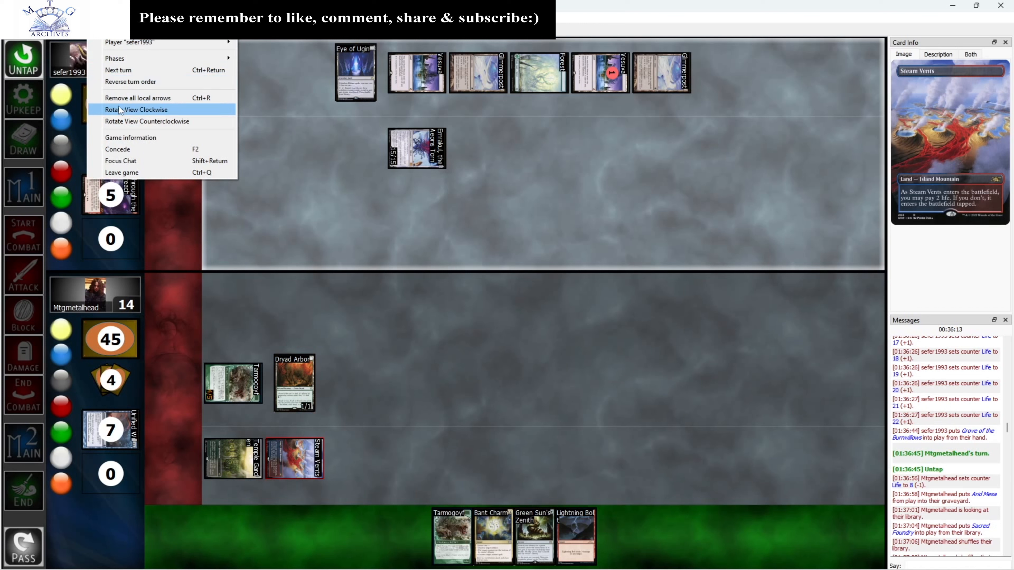
{"action": "left_click", "coordinate": [117, 150]}
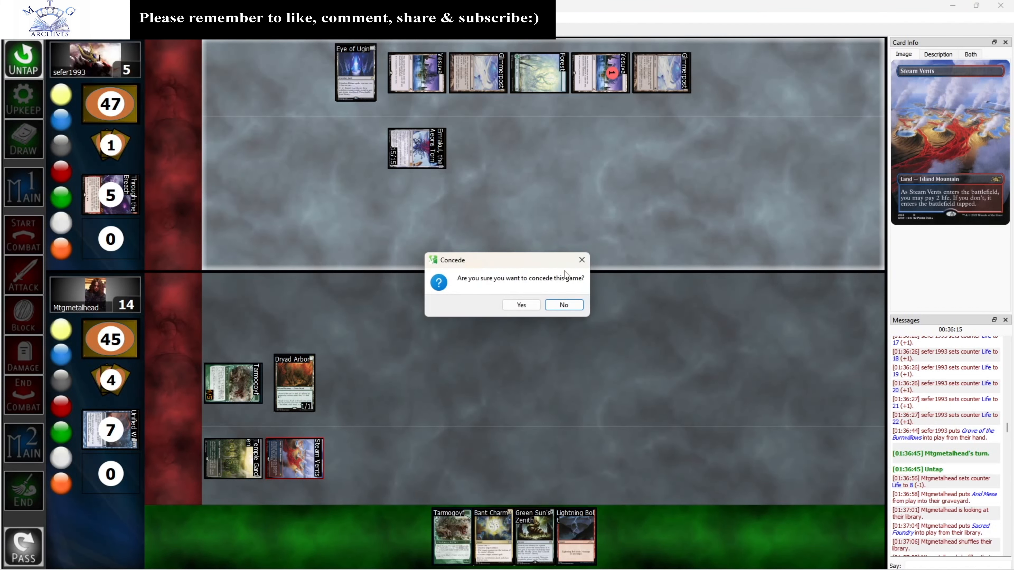